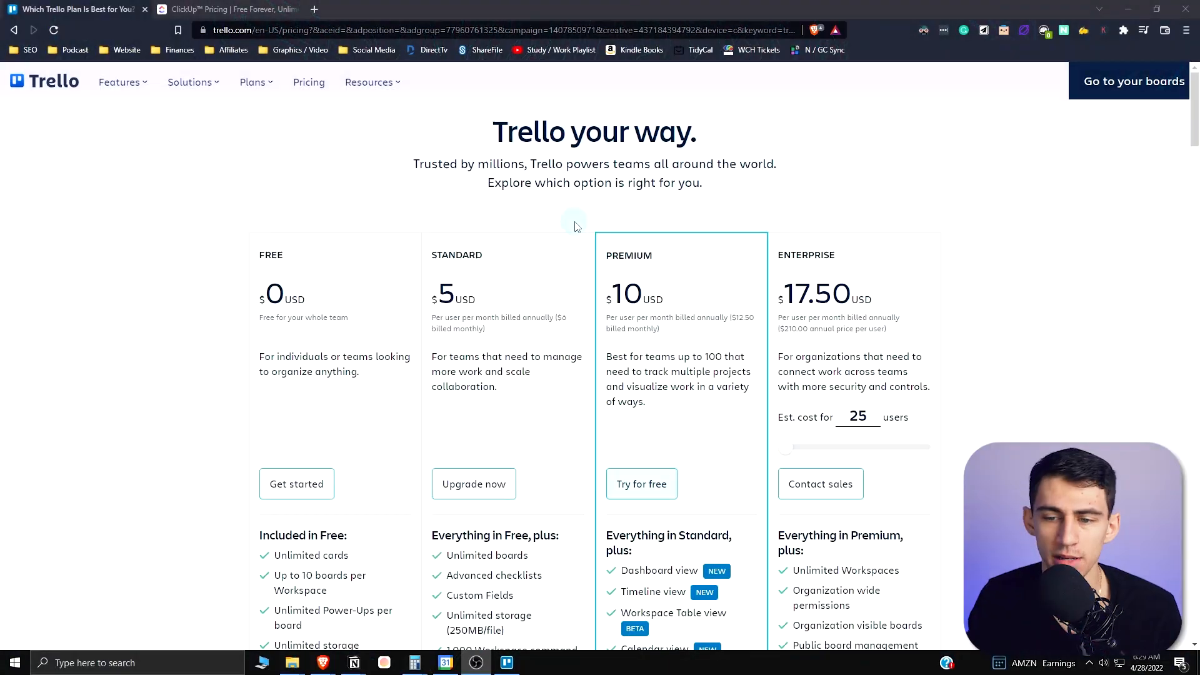
mouse_move(570, 237)
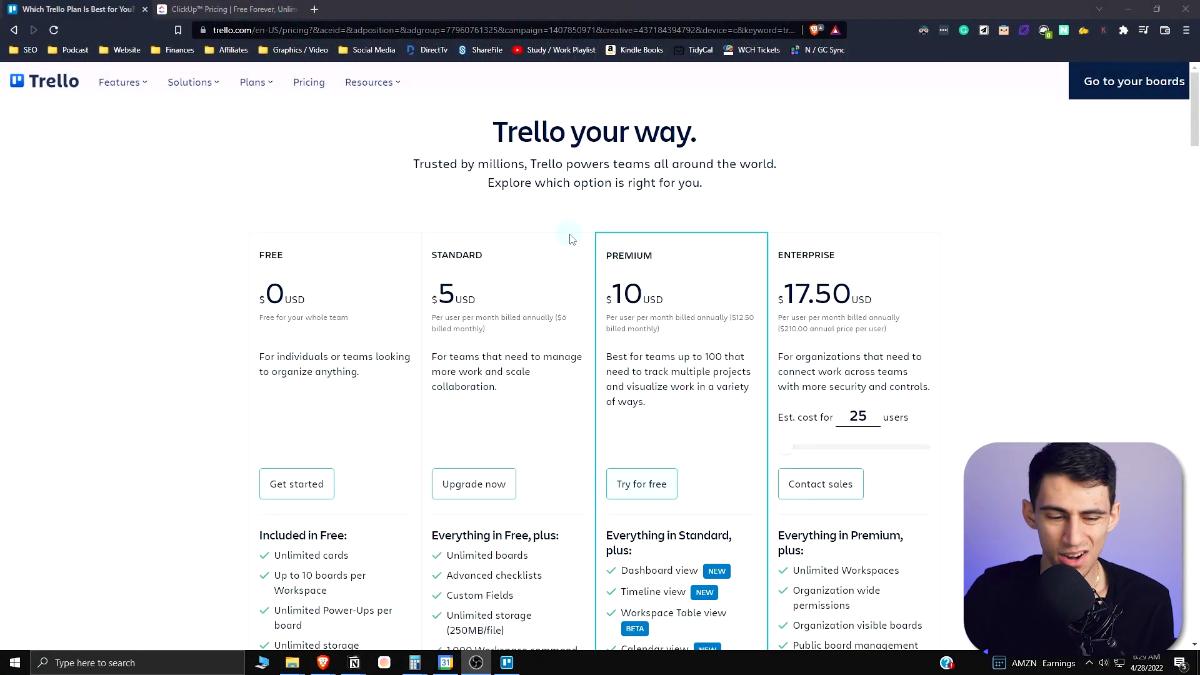
- Return to the Trello pricing page and review the plan feature lists, then switch to the ClickUp workspace
scroll("down", 3)
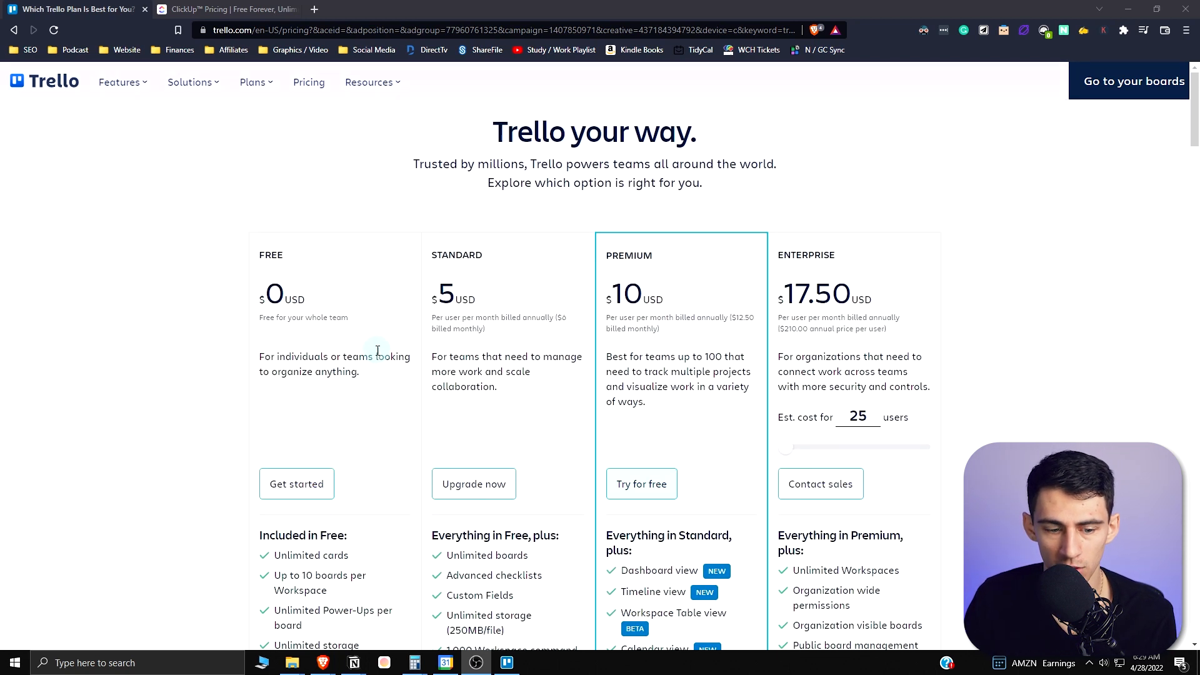
scroll("down", 3)
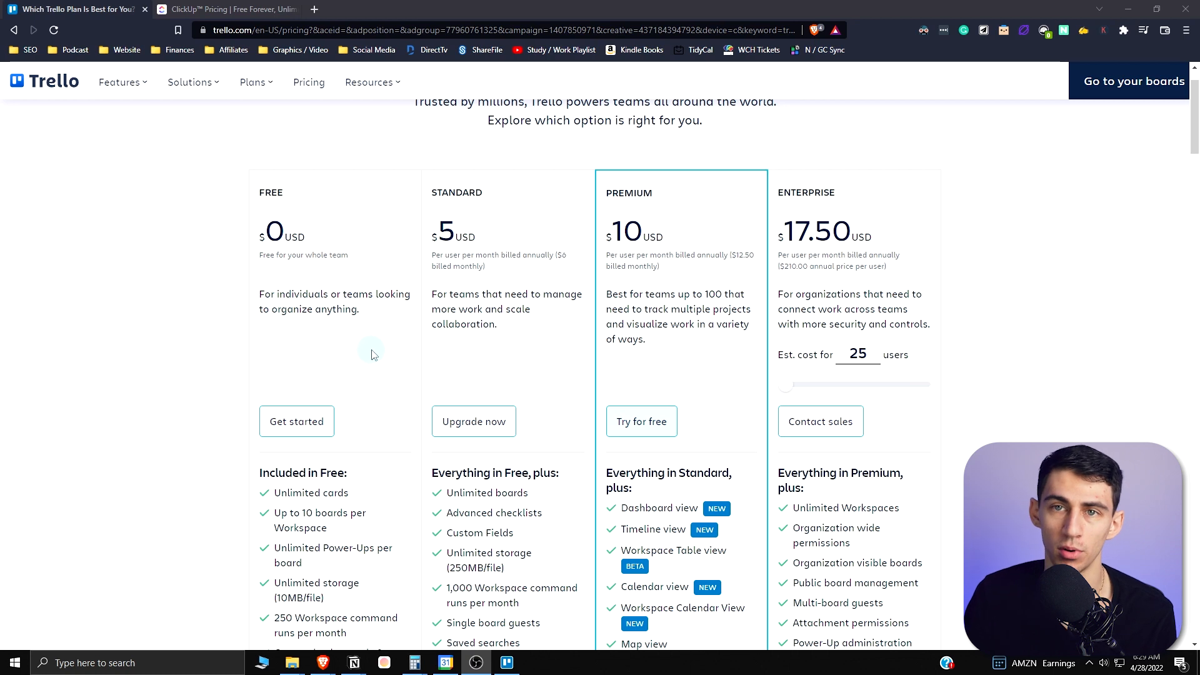
mouse_move(360, 368)
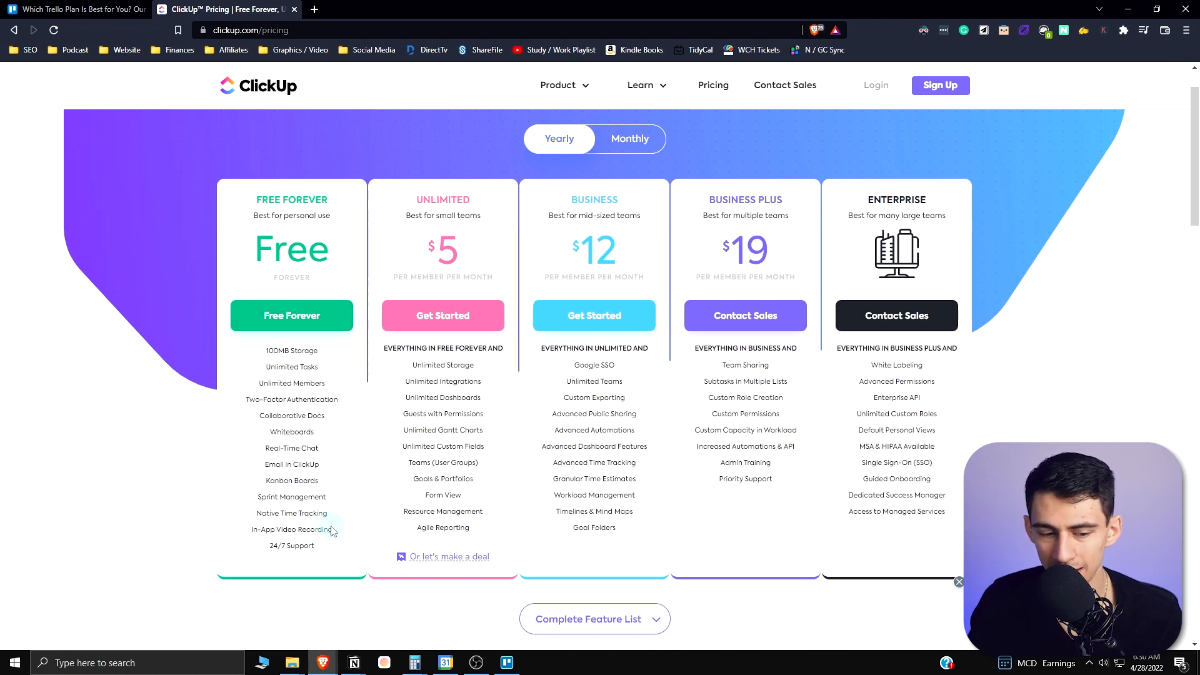
mouse_move(336, 522)
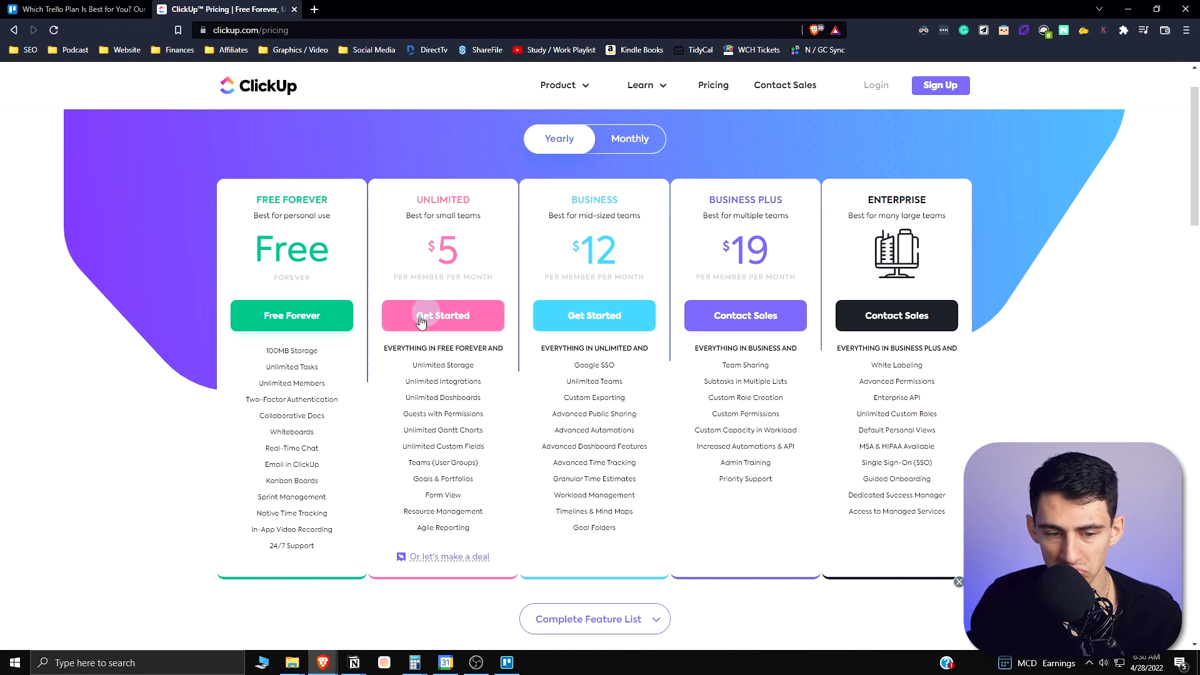
mouse_move(601, 245)
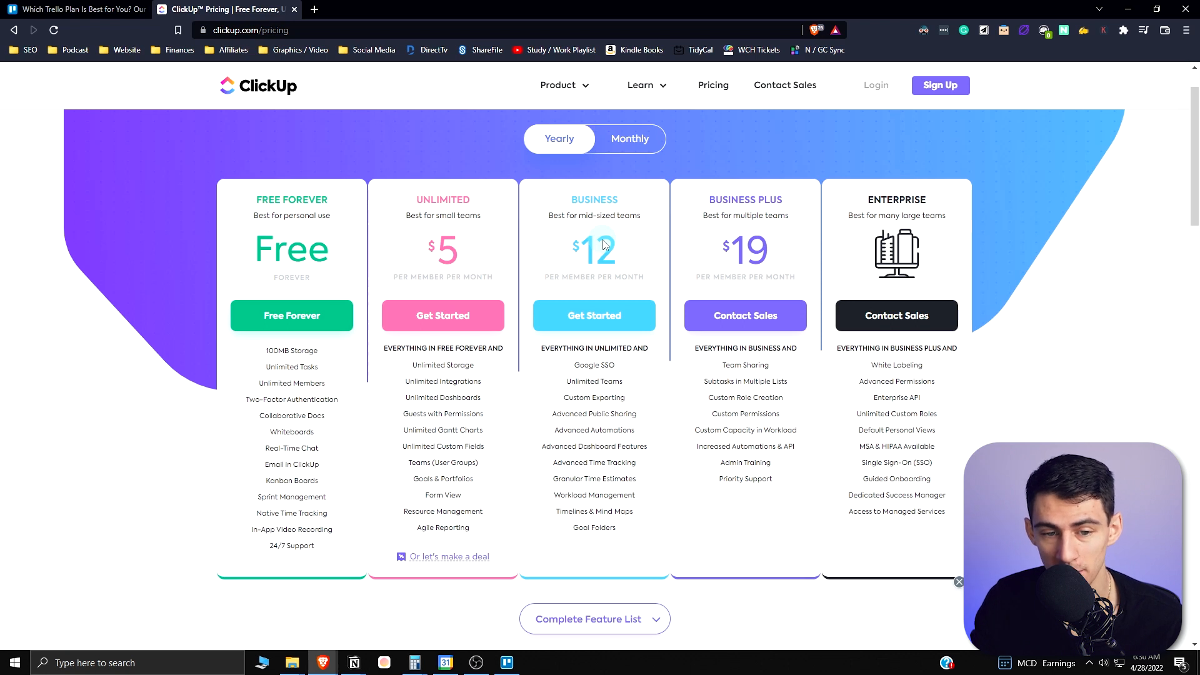
mouse_move(441, 258)
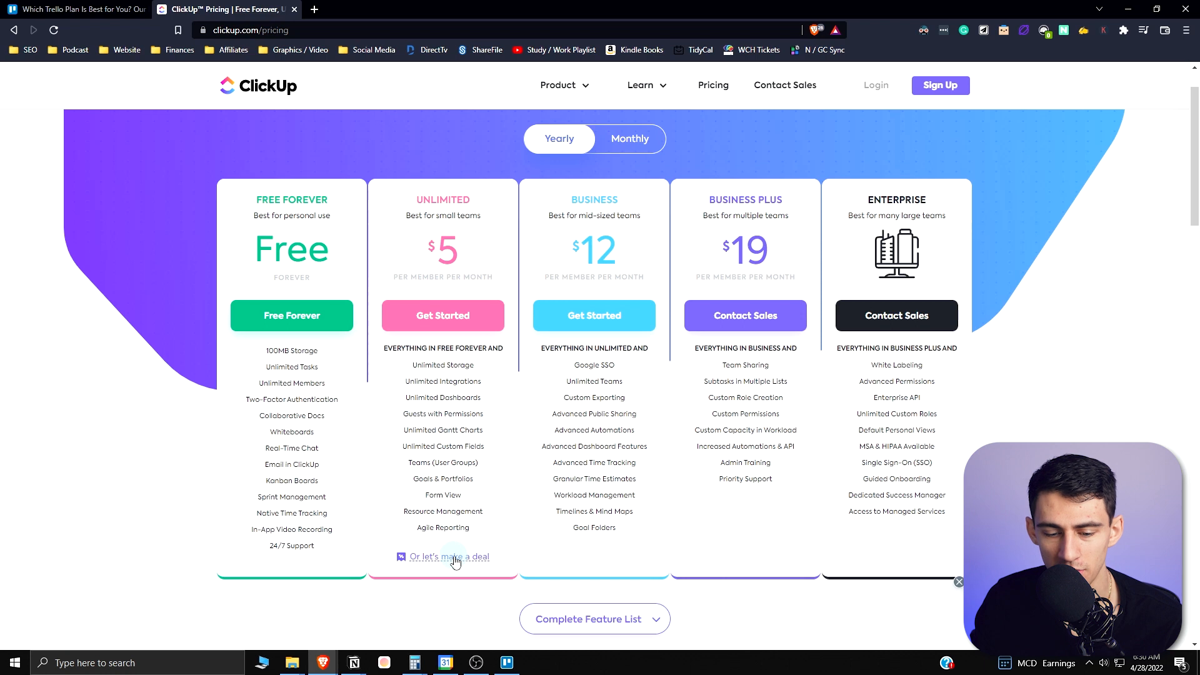
left_click(72, 9)
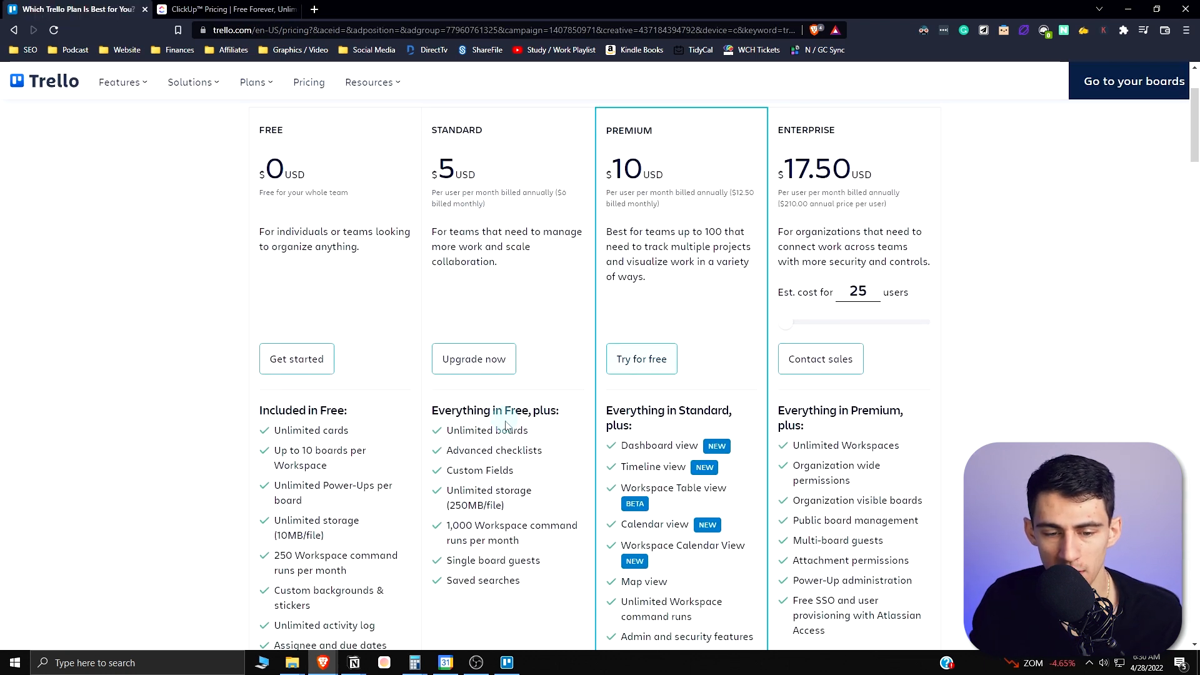
scroll("down", 3)
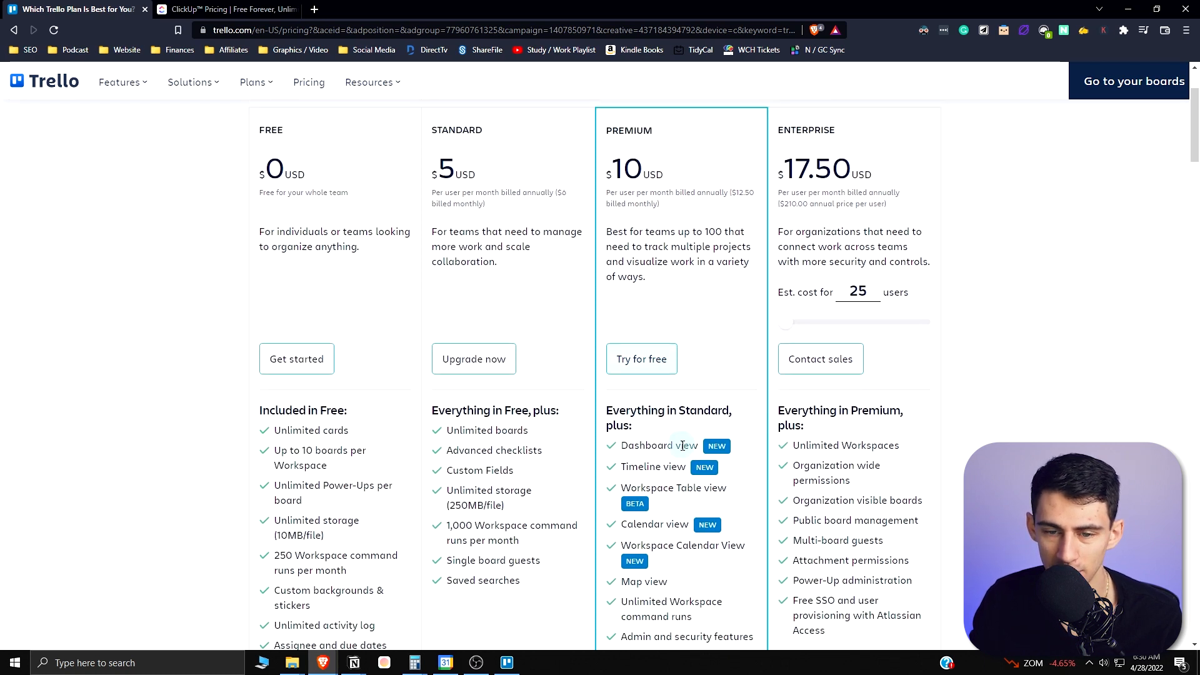
mouse_move(659, 558)
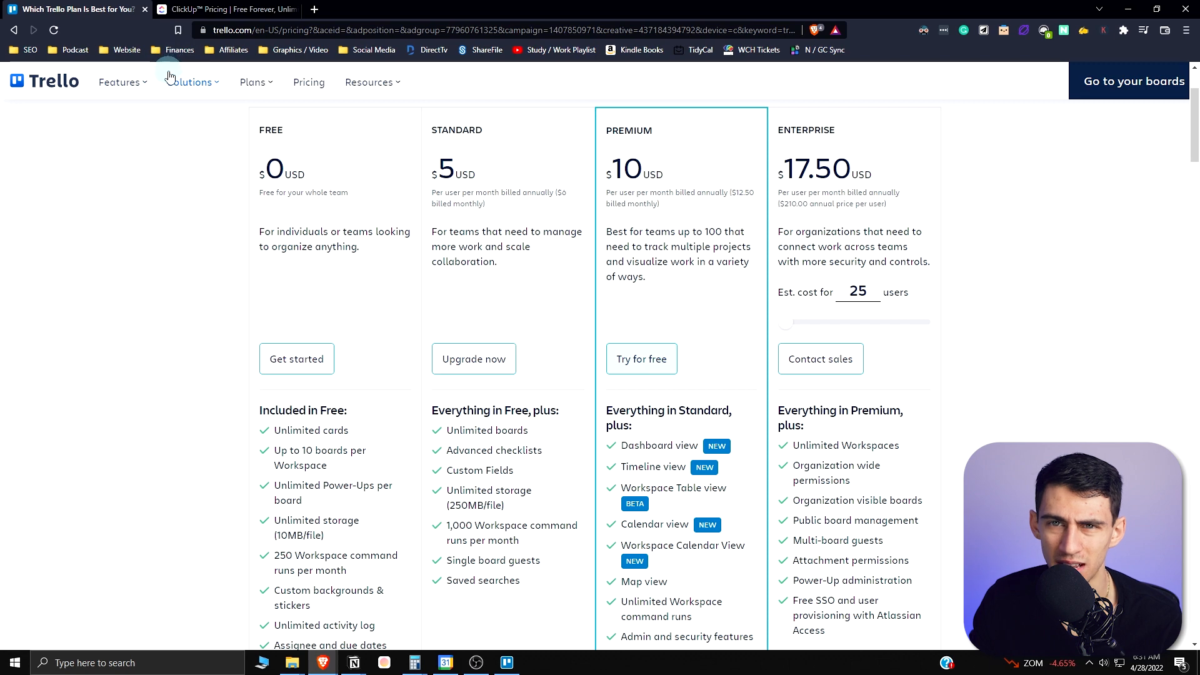
left_click(537, 663)
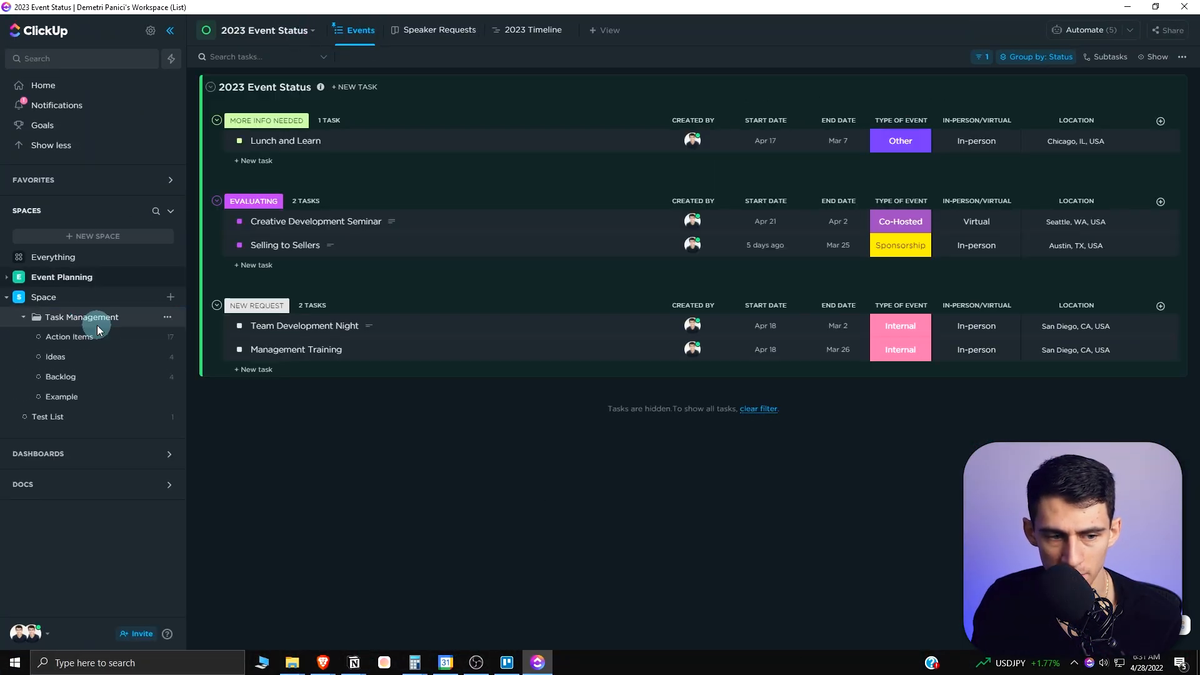
- Show the Action Items list as a board, a calendar and a Gantt chart
left_click(68, 337)
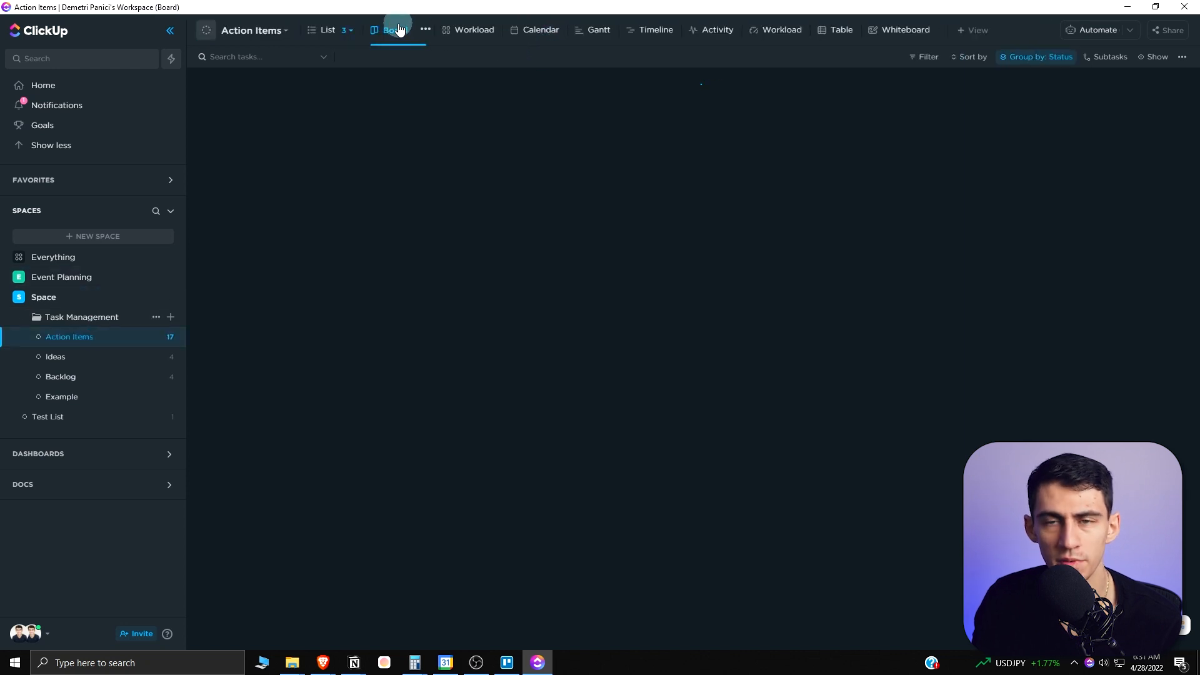
left_click(395, 30)
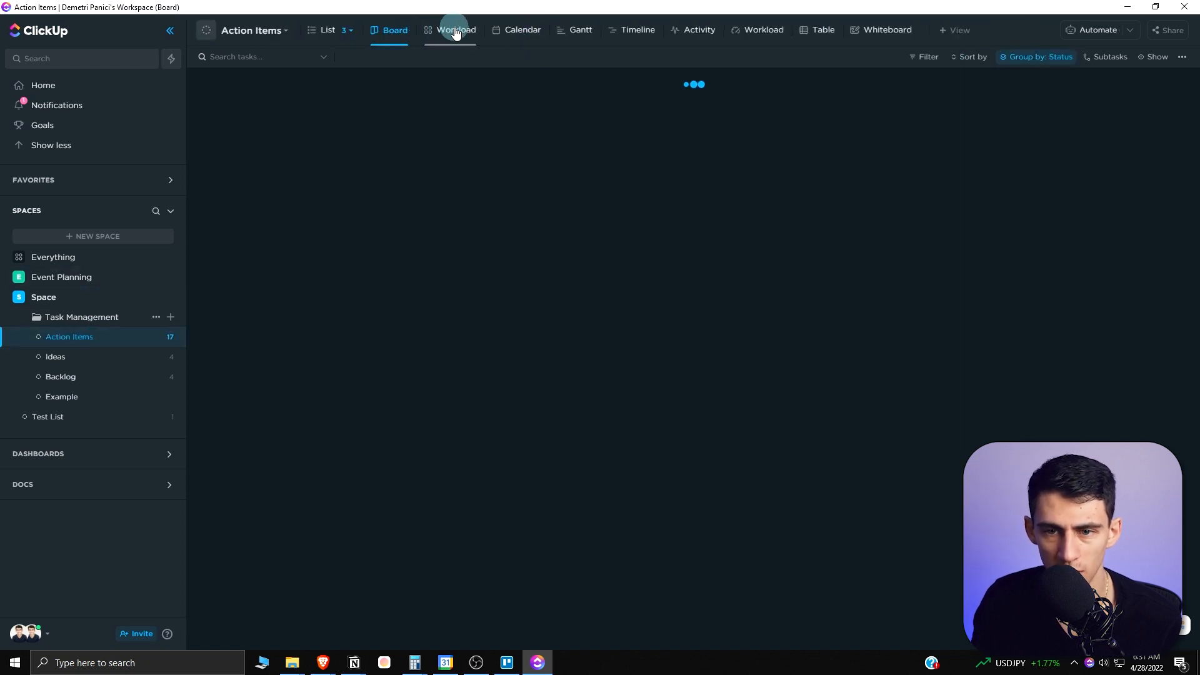
left_click(394, 30)
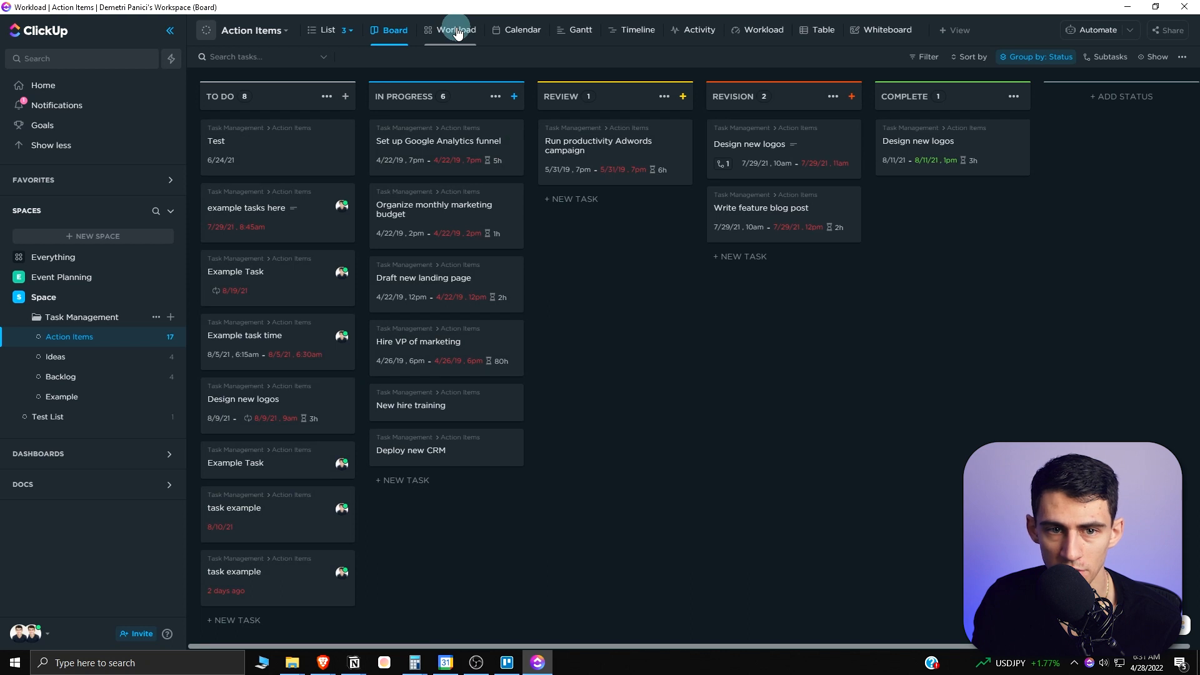
left_click(522, 30)
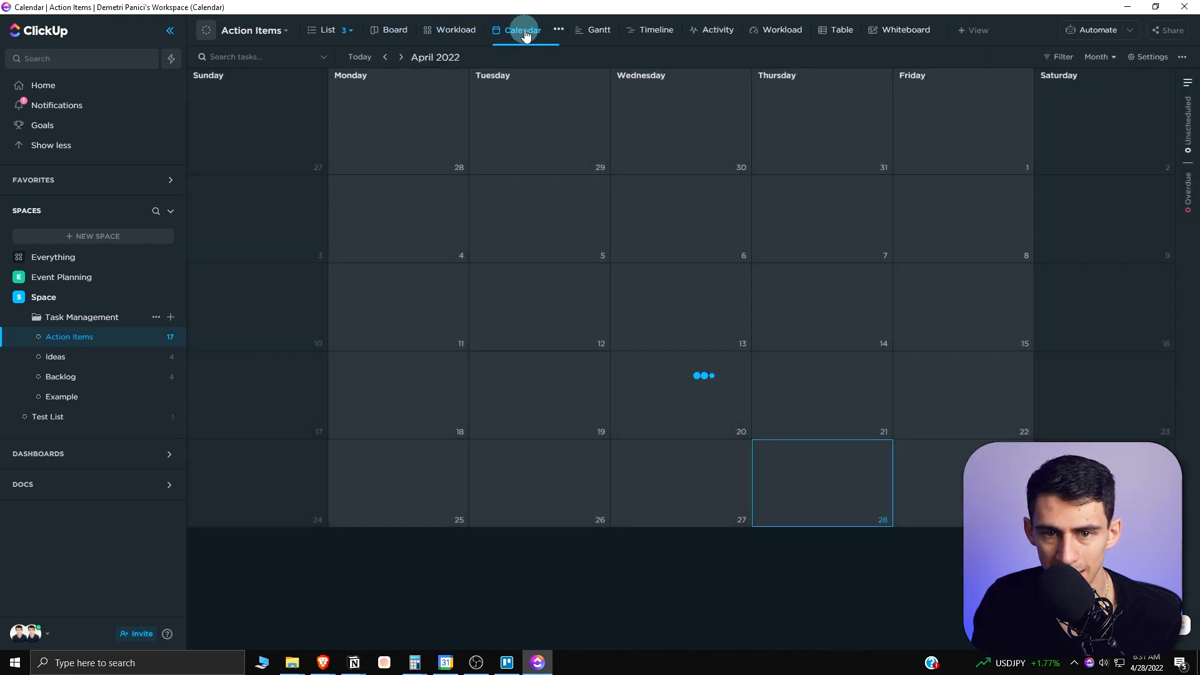
left_click(580, 30)
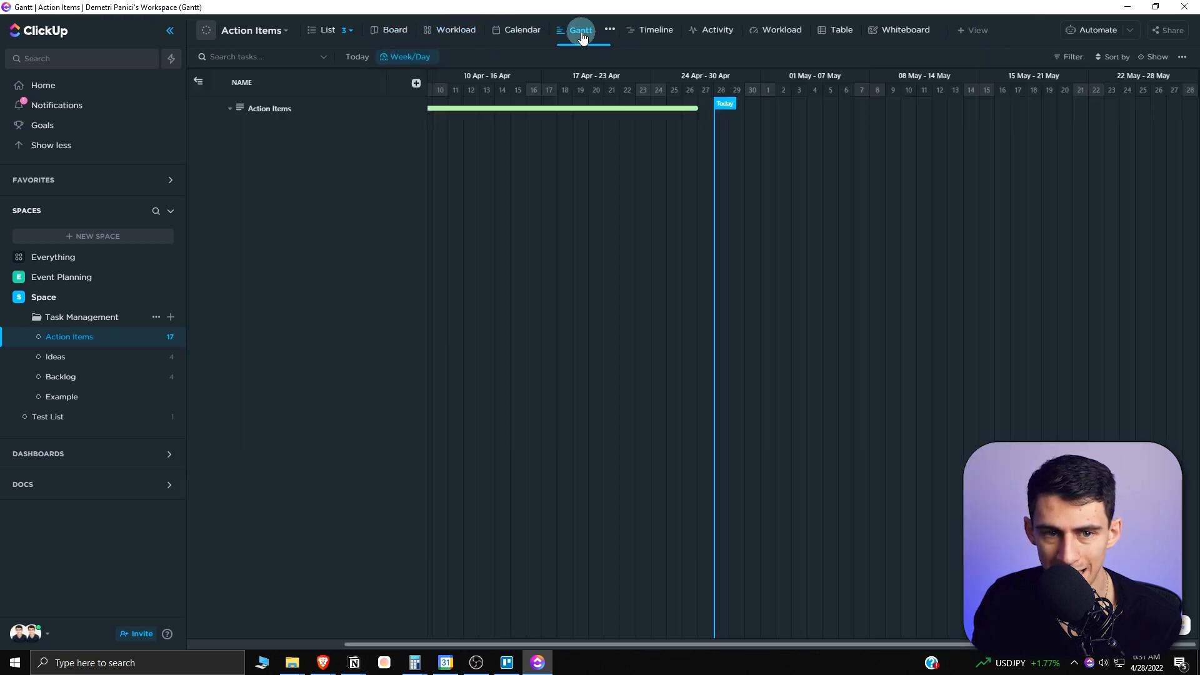
- Expand Action Items, view its activity feed and team workload, then the Example Document
left_click(229, 108)
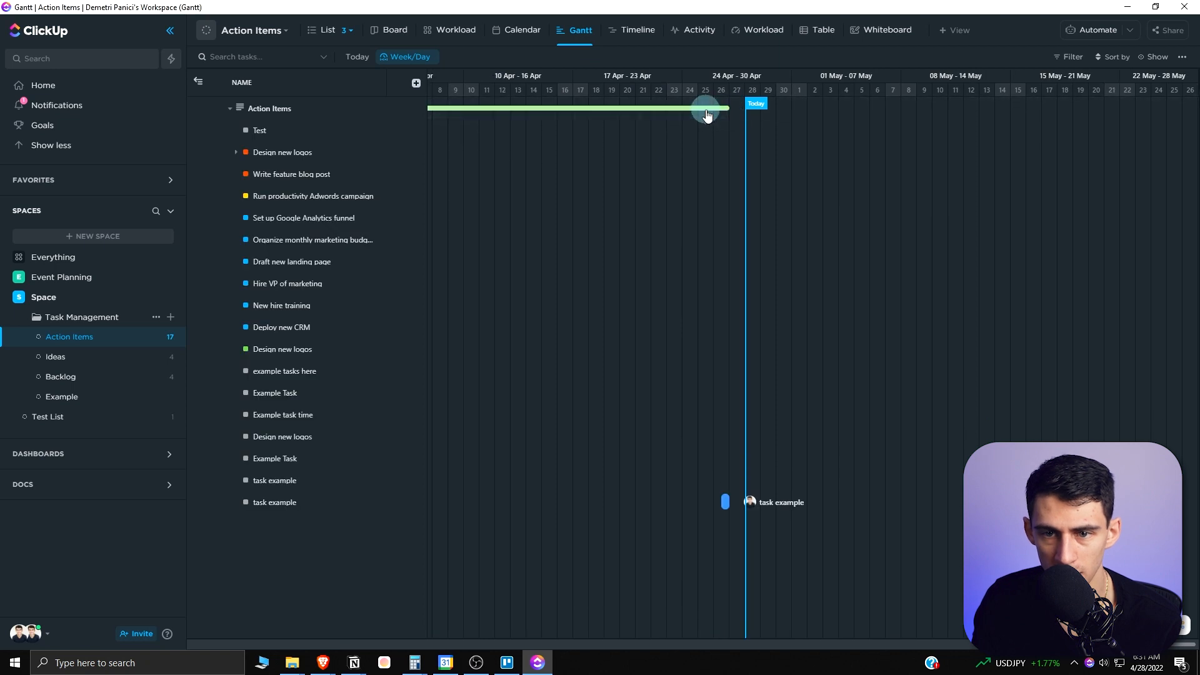
left_click(697, 30)
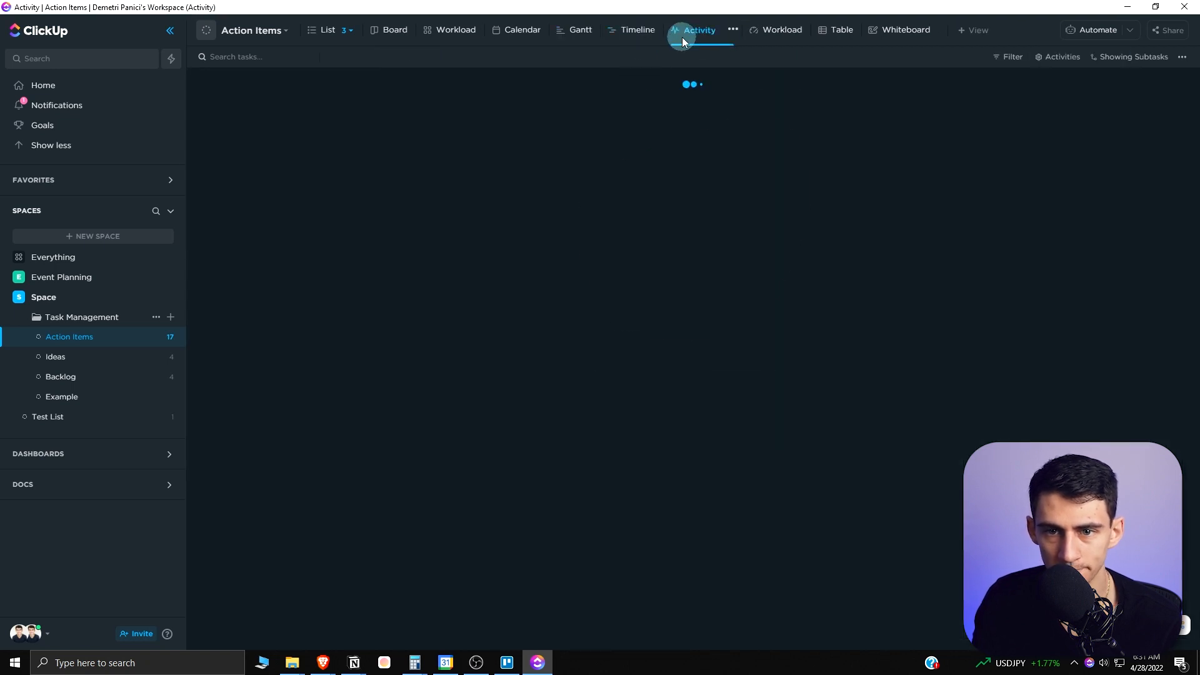
left_click(763, 30)
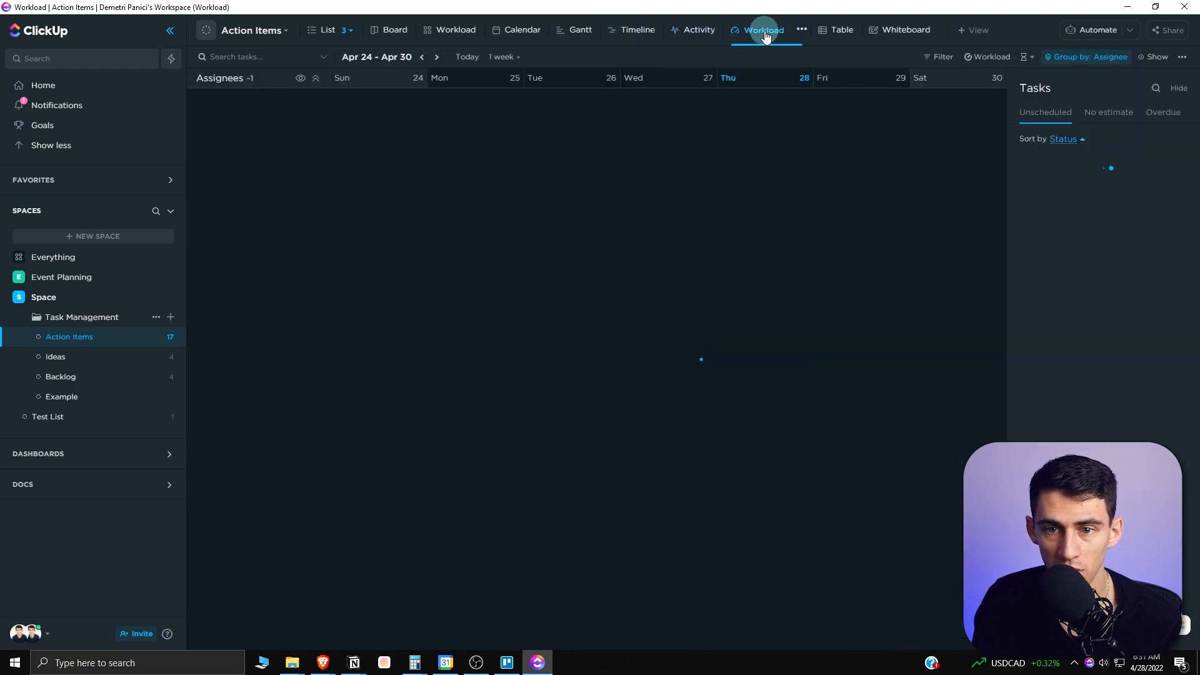
left_click(762, 30)
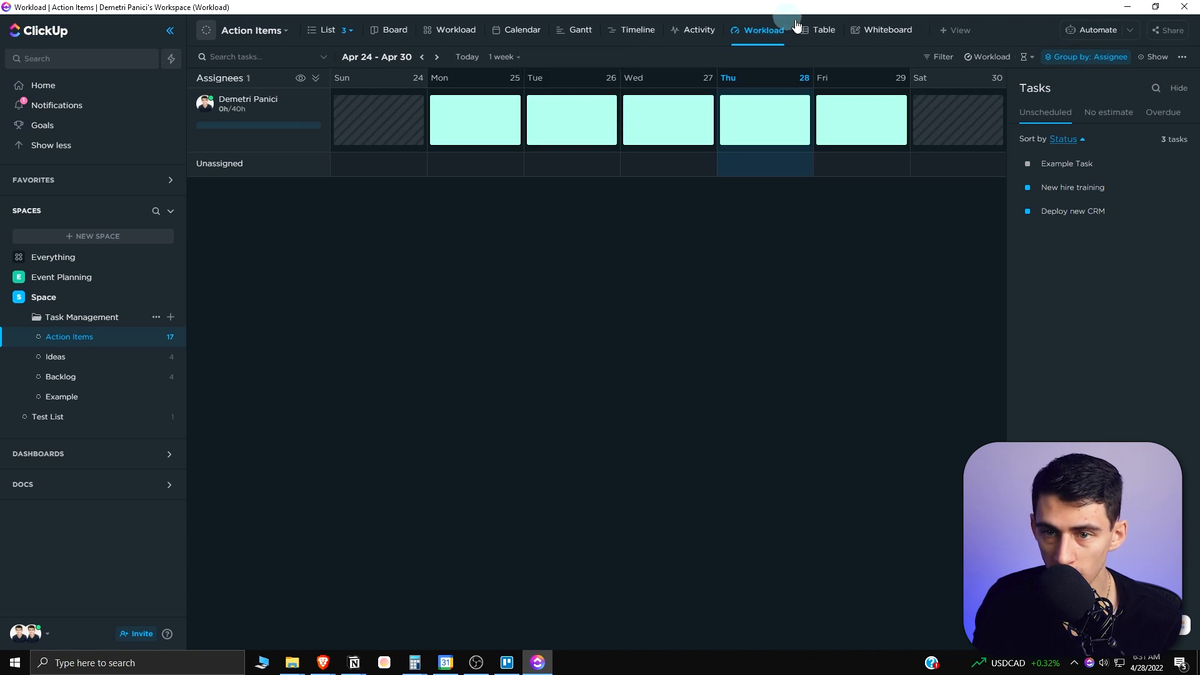
left_click(885, 30)
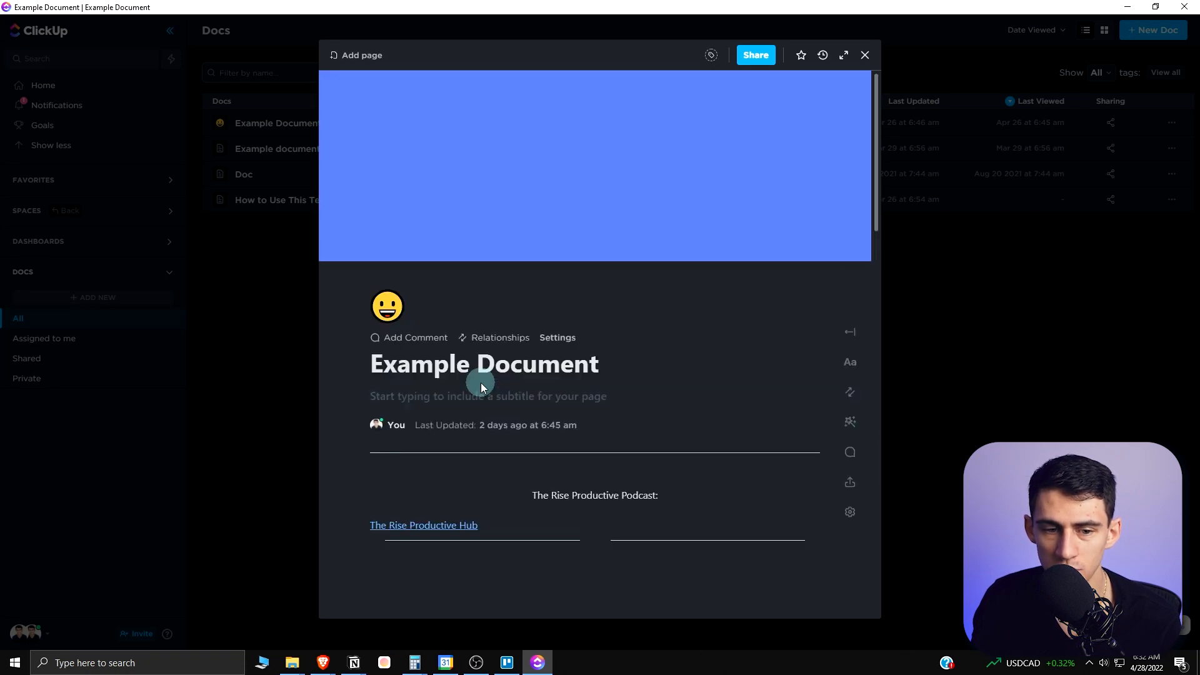
- On the Trello board, give the Launch Timeline card a countdown due date with a target time
left_click(505, 662)
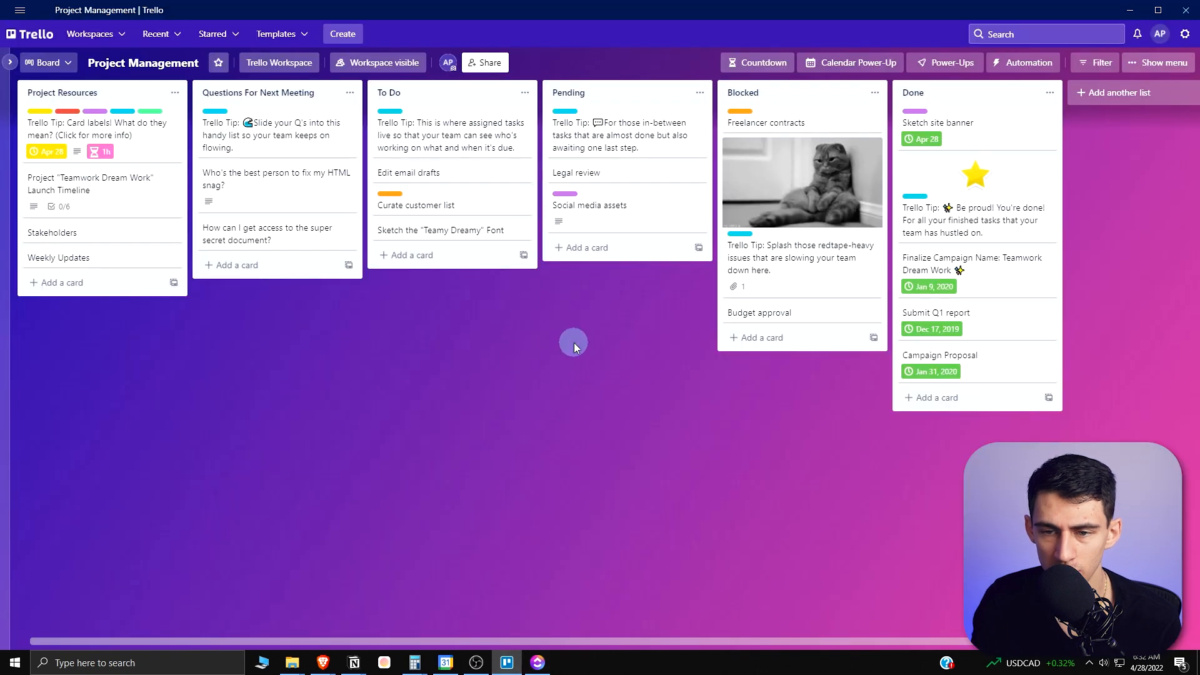
mouse_move(1028, 63)
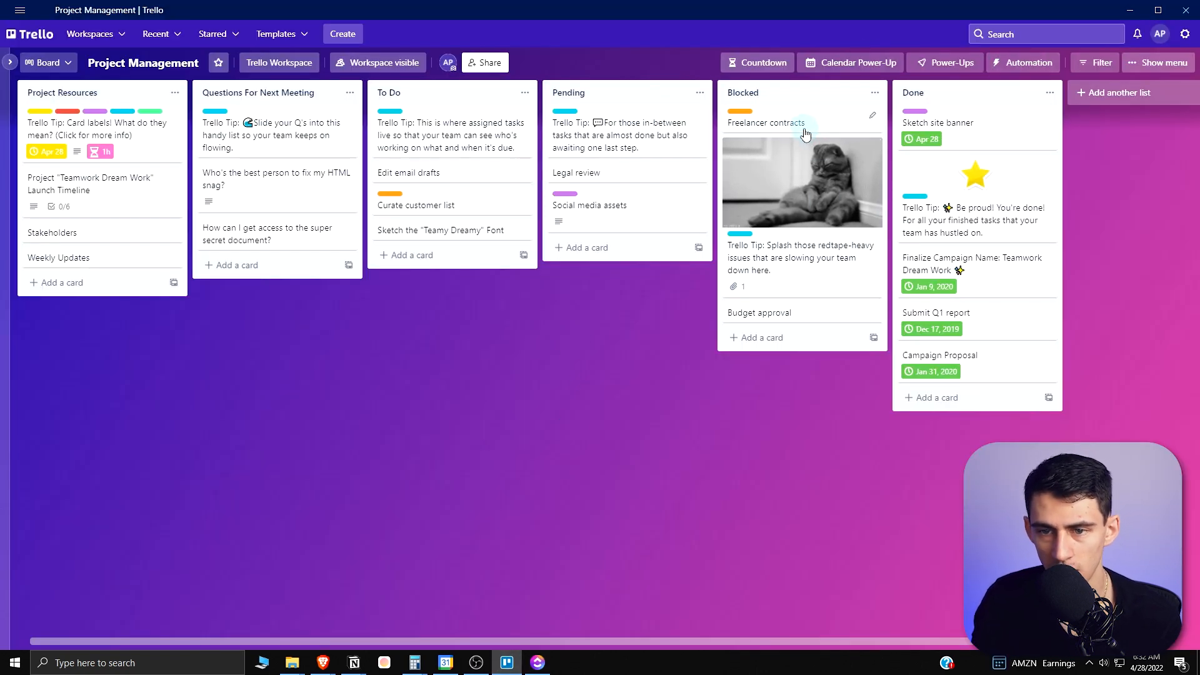
left_click(766, 122)
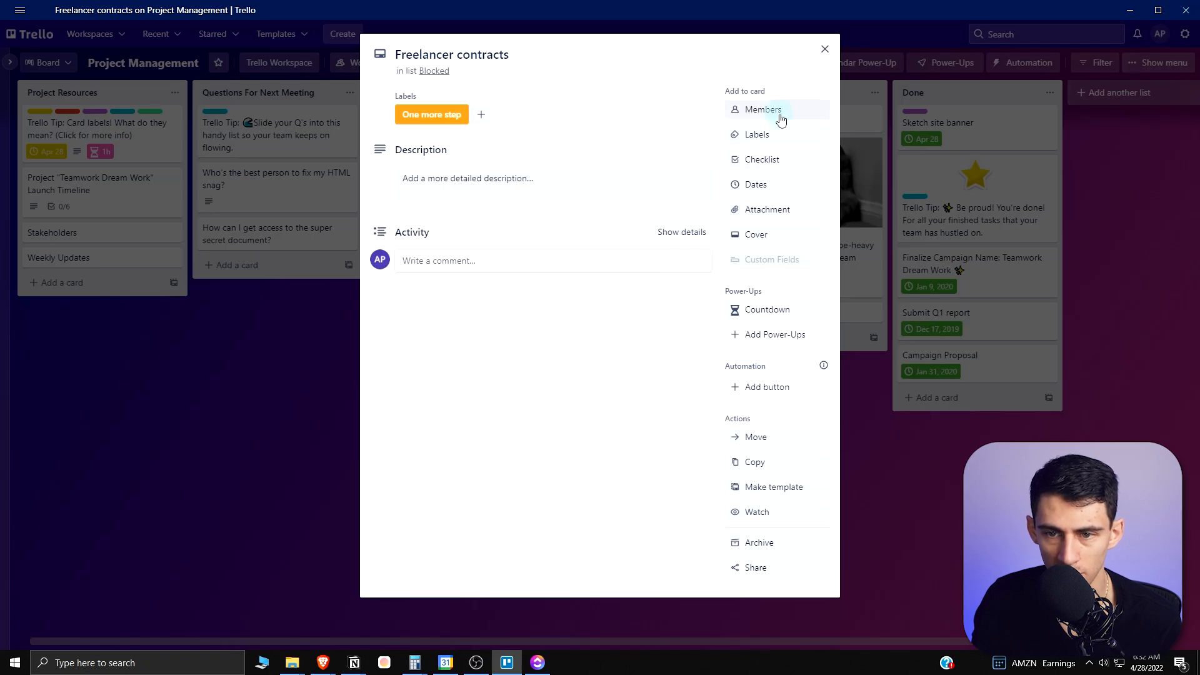
left_click(755, 185)
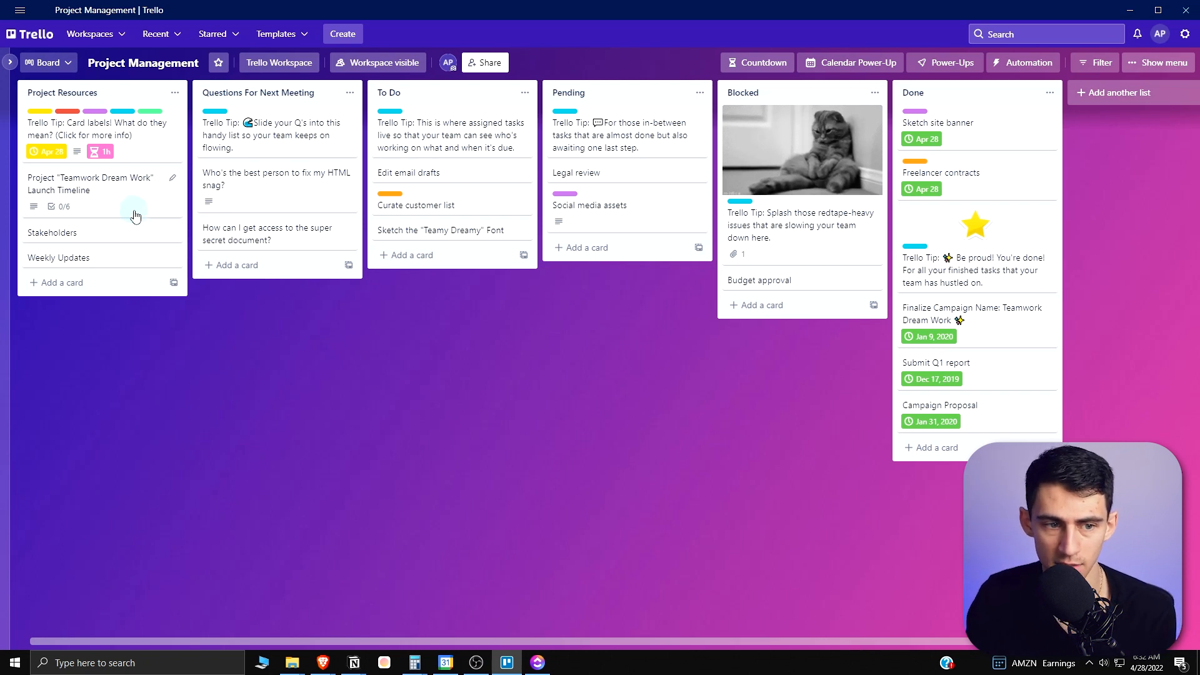
left_click(90, 183)
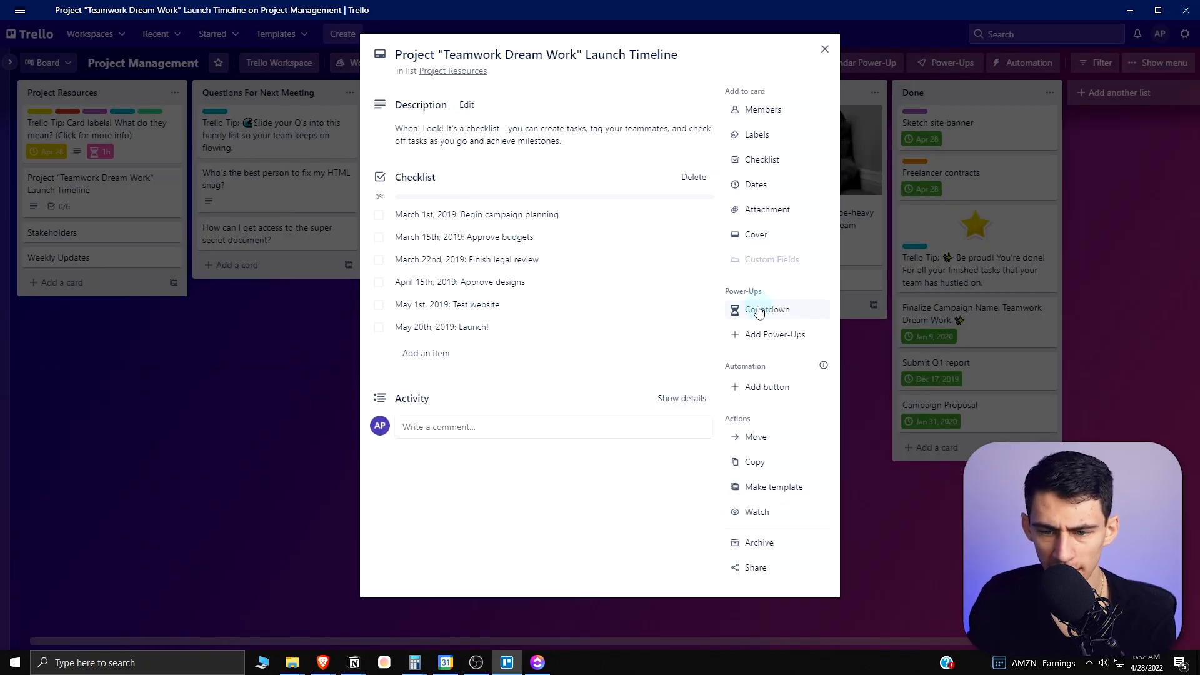
left_click(755, 184)
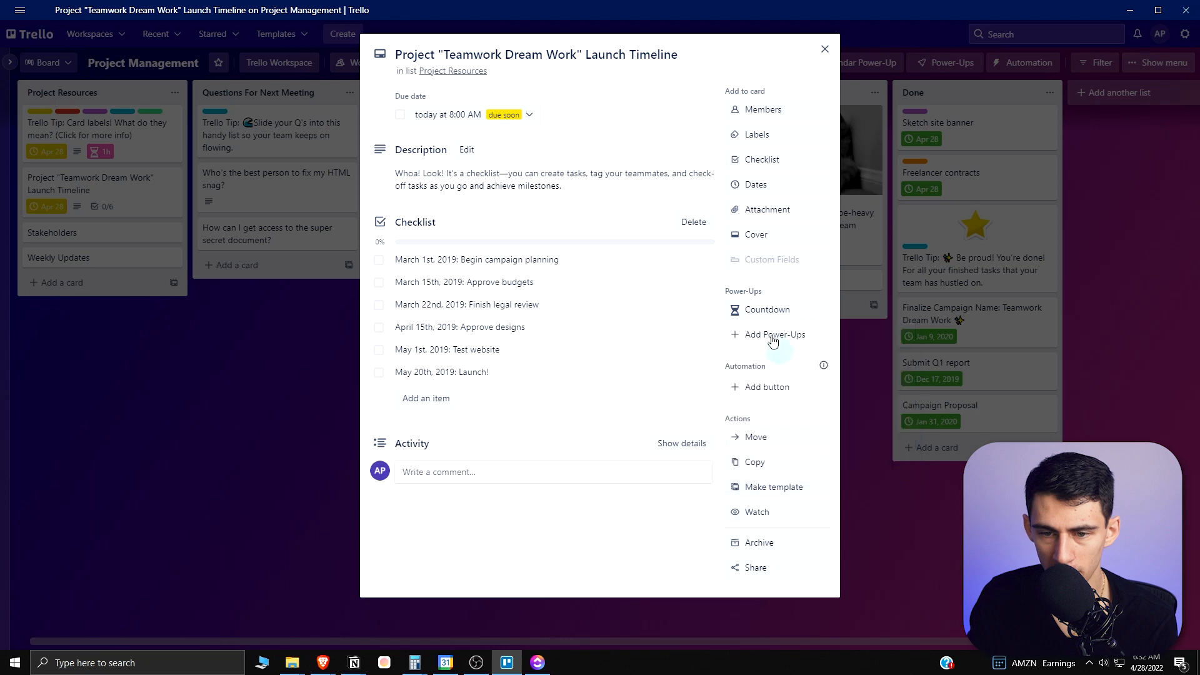
left_click(766, 309)
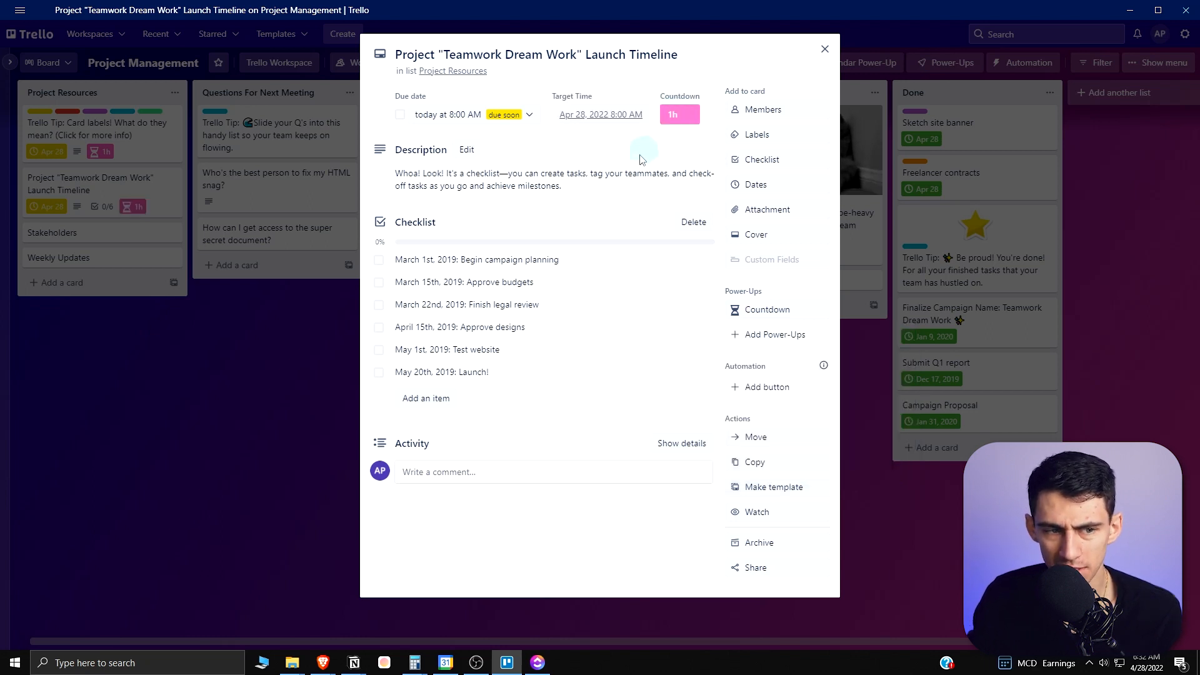
left_click(824, 49)
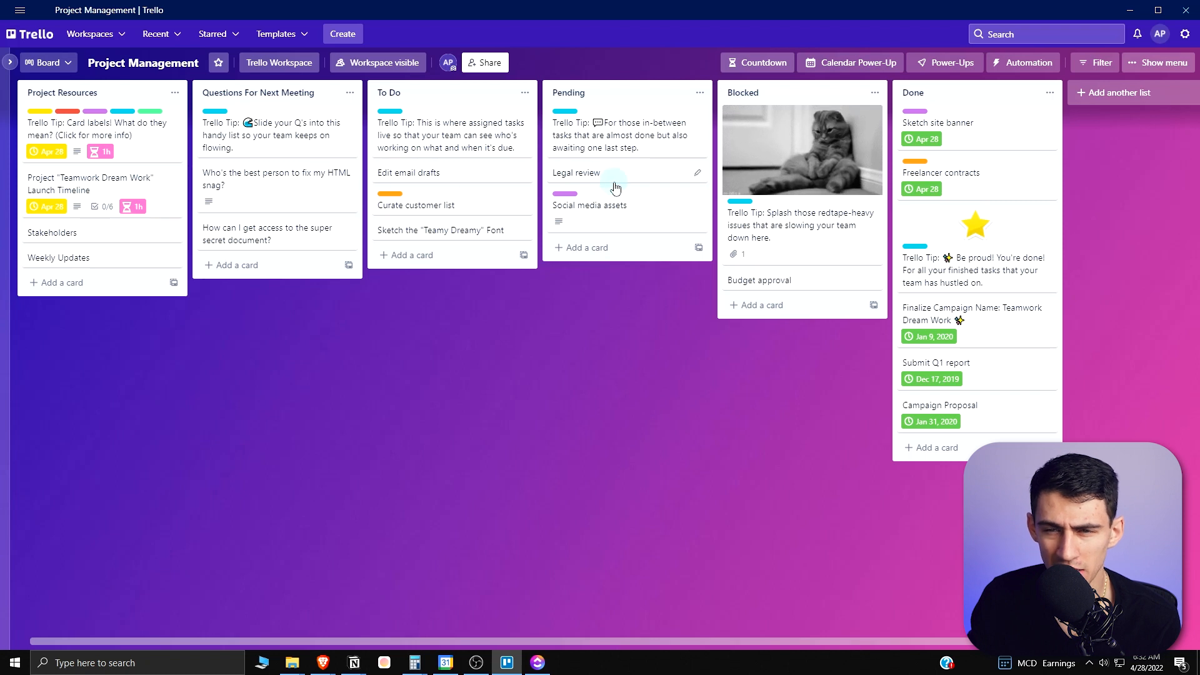
mouse_move(856, 62)
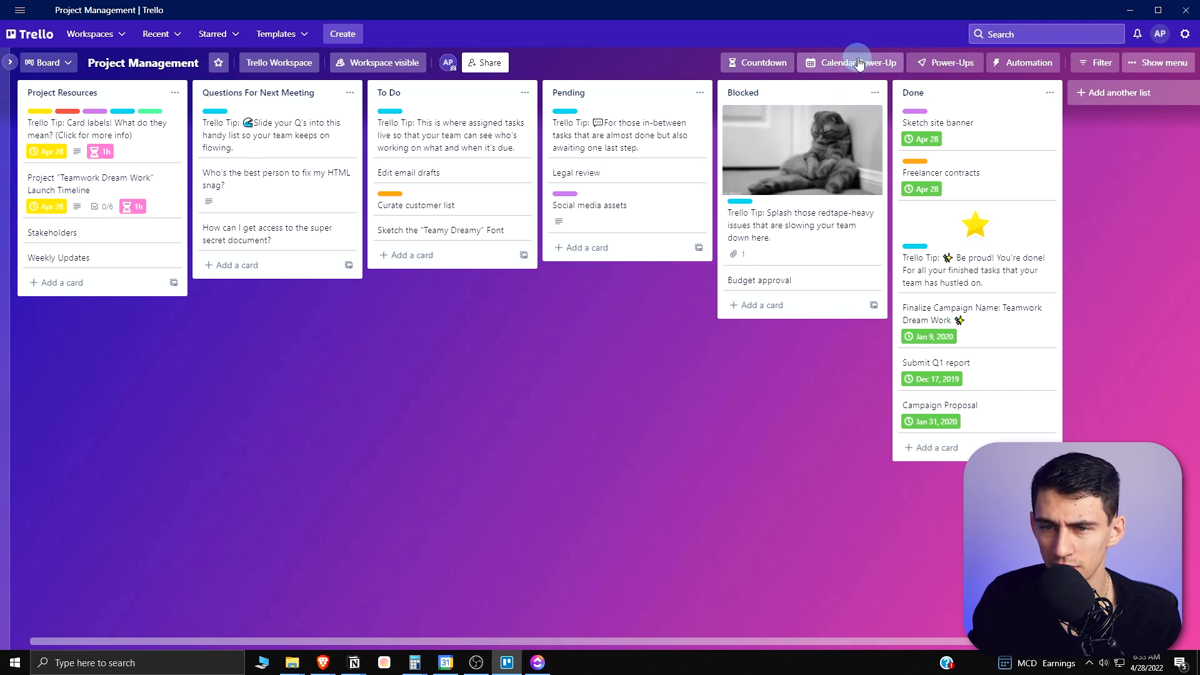
- Show the Project Management board's cards on the May 2022 monthly calendar
left_click(856, 62)
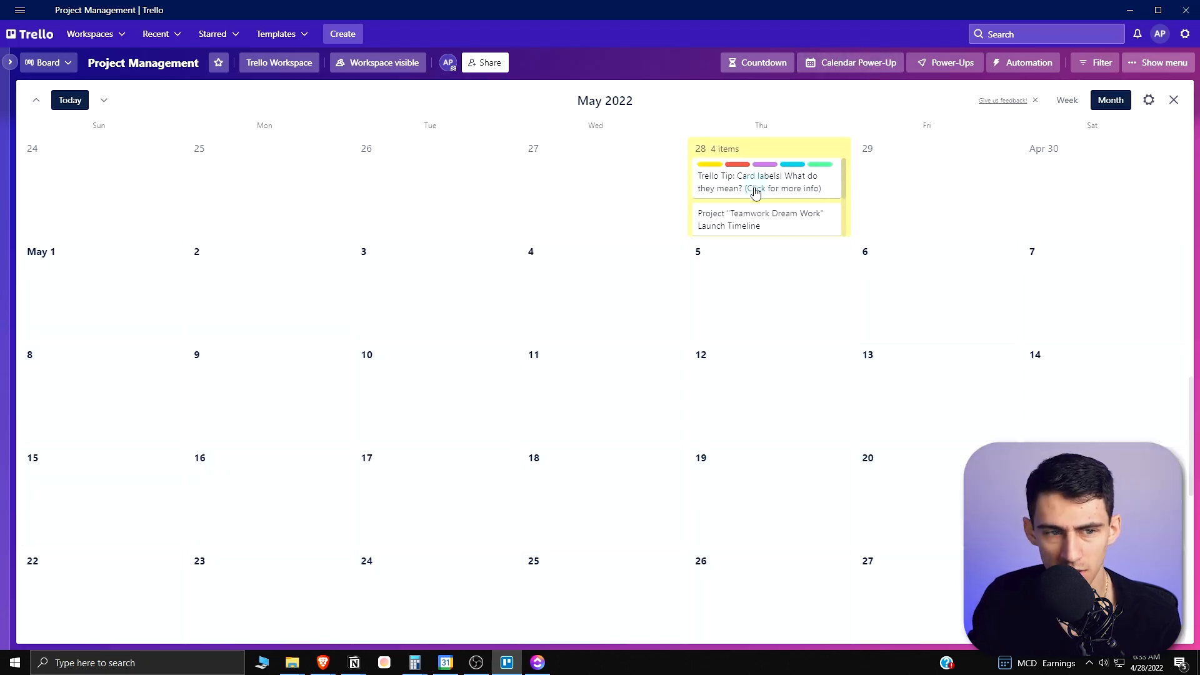
scroll("down", 3)
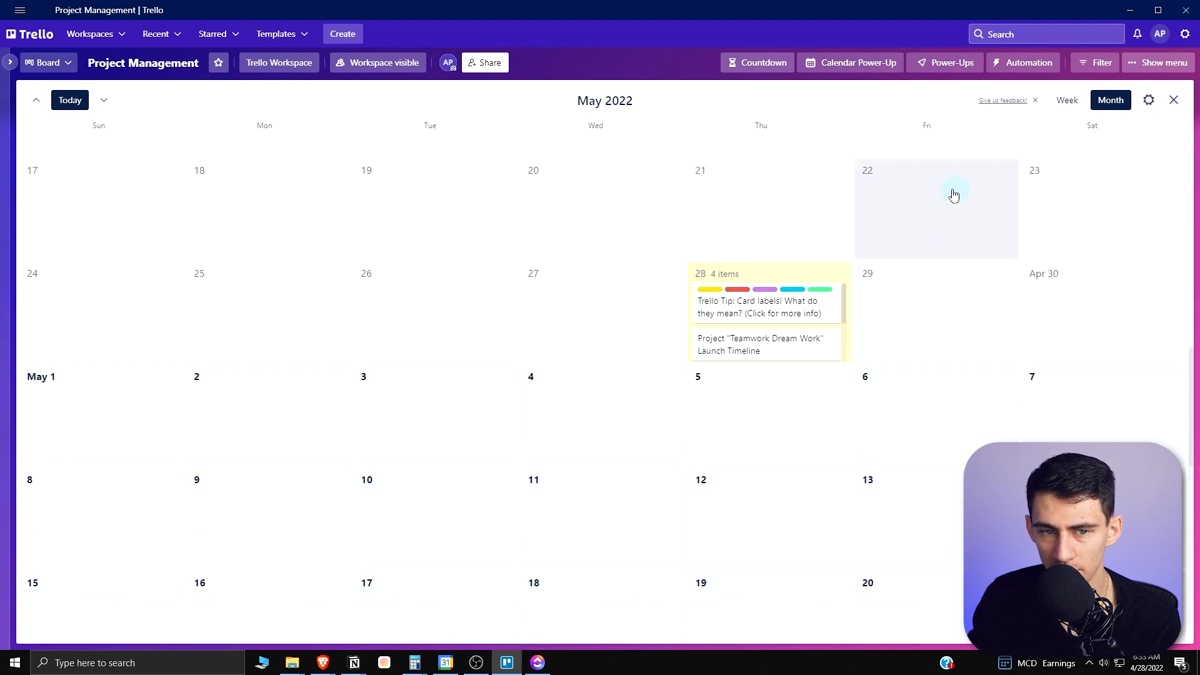
scroll("down", 3)
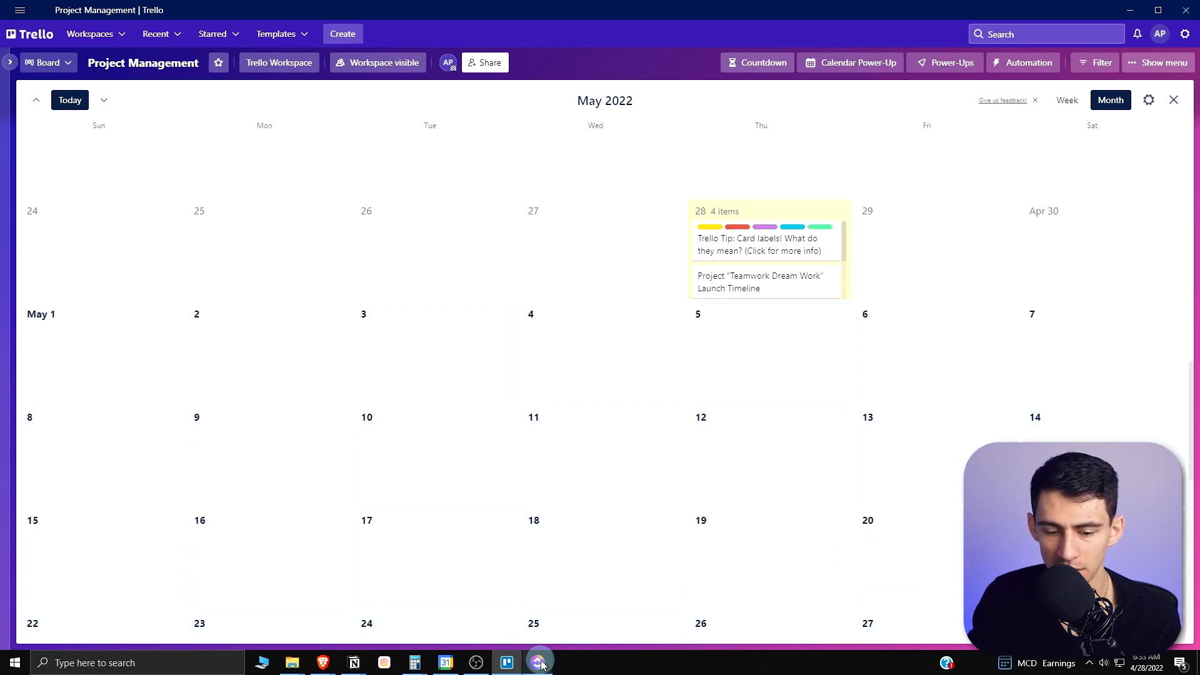
- On ClickUp's home calendar, create 'task today' in a time slot dated Today
left_click(539, 663)
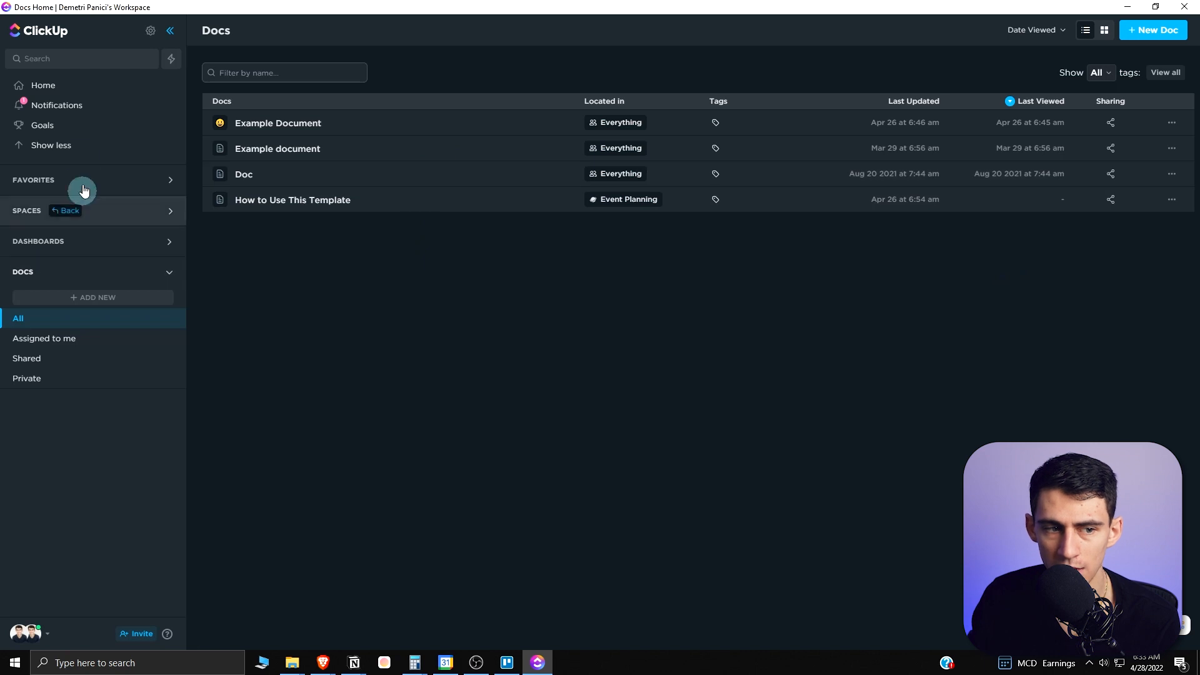
left_click(44, 297)
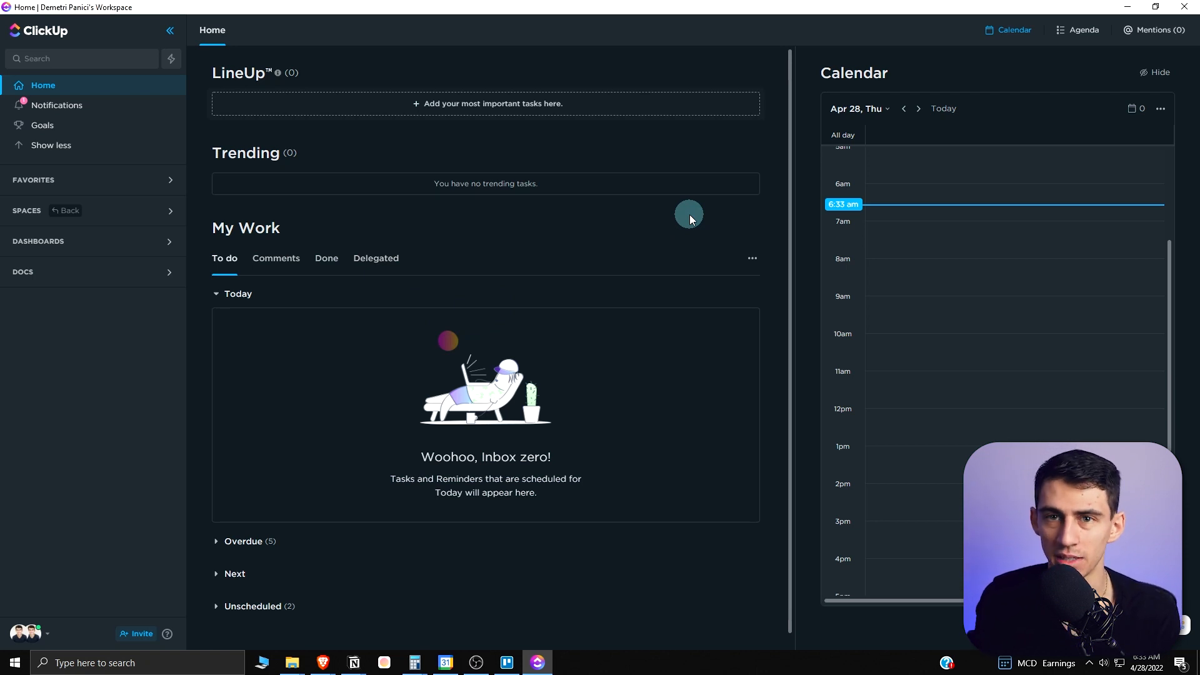
mouse_move(559, 274)
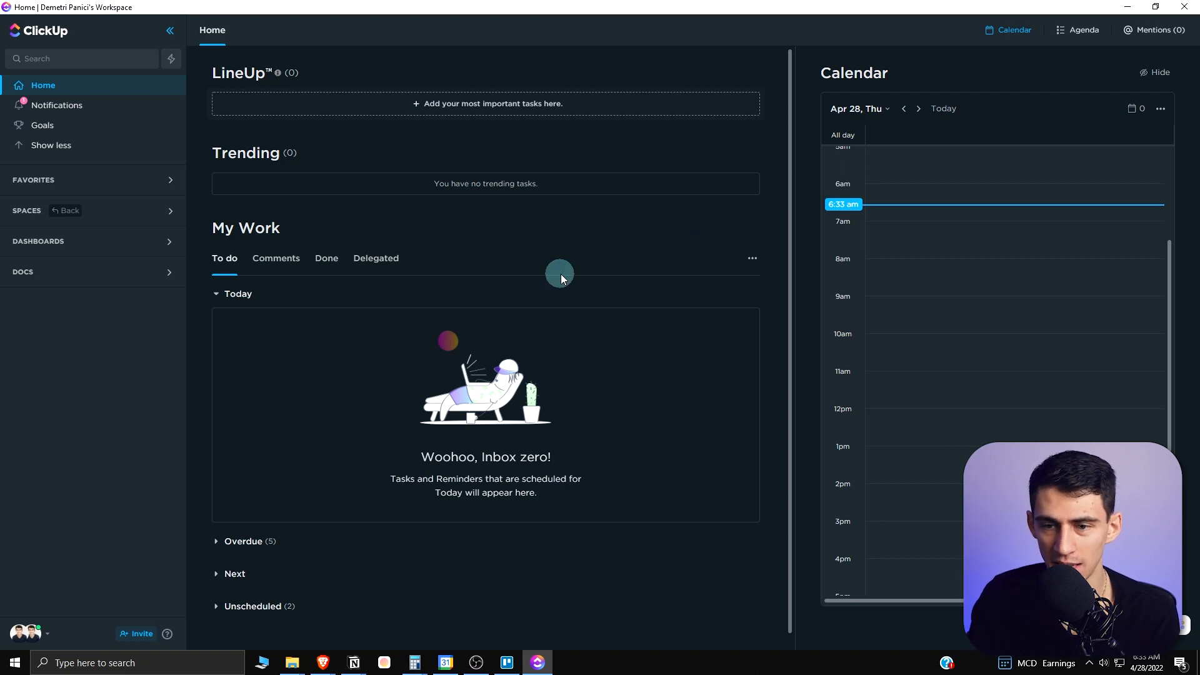
scroll("down", 3)
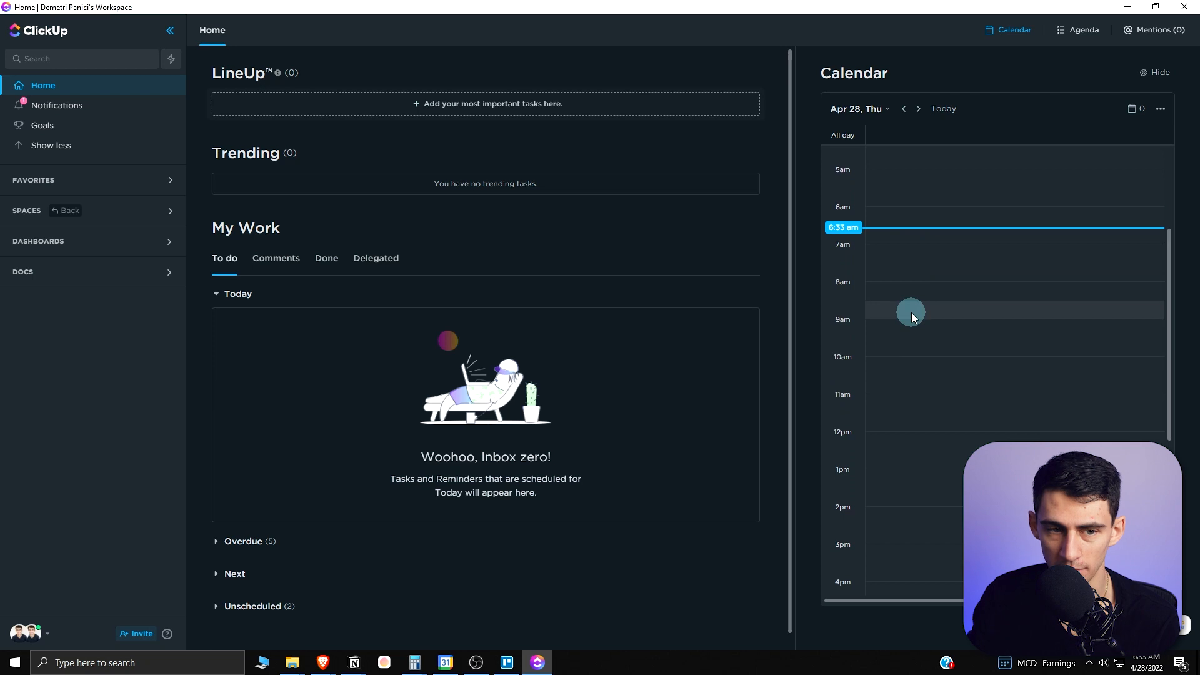
left_click(911, 312)
type("task today")
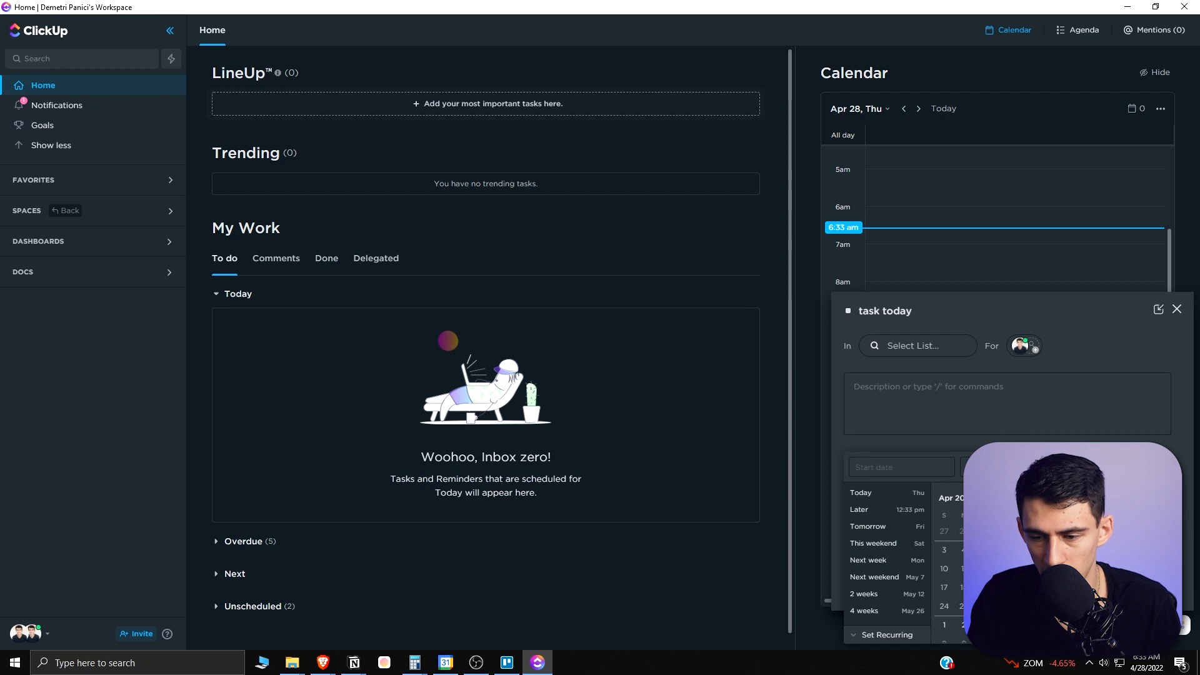
left_click(916, 345)
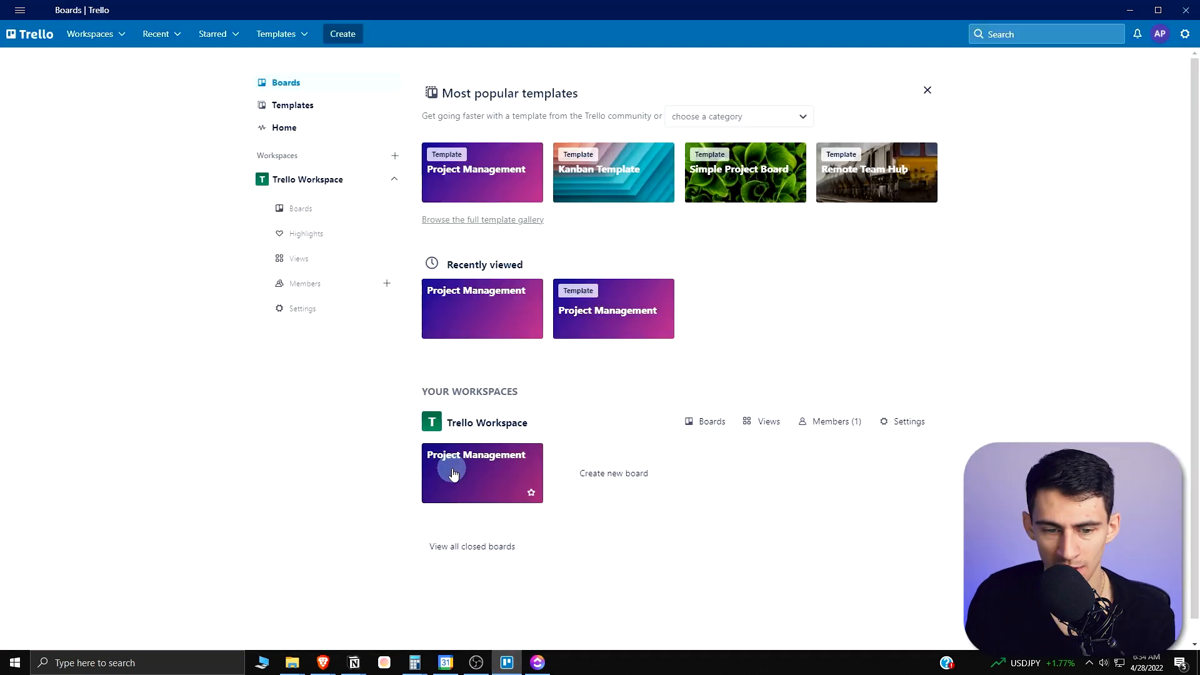
- Reach the Project Management board's Butler automation tools from the board menu
left_click(482, 472)
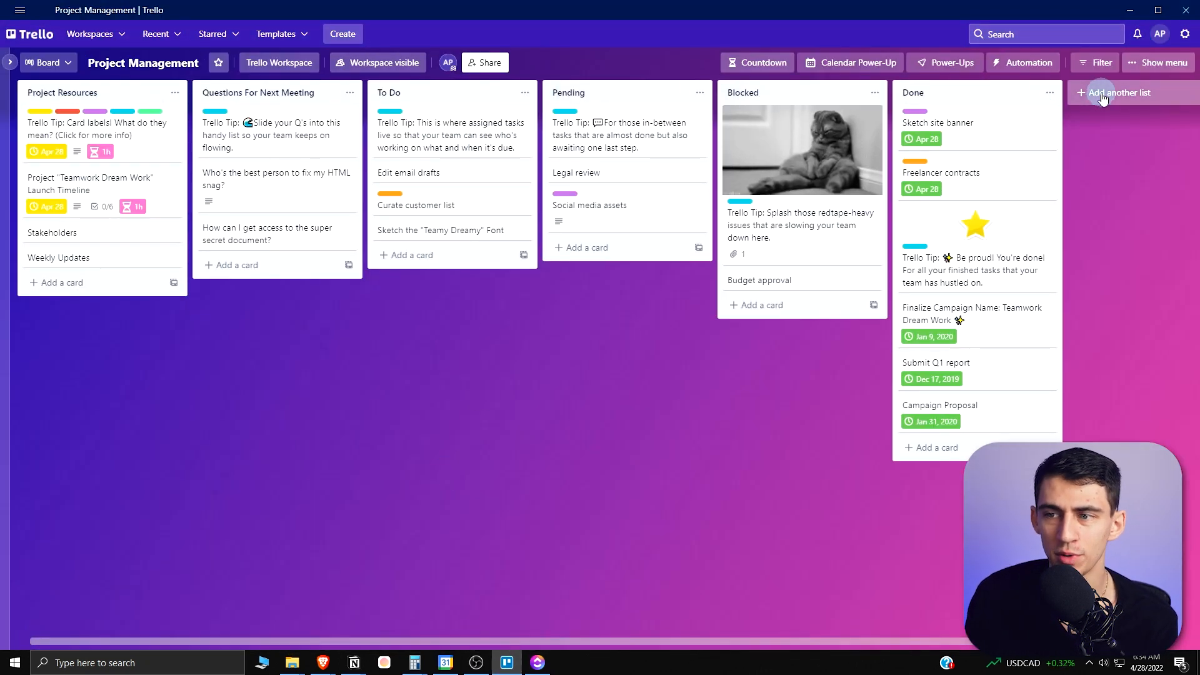
left_click(1154, 63)
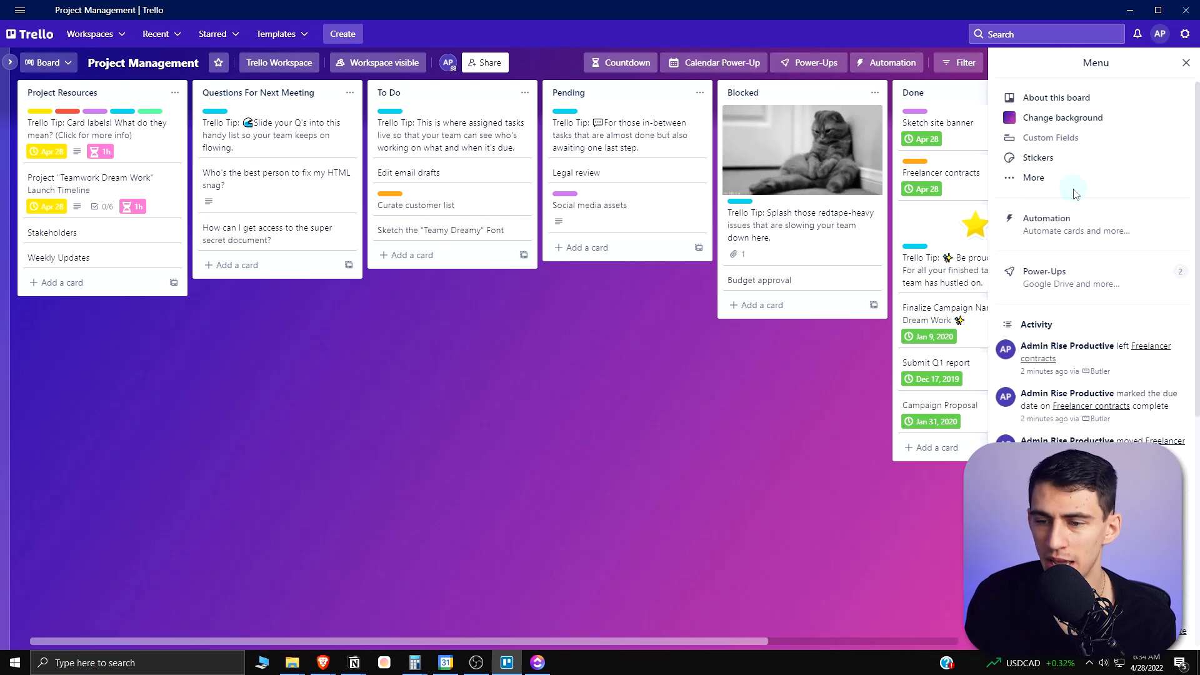
left_click(1045, 222)
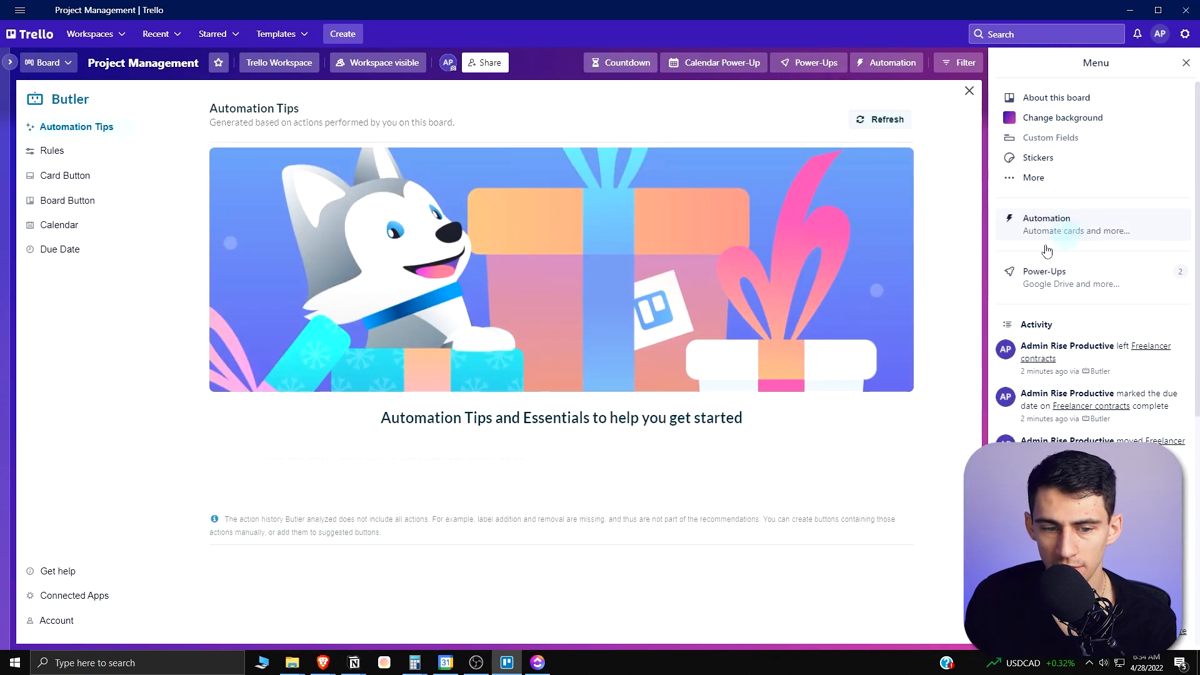
- Browse the card button, board button and scheduled calendar command automations, then return to ClickUp
left_click(65, 175)
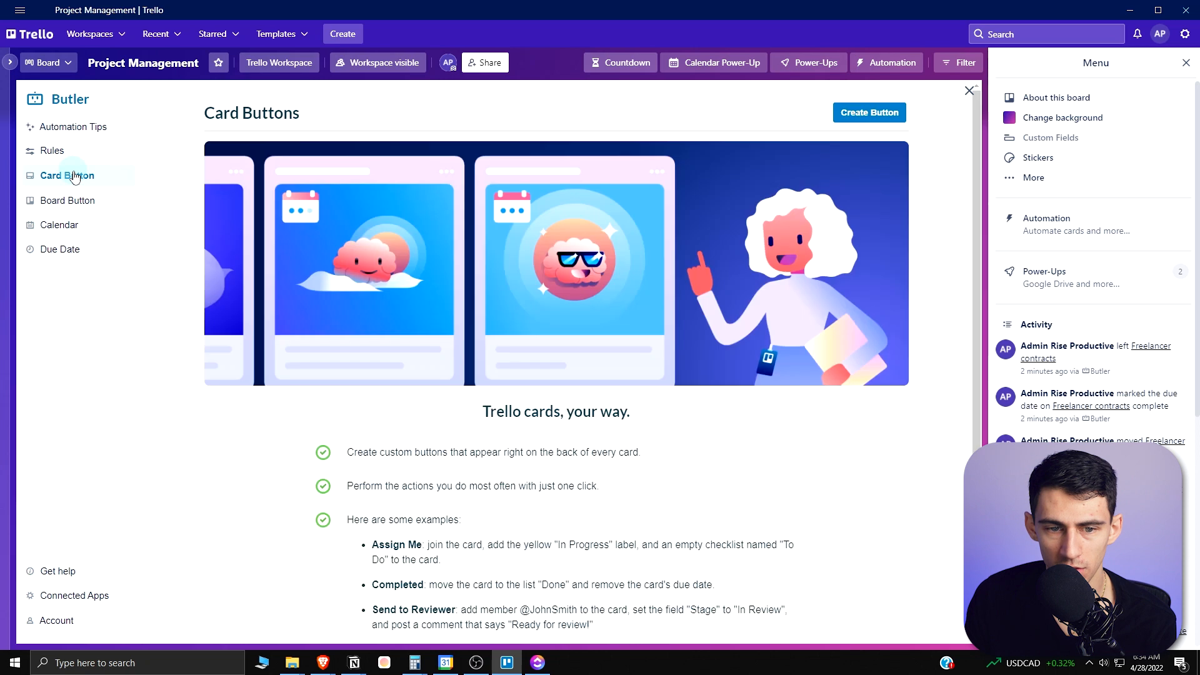
left_click(68, 200)
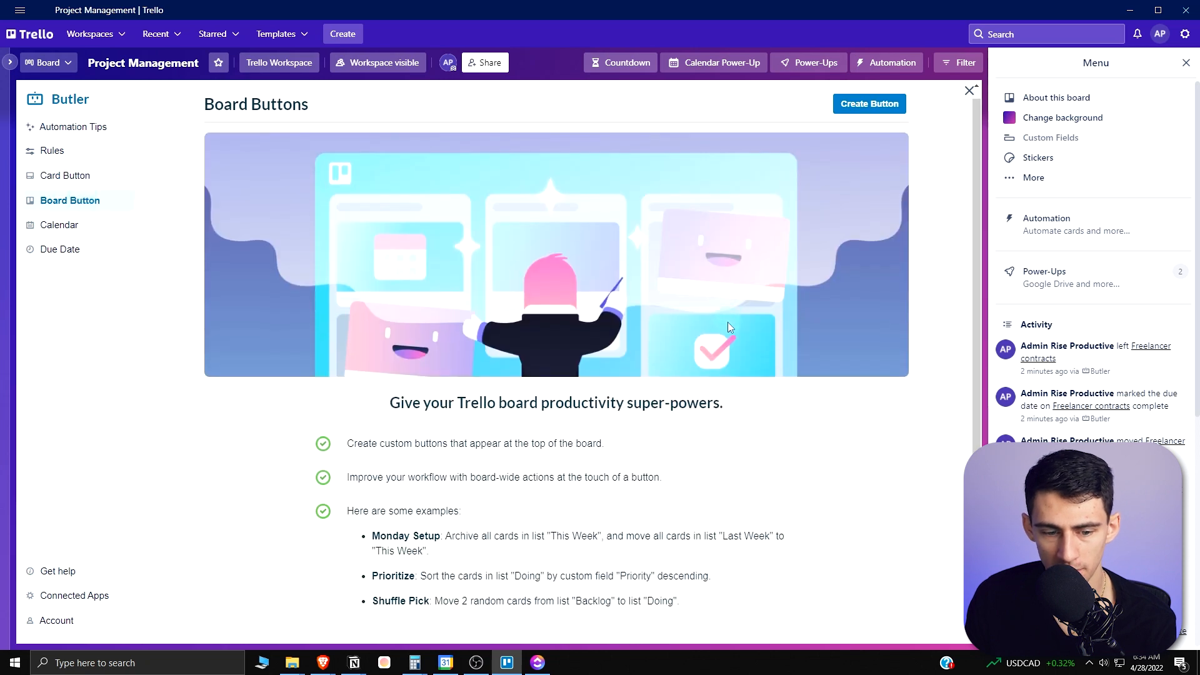
left_click(58, 224)
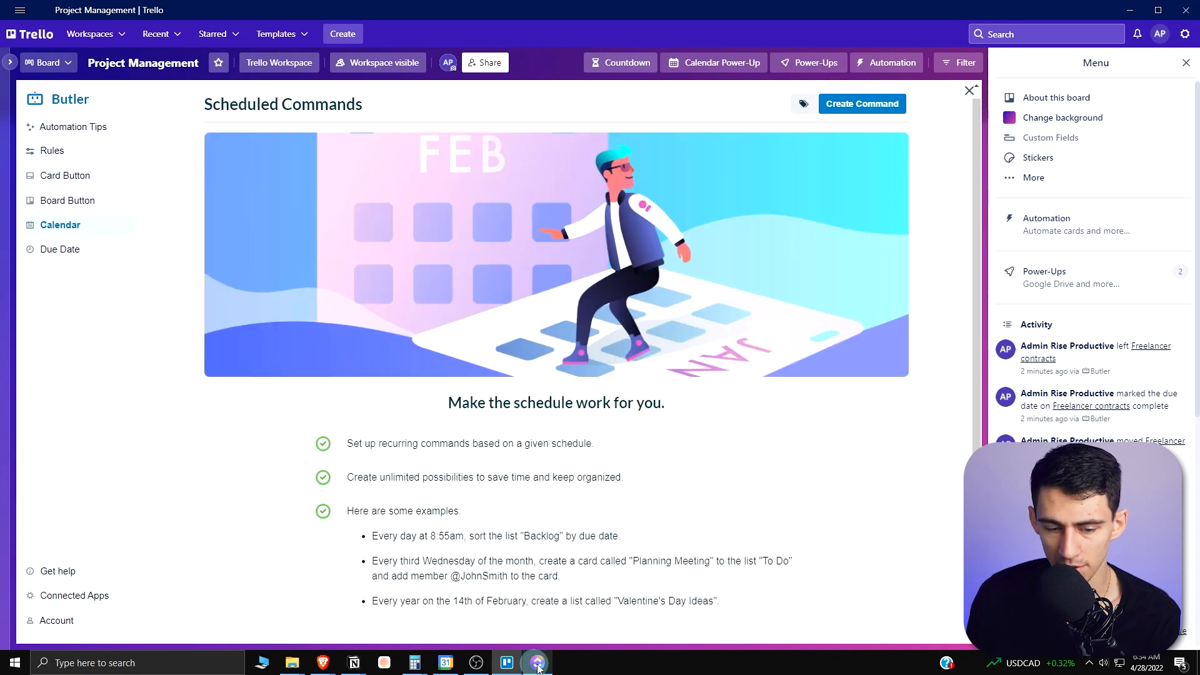
left_click(536, 662)
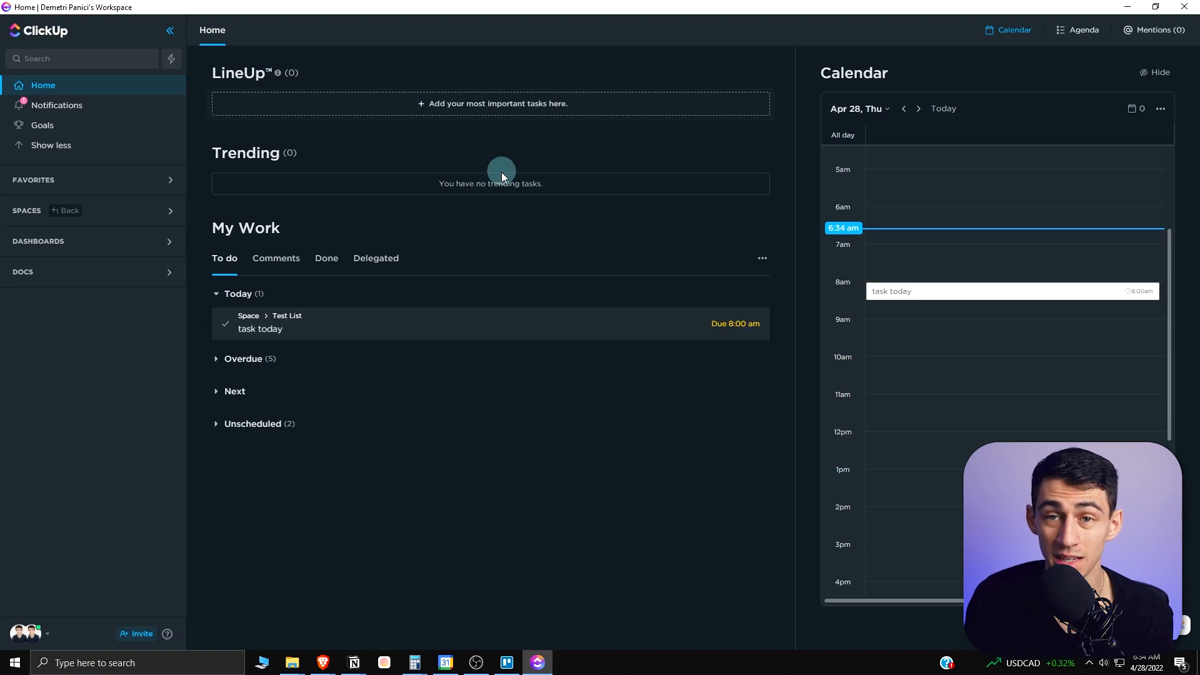
- View task today's full details, due today at 8am in Test List
left_click(260, 329)
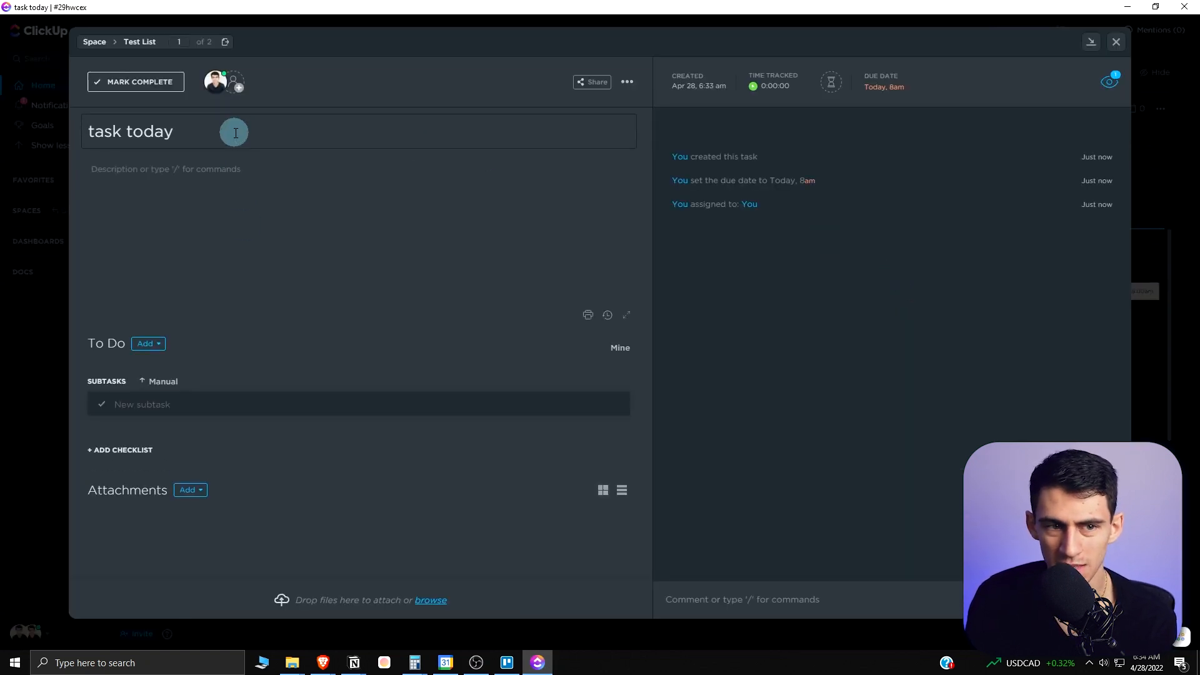
left_click(233, 179)
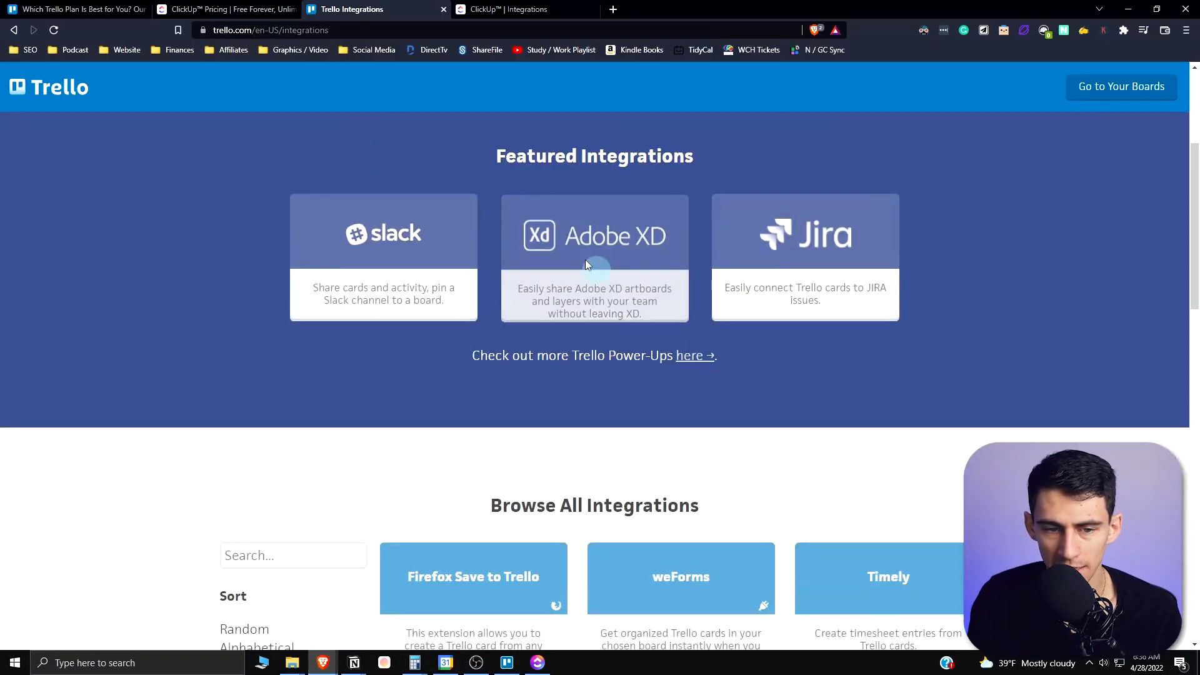
mouse_move(635, 265)
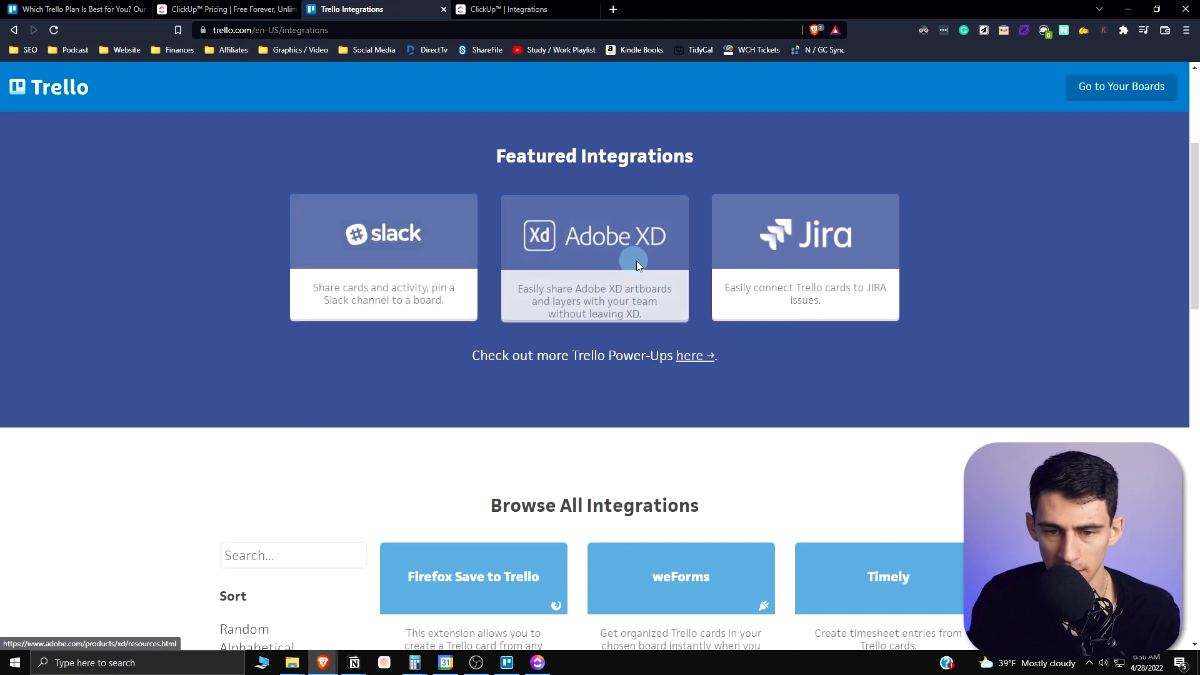
- Add the Calendar Power-Up to the Project Management board and go back to its calendar
scroll("down", 3)
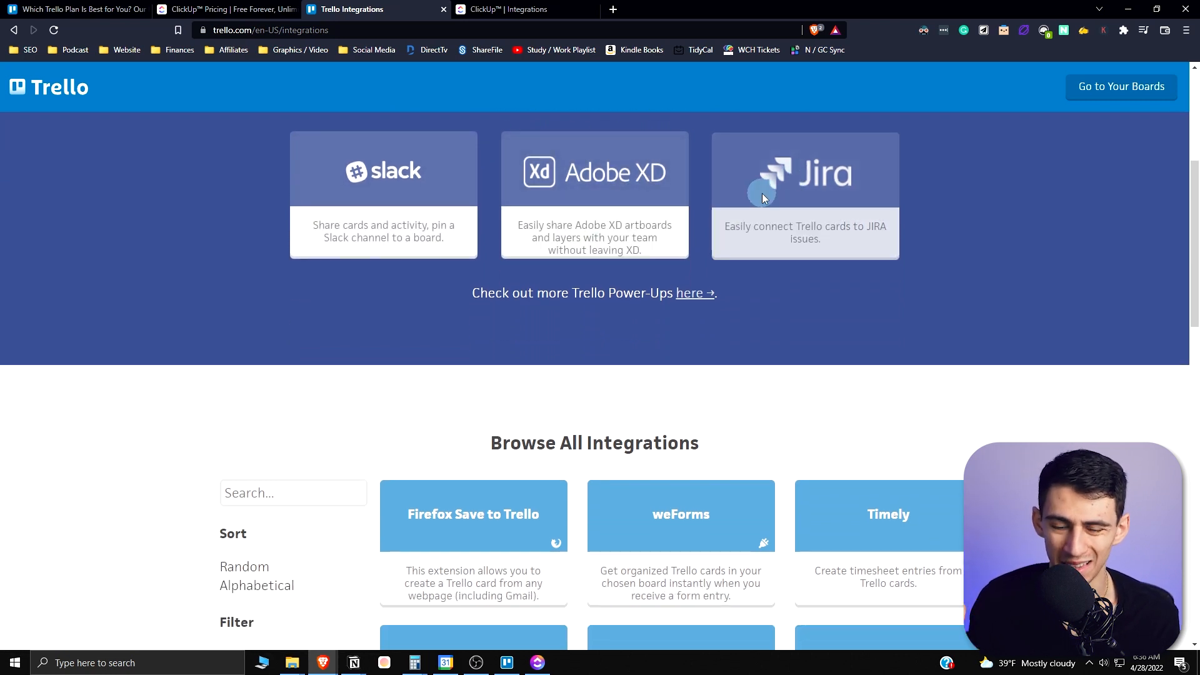
scroll("down", 3)
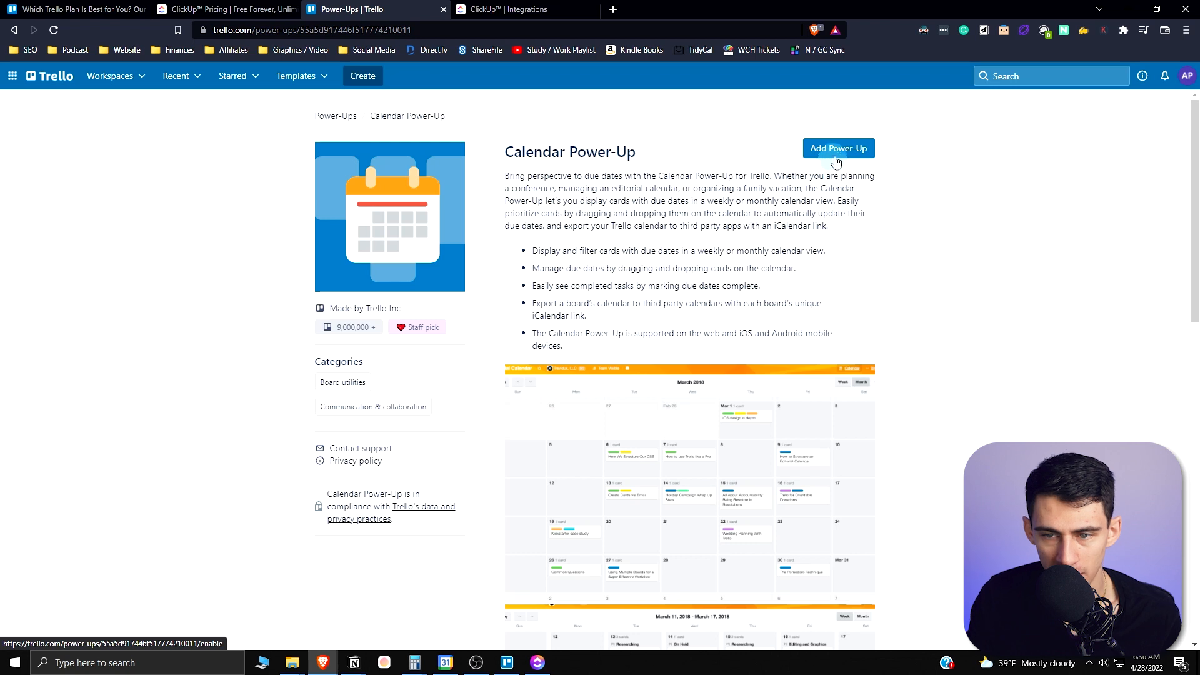
left_click(837, 148)
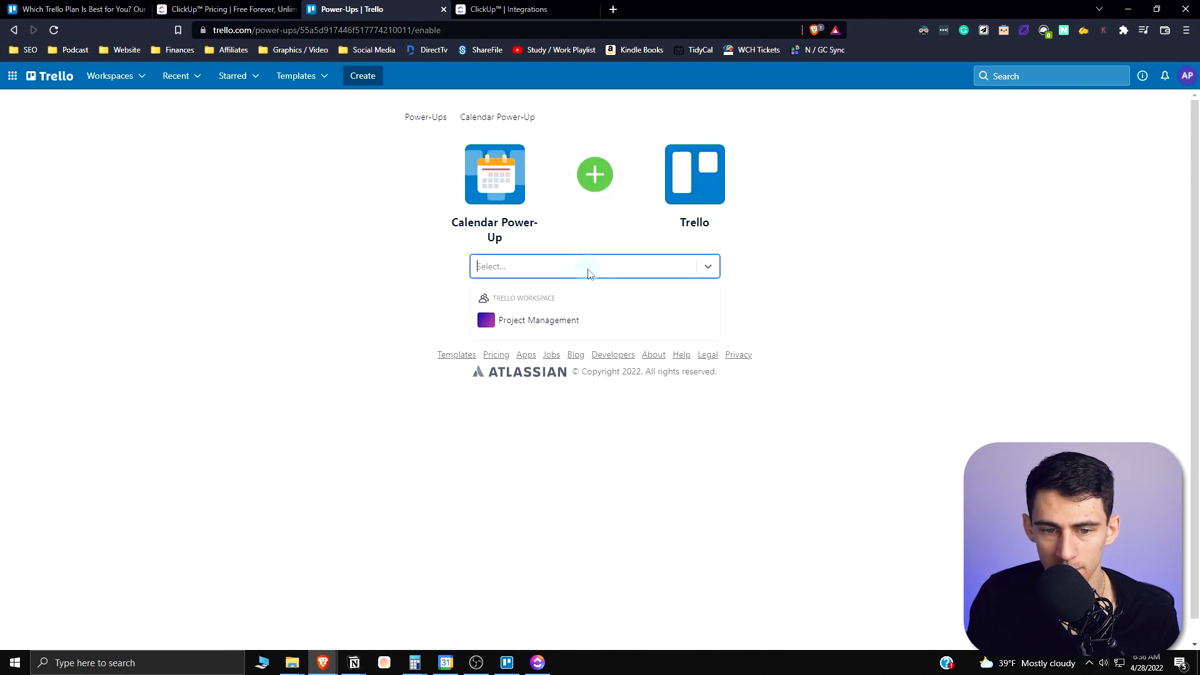
left_click(537, 320)
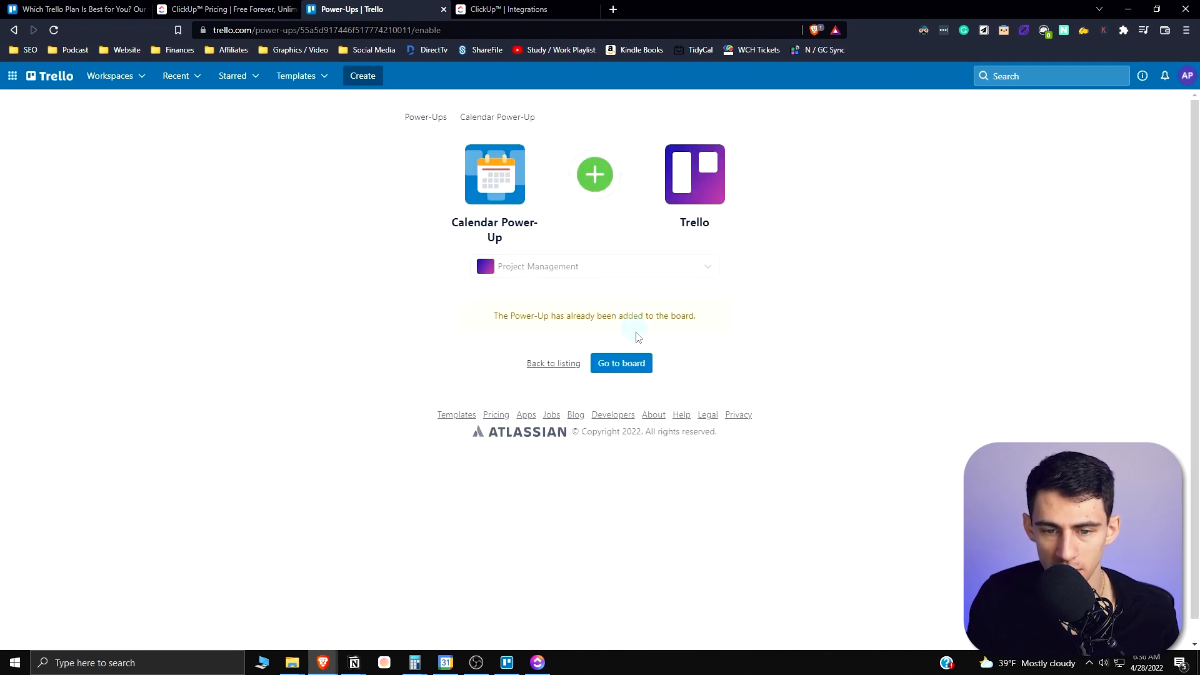
left_click(621, 363)
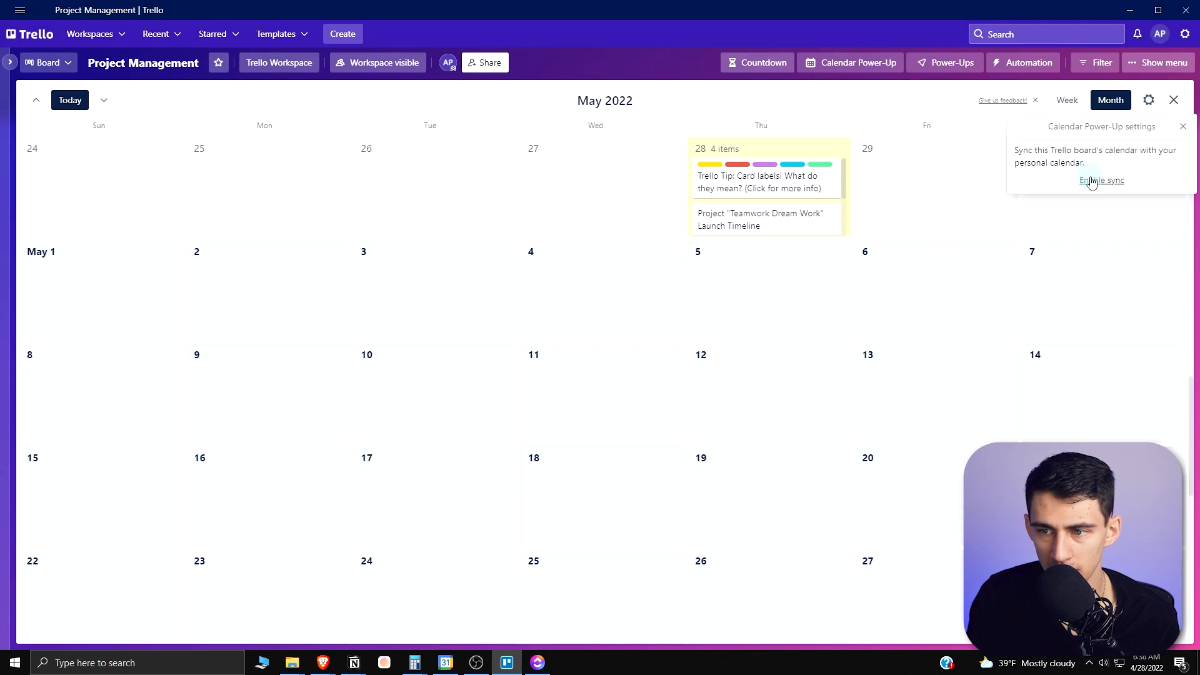
- Enable calendar sync for an iCalendar feed link and list the board's enabled Power-Ups
left_click(1101, 180)
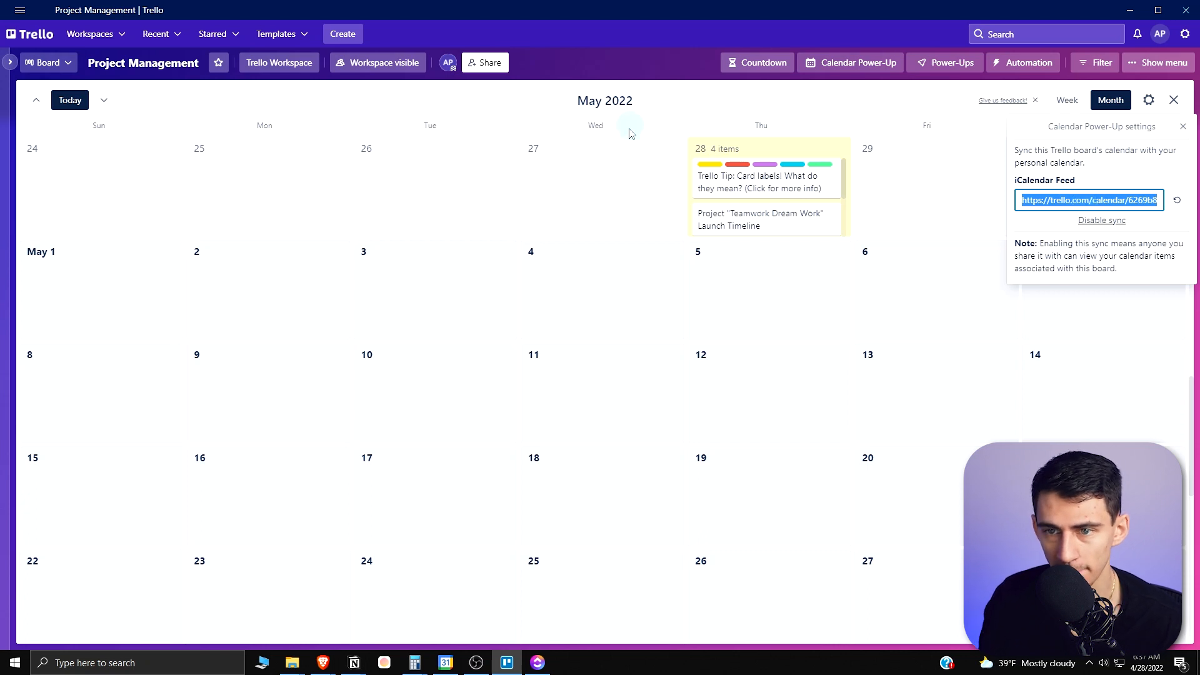
left_click(374, 9)
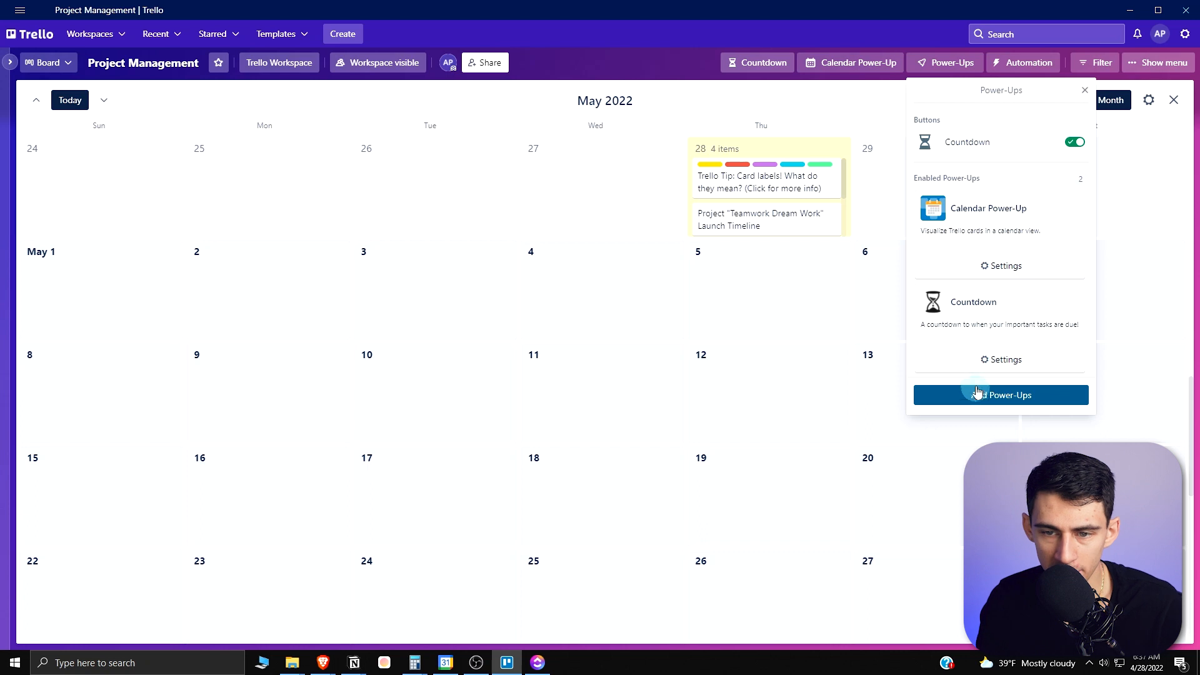
- Search the Power-Ups for 'gmail' and add Gmail by Cardbox to the board
left_click(999, 395)
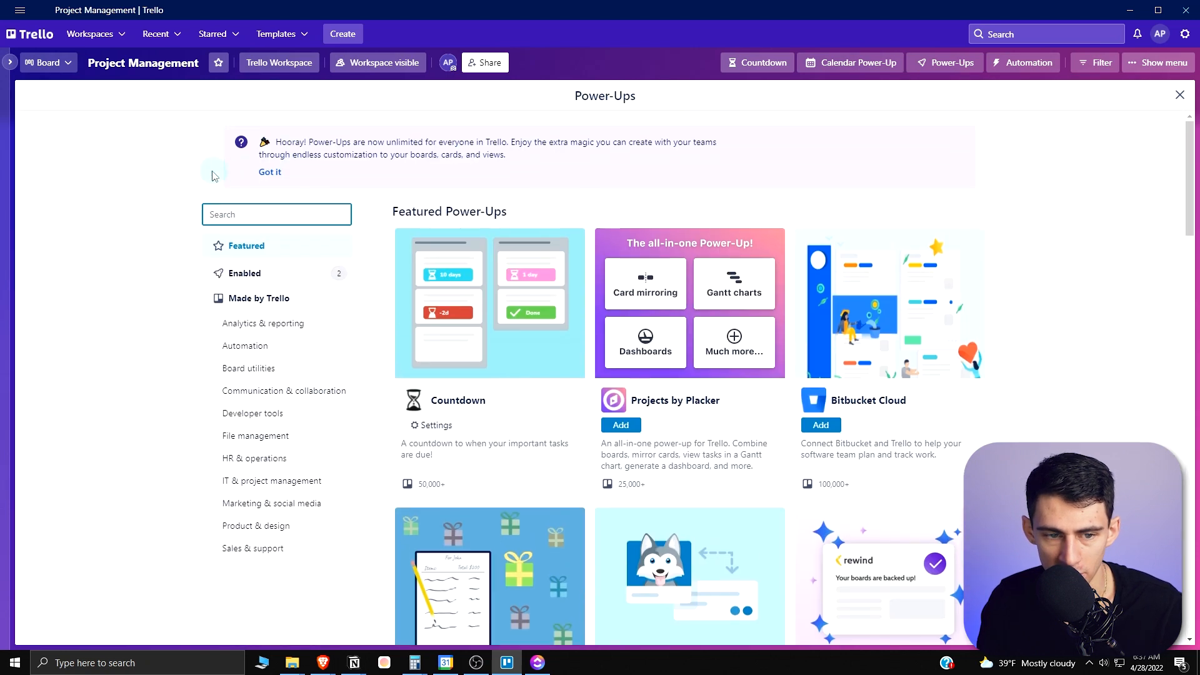
type("gmail")
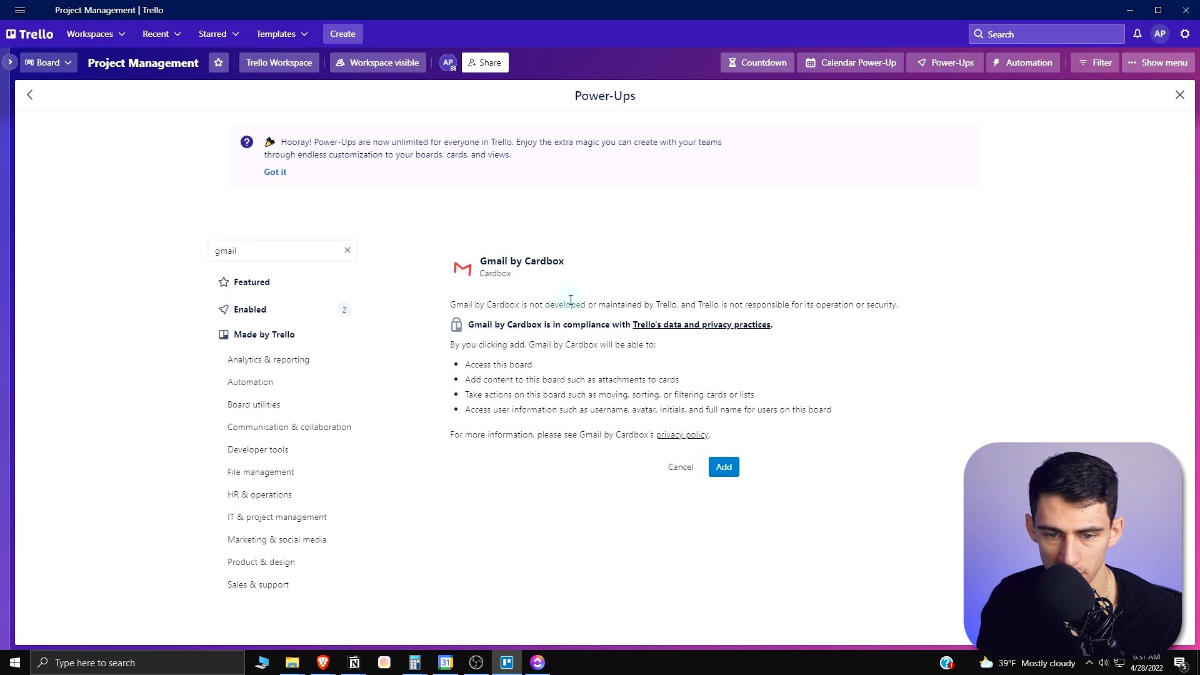
left_click(721, 466)
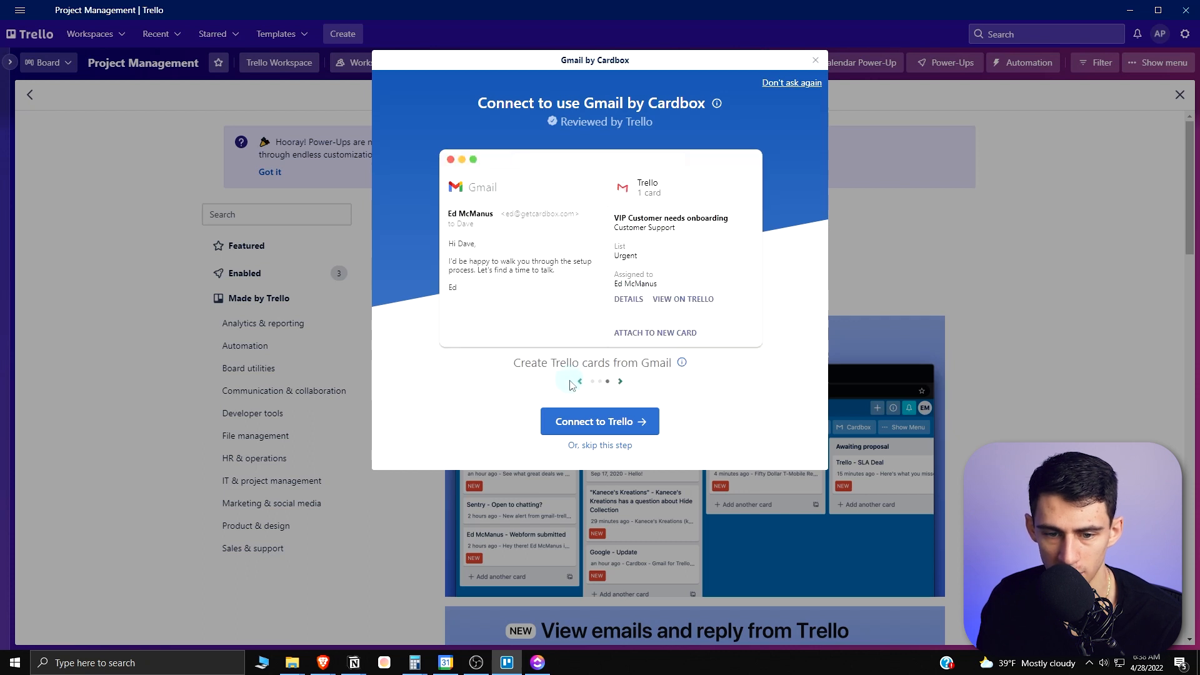
- Connect a Gmail inbox via Google sign-in and create a To Do card from the welcome email
left_click(599, 421)
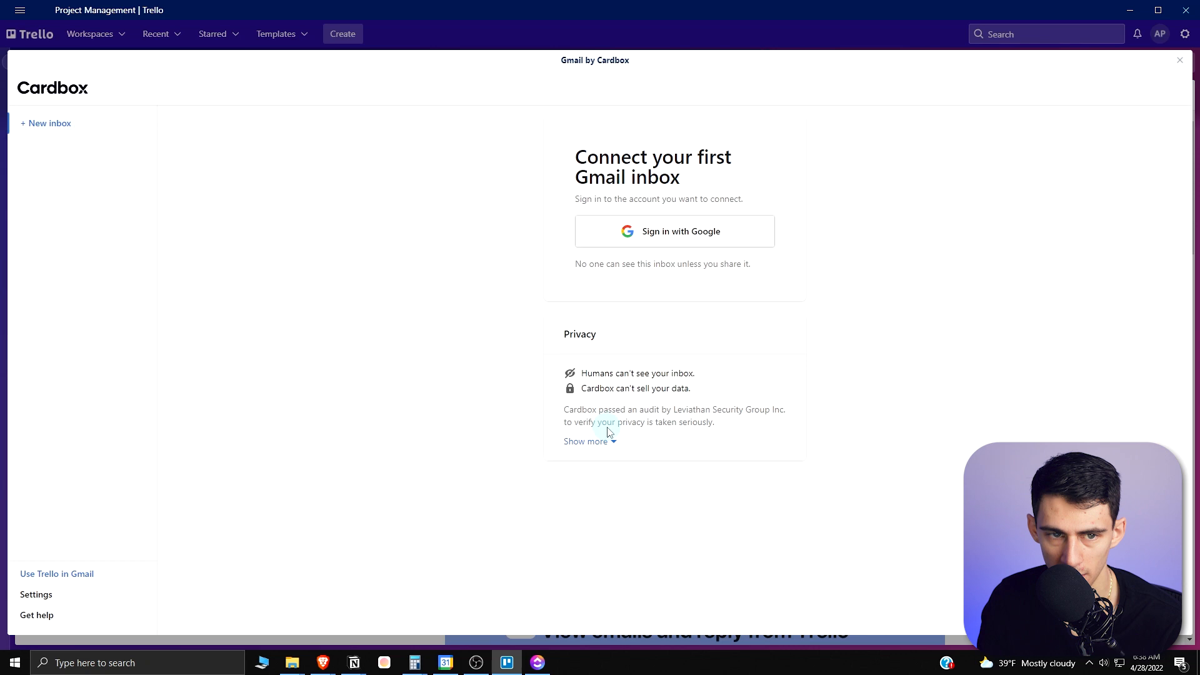
left_click(674, 232)
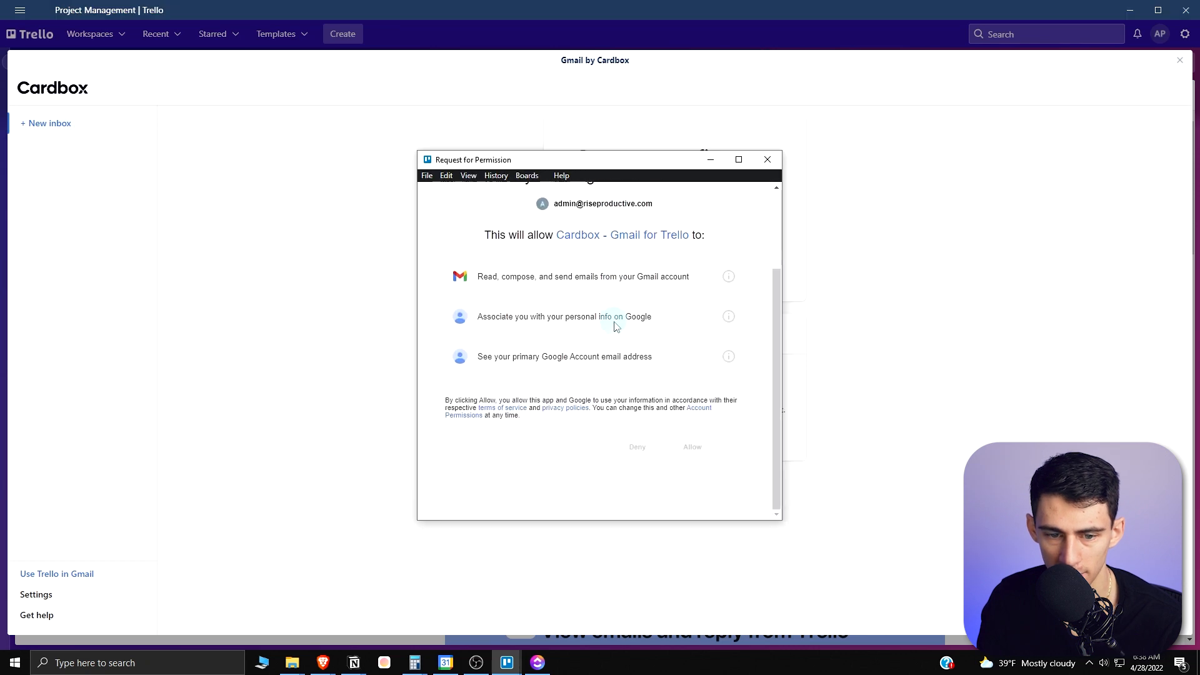
left_click(690, 447)
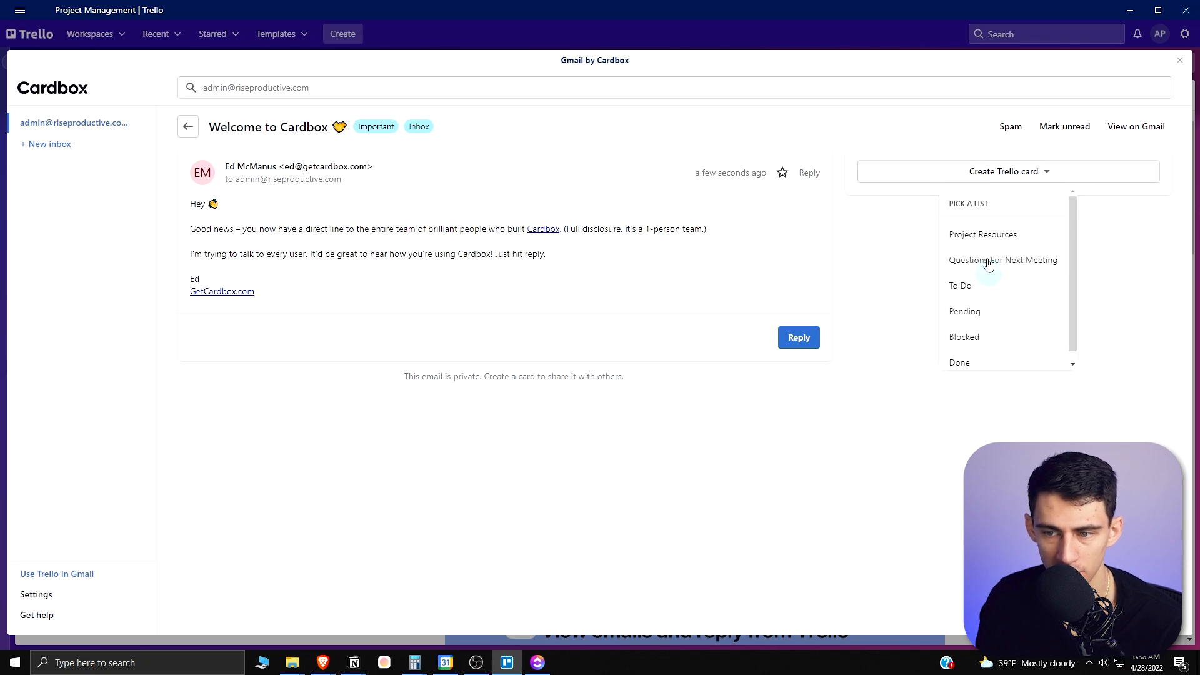
left_click(960, 285)
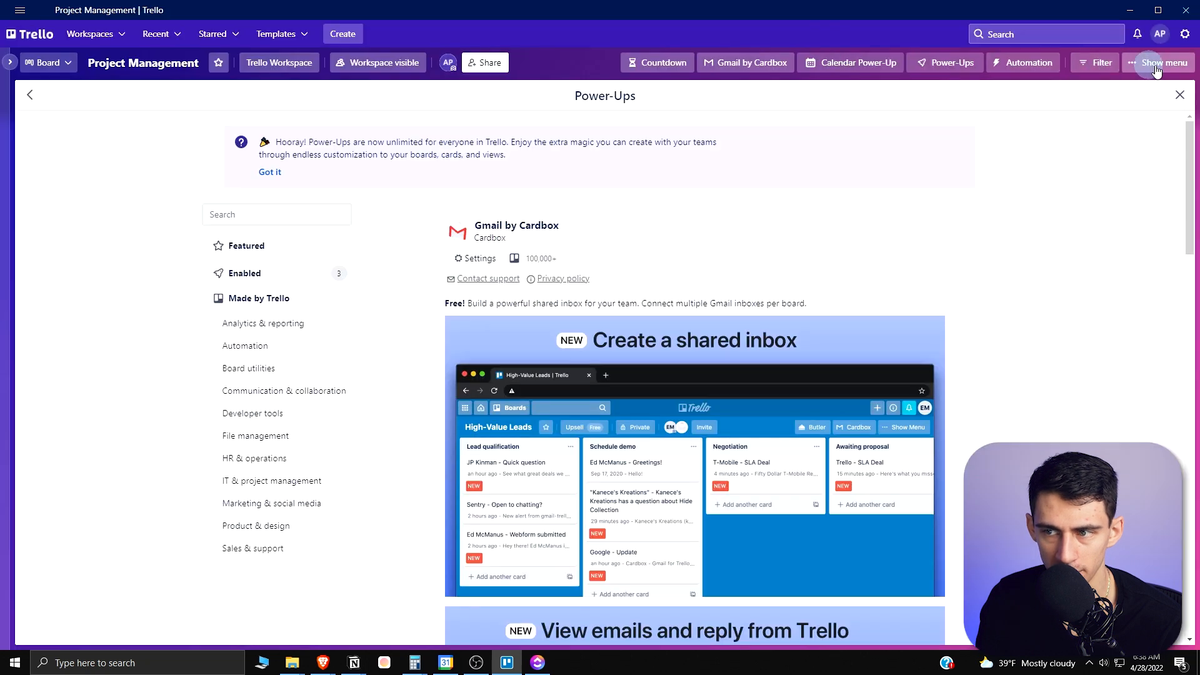
- Back on the board, view the Welcome to Cardbox card with its attached Gmail message
left_click(1178, 95)
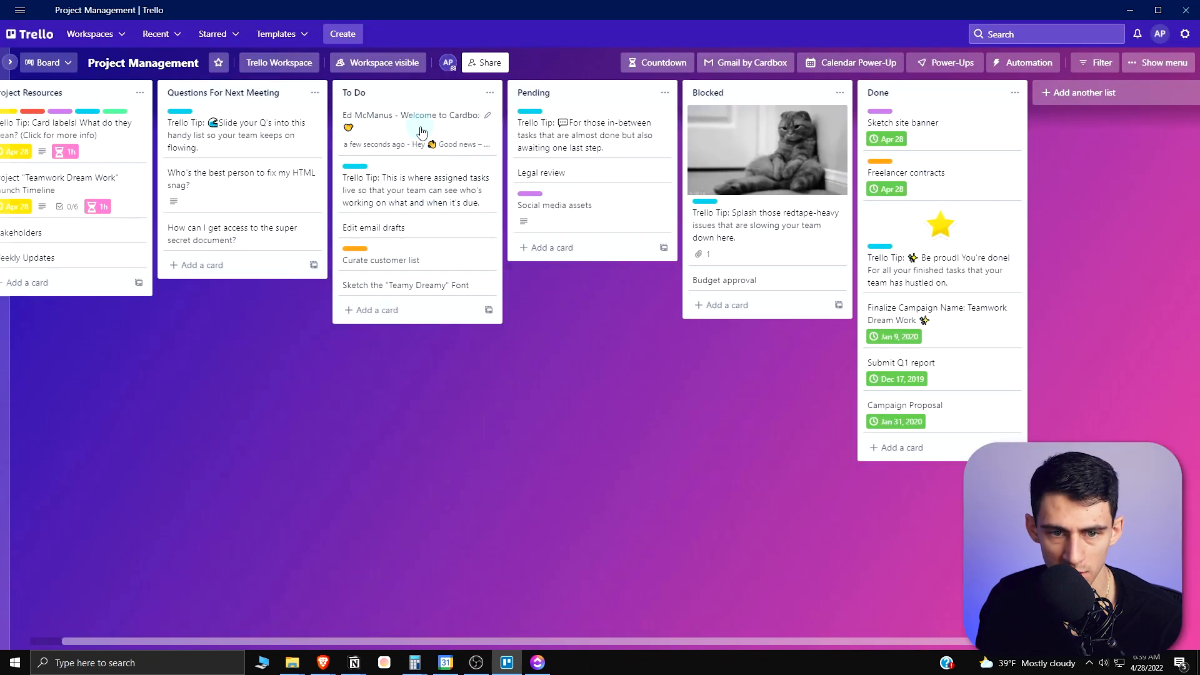
left_click(411, 115)
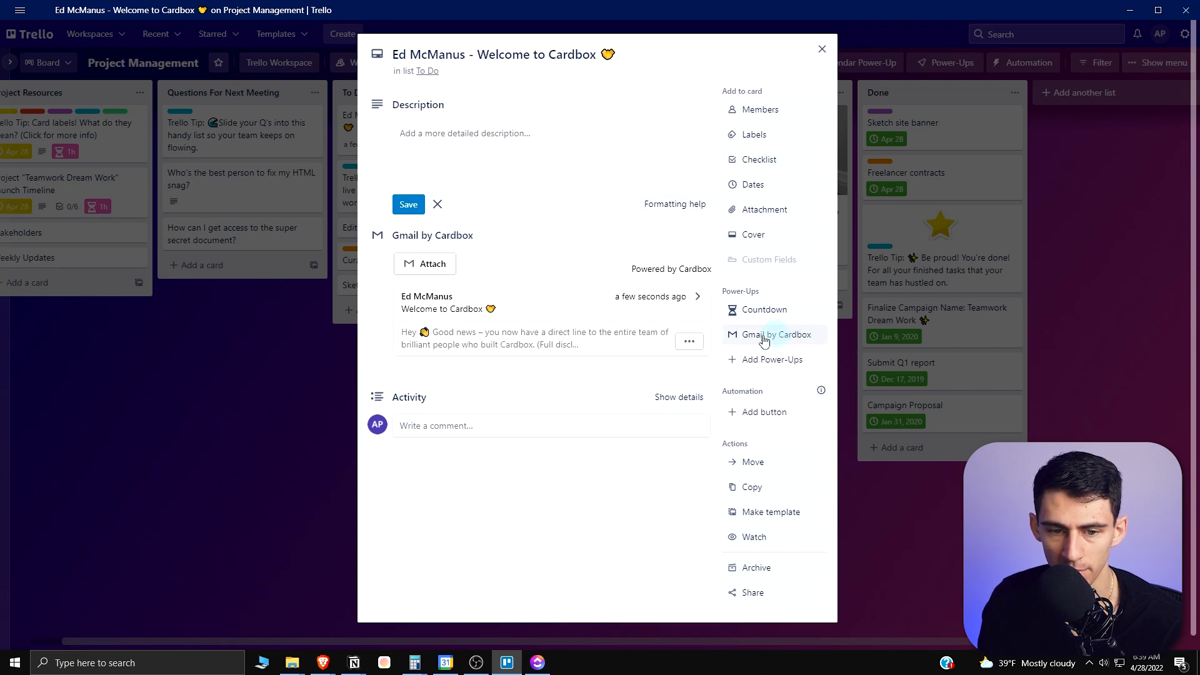
mouse_move(393, 311)
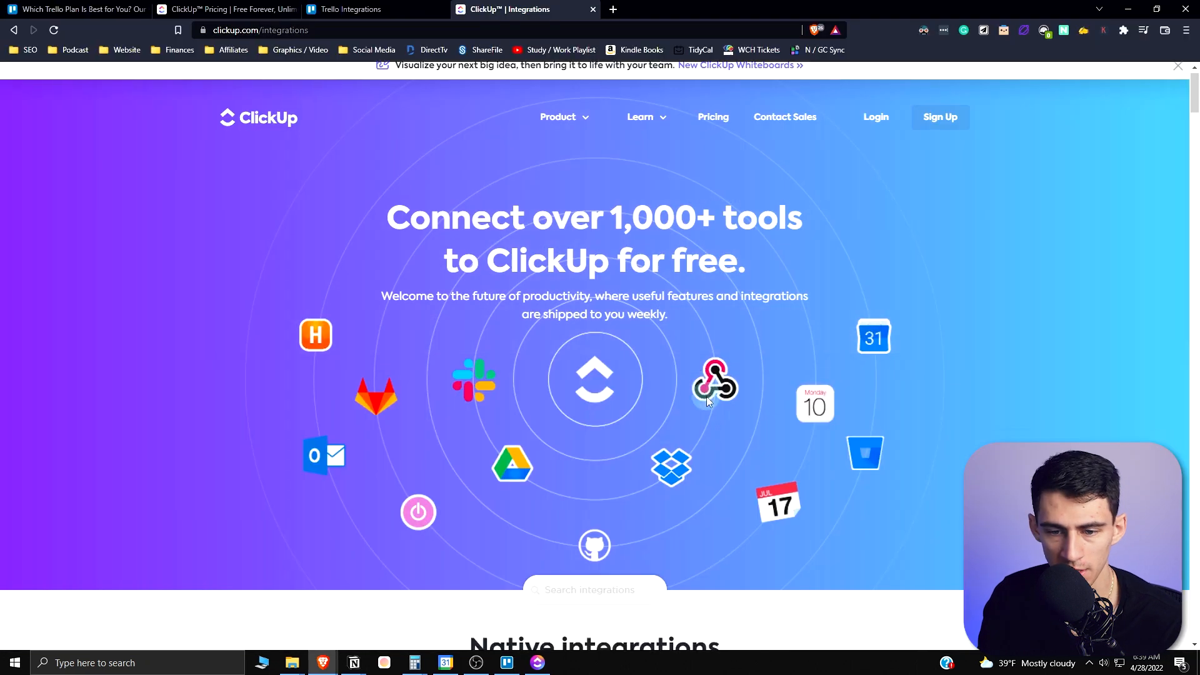
- Browse the native integrations list down to Google Calendar and open its Read more page
scroll("down", 3)
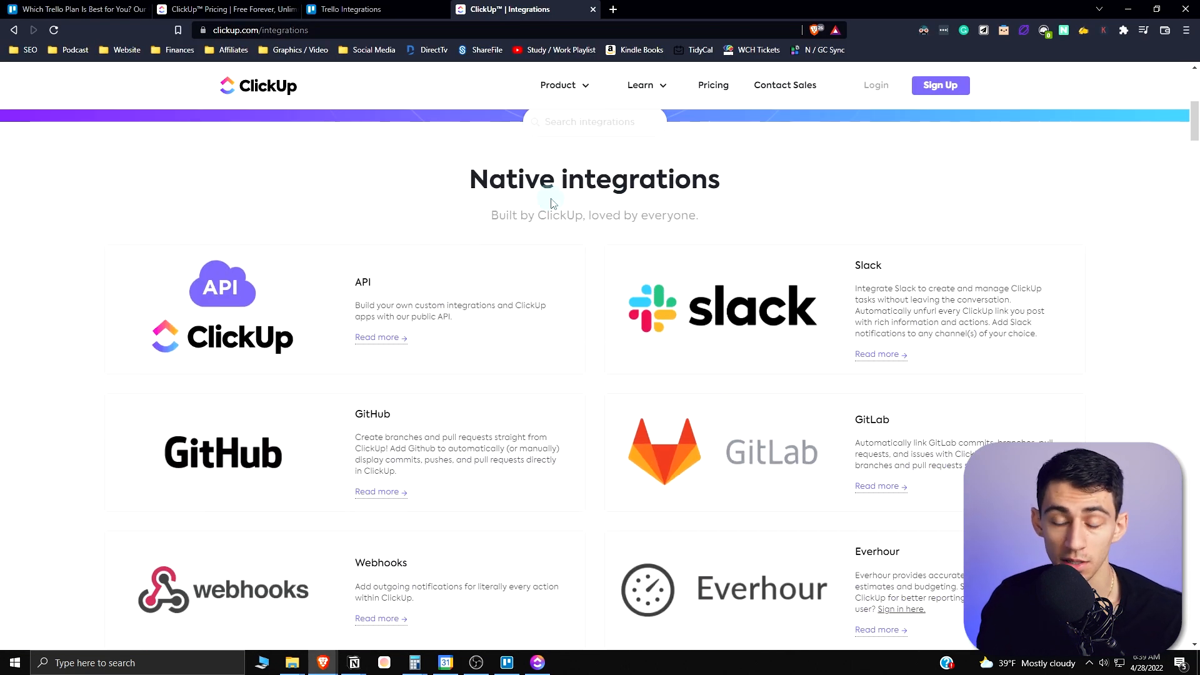
scroll("down", 3)
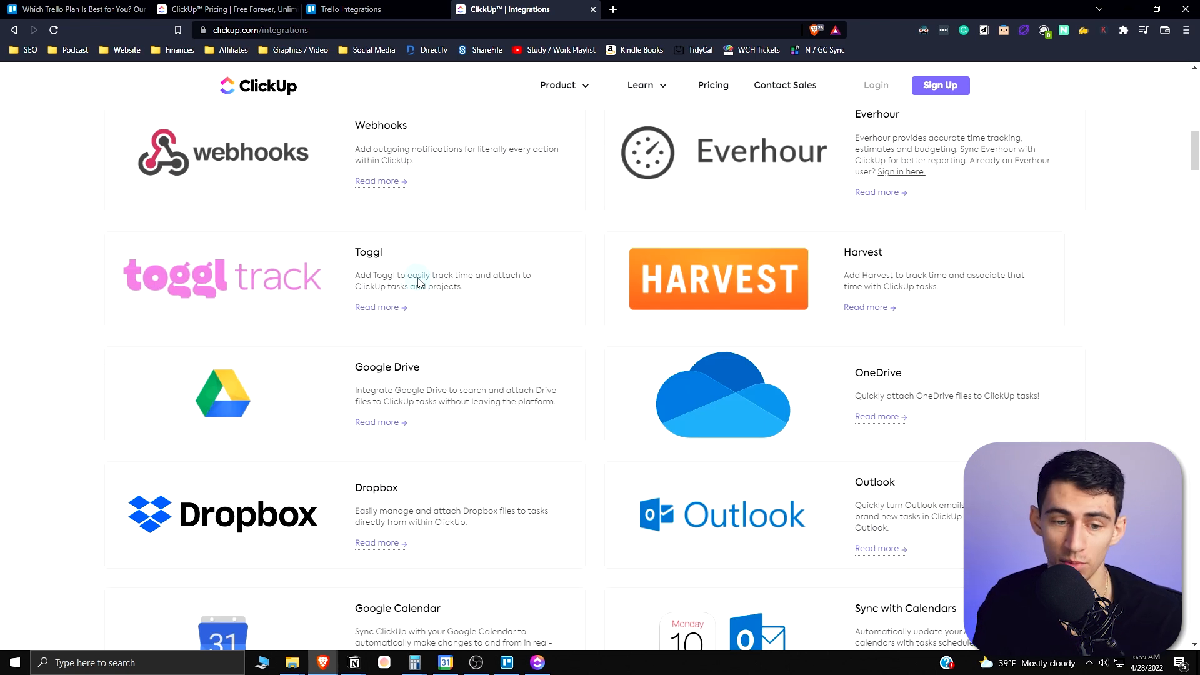
scroll("down", 3)
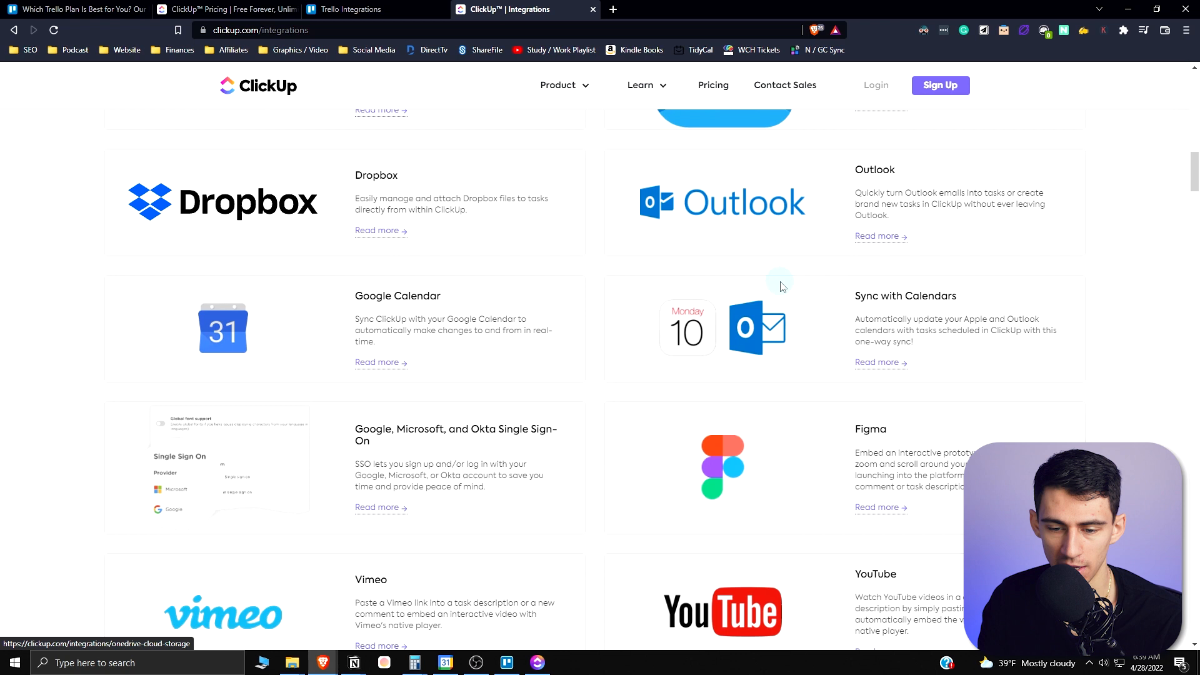
scroll("down", 3)
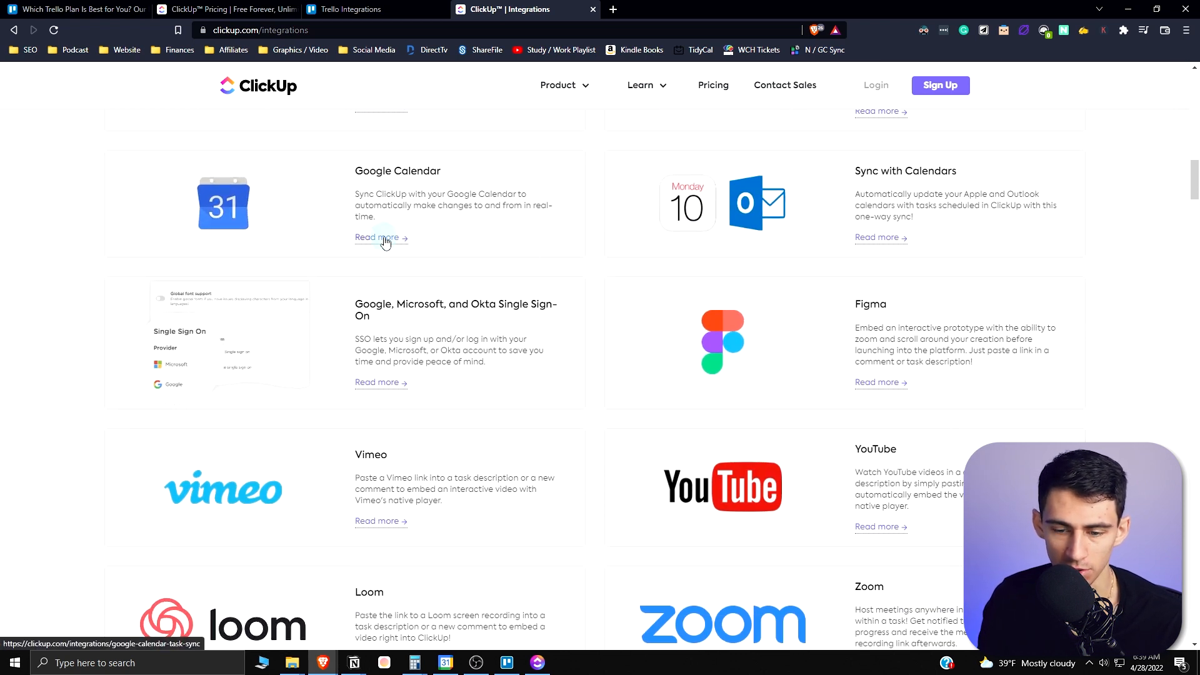
left_click(377, 237)
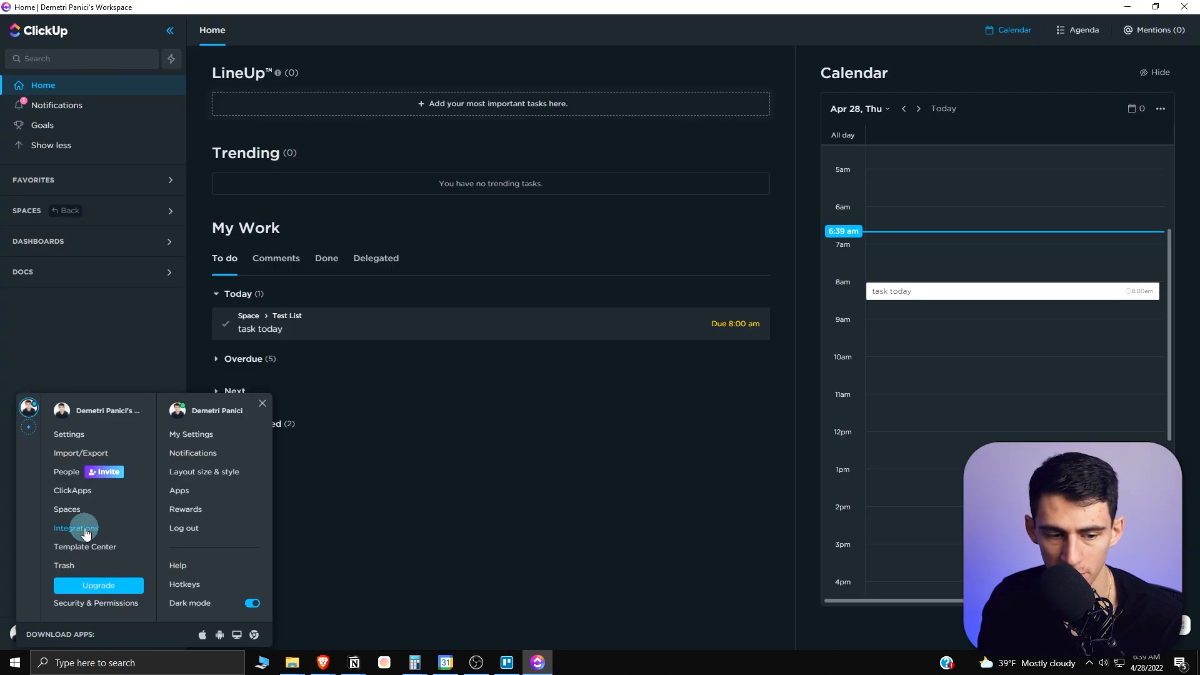
- View the workspace Integrations settings and Tableau's export steps, then the Task Management calendar settings
left_click(75, 527)
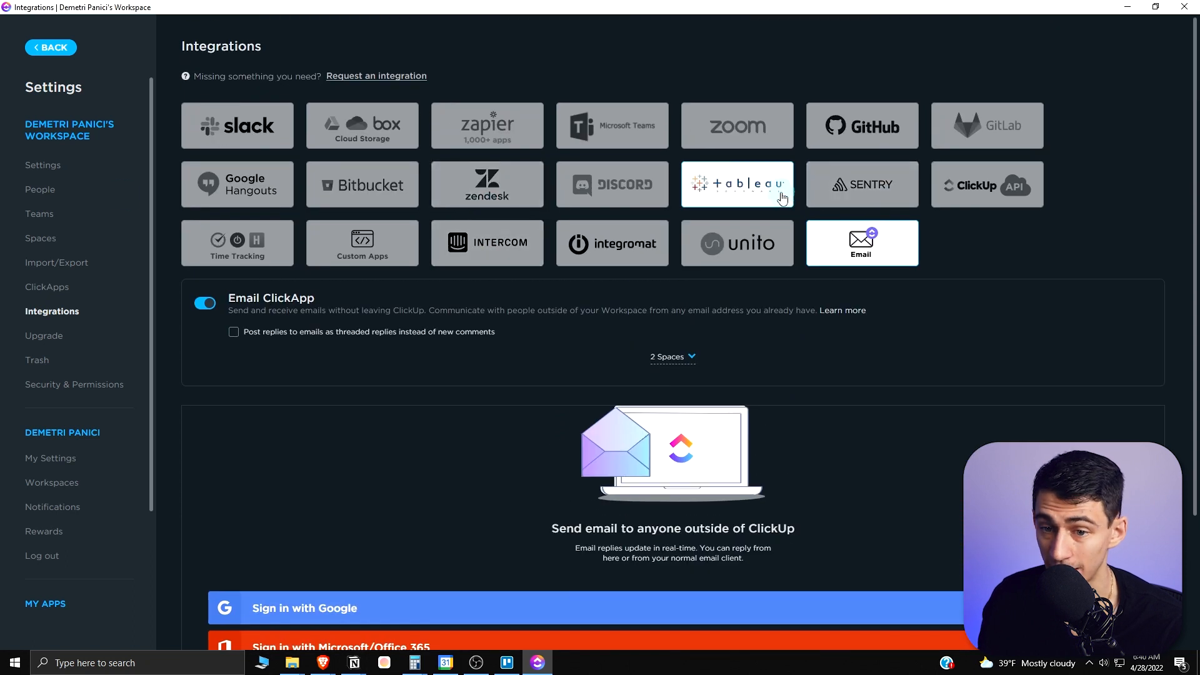
left_click(735, 184)
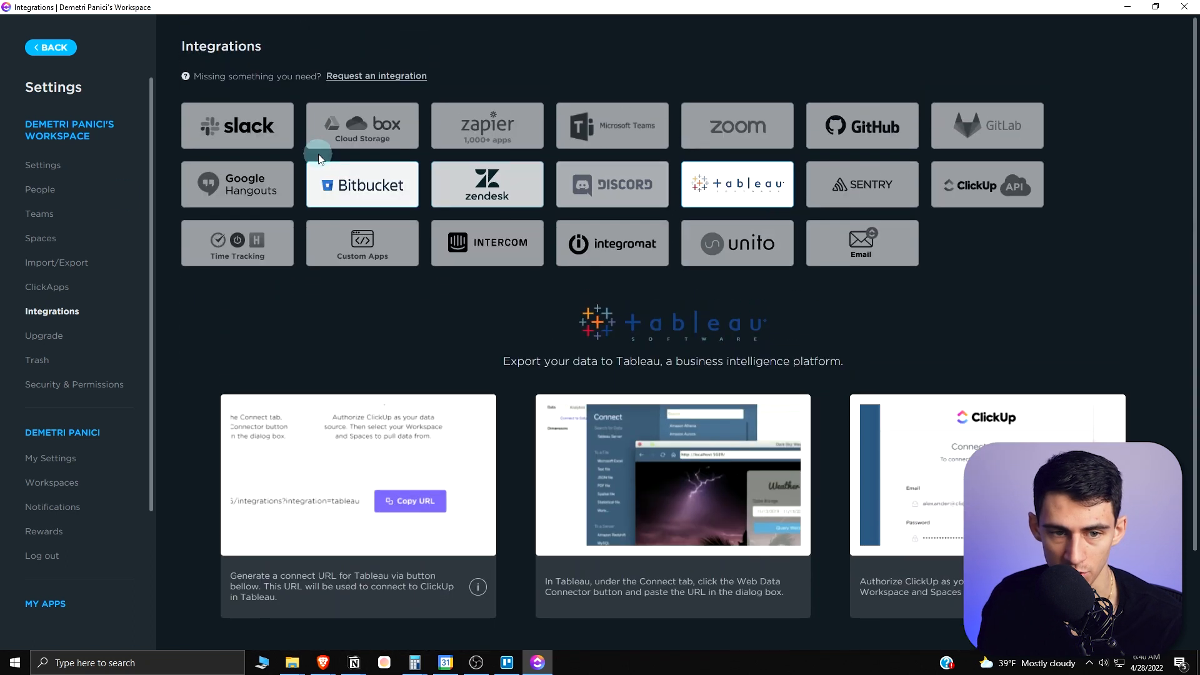
left_click(237, 125)
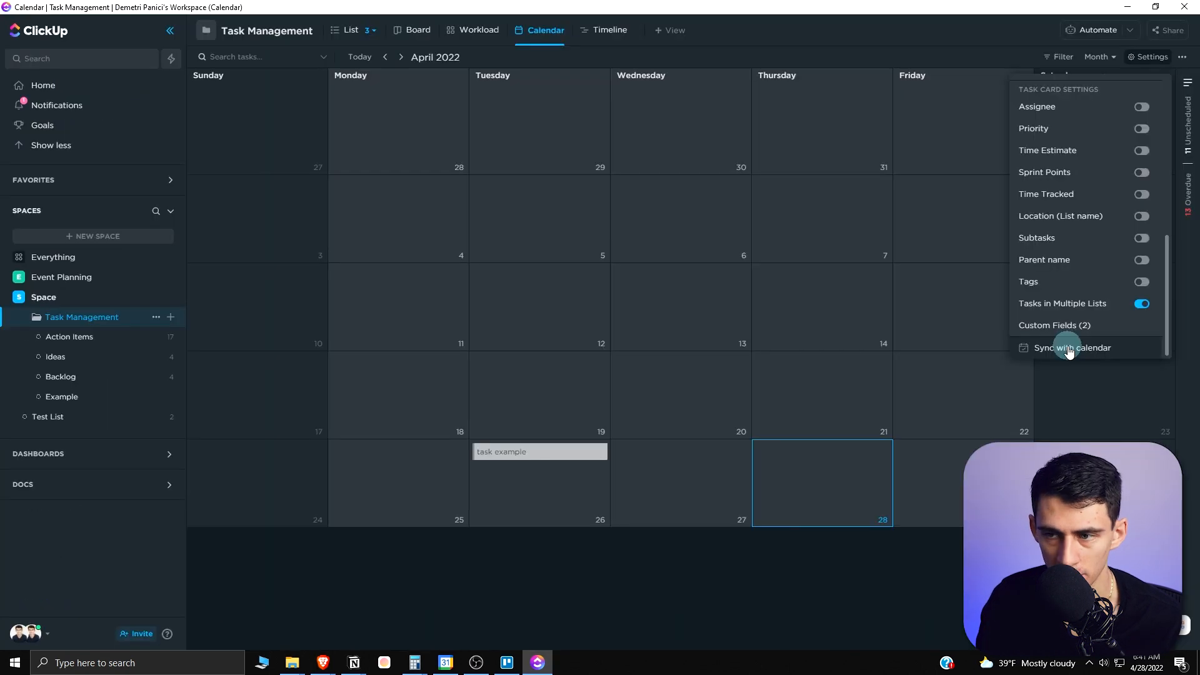
- Start adding a Google Calendar account set to sync its events into ClickUp
left_click(1070, 348)
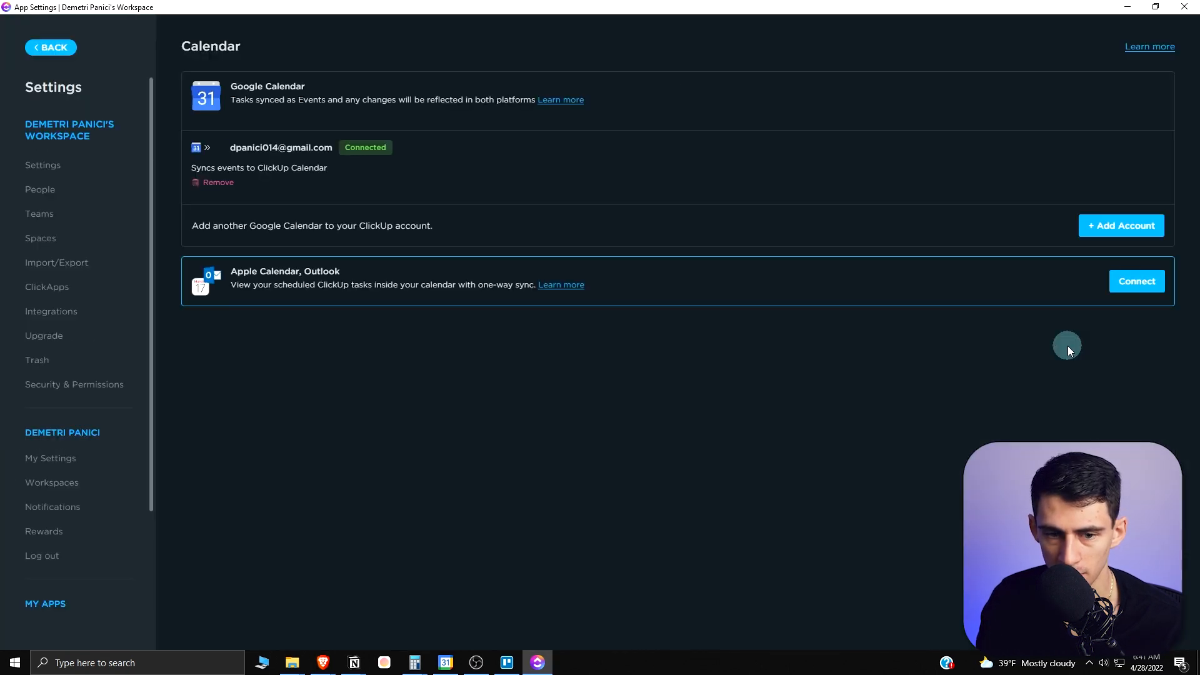
left_click(1120, 225)
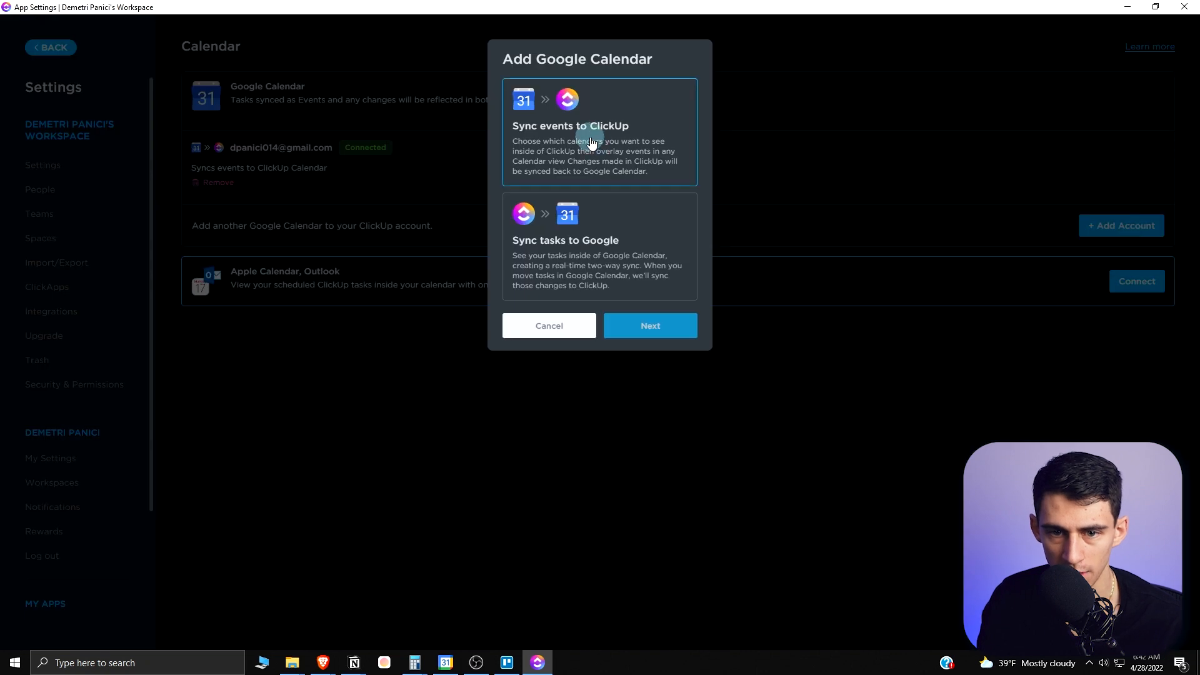
left_click(605, 245)
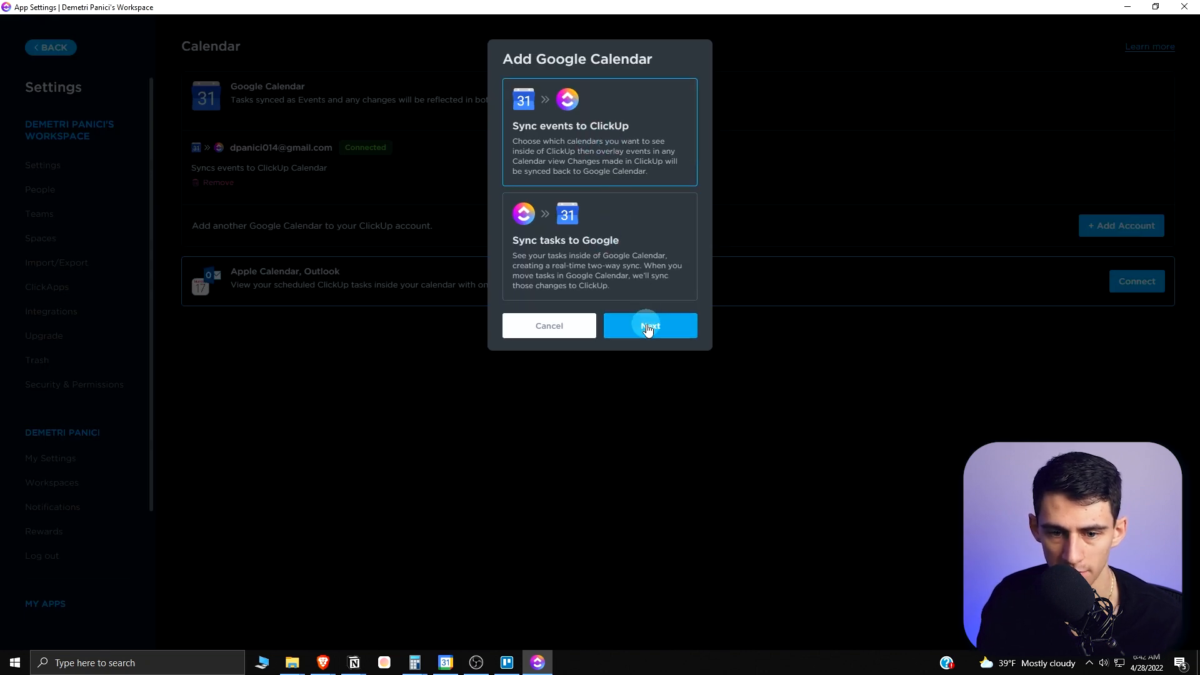
left_click(648, 325)
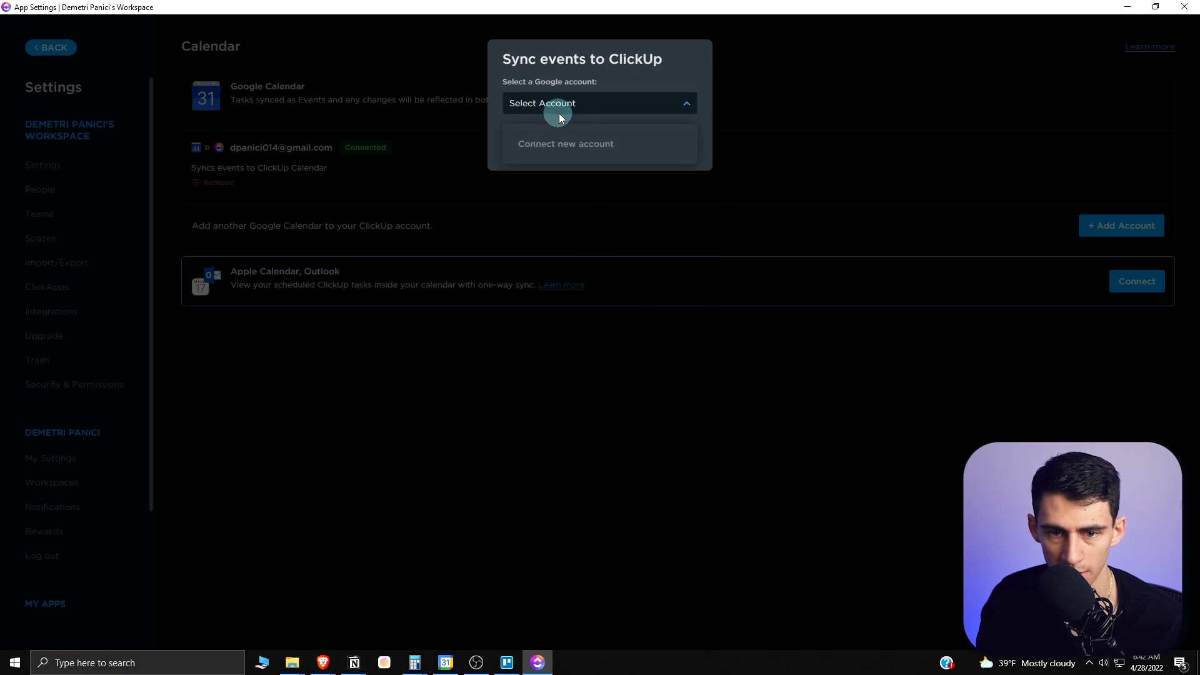
- Connect a new Google account (riseproductive.co) and confirm the calendar was added
left_click(565, 142)
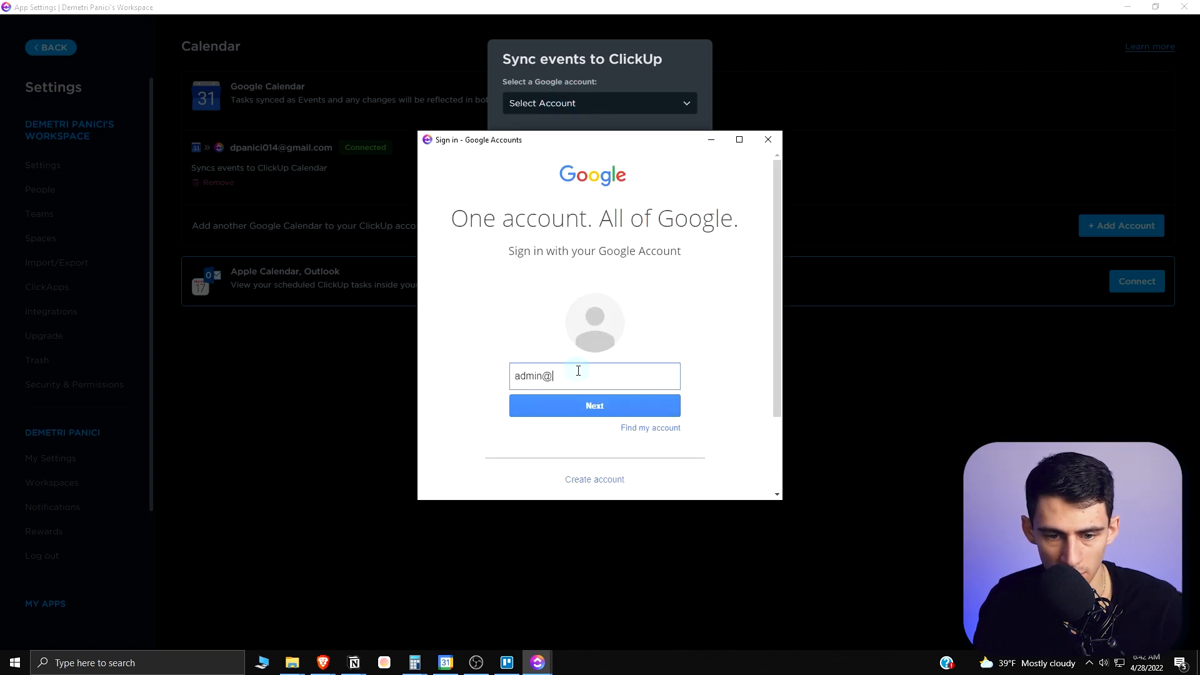
type("riseproductive.co")
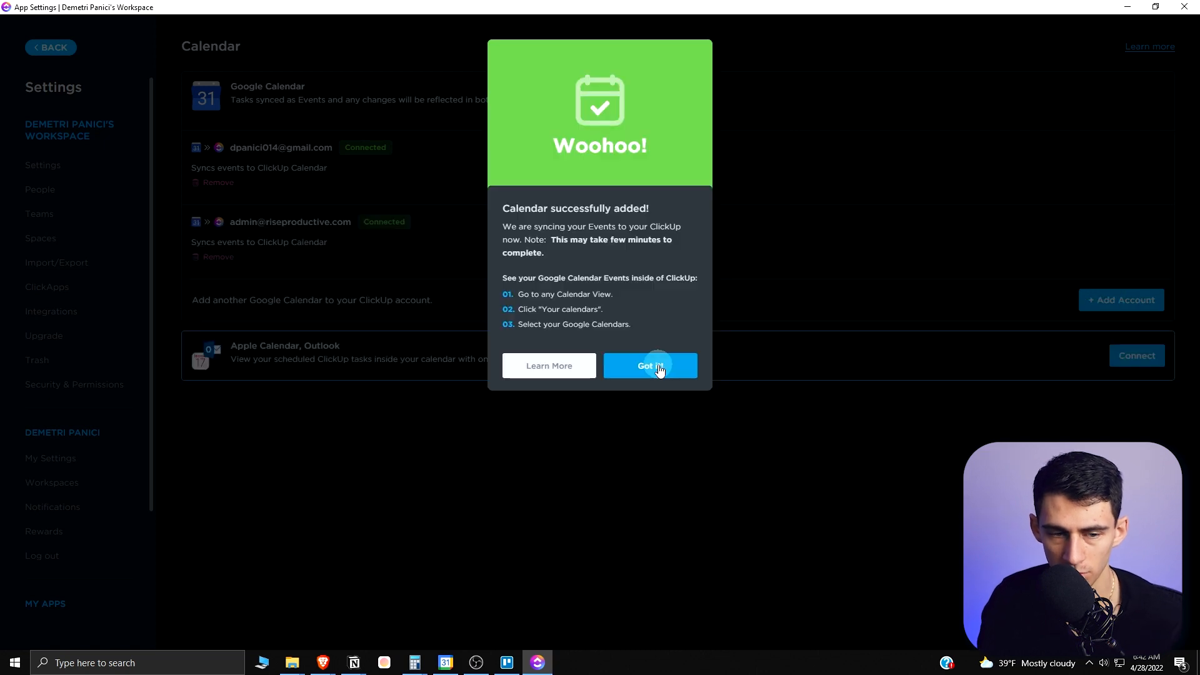
left_click(650, 365)
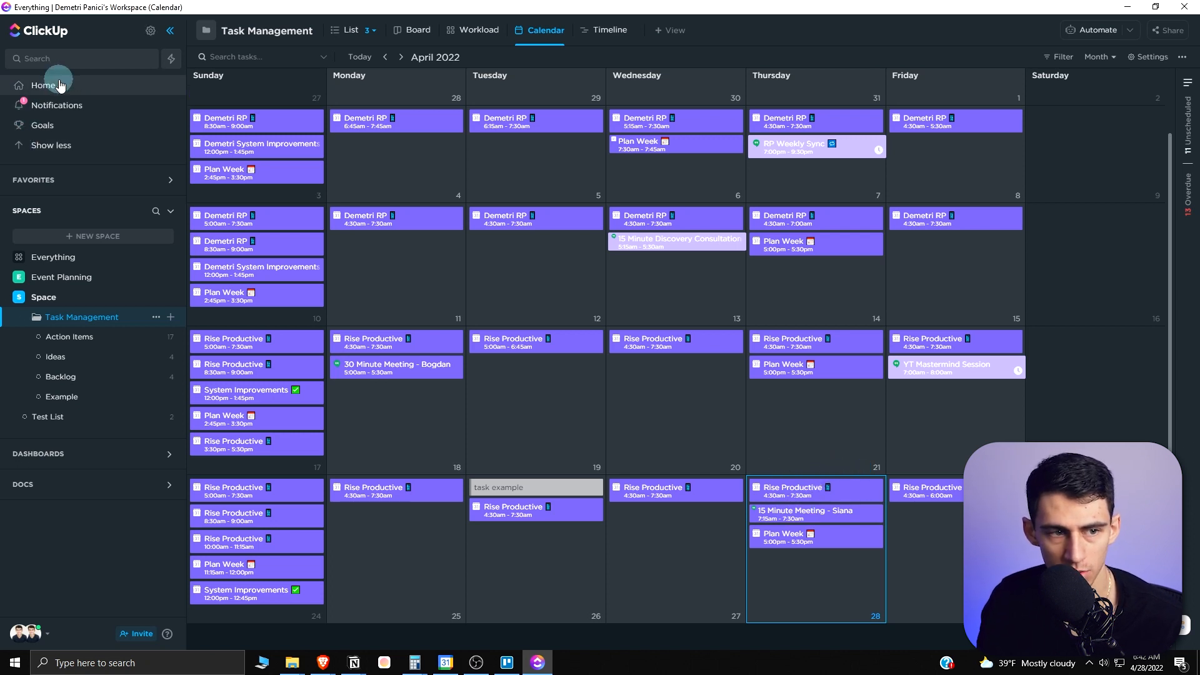
- Show a synced Google calendar on the Home calendar and move task today to 4:45 am
left_click(42, 85)
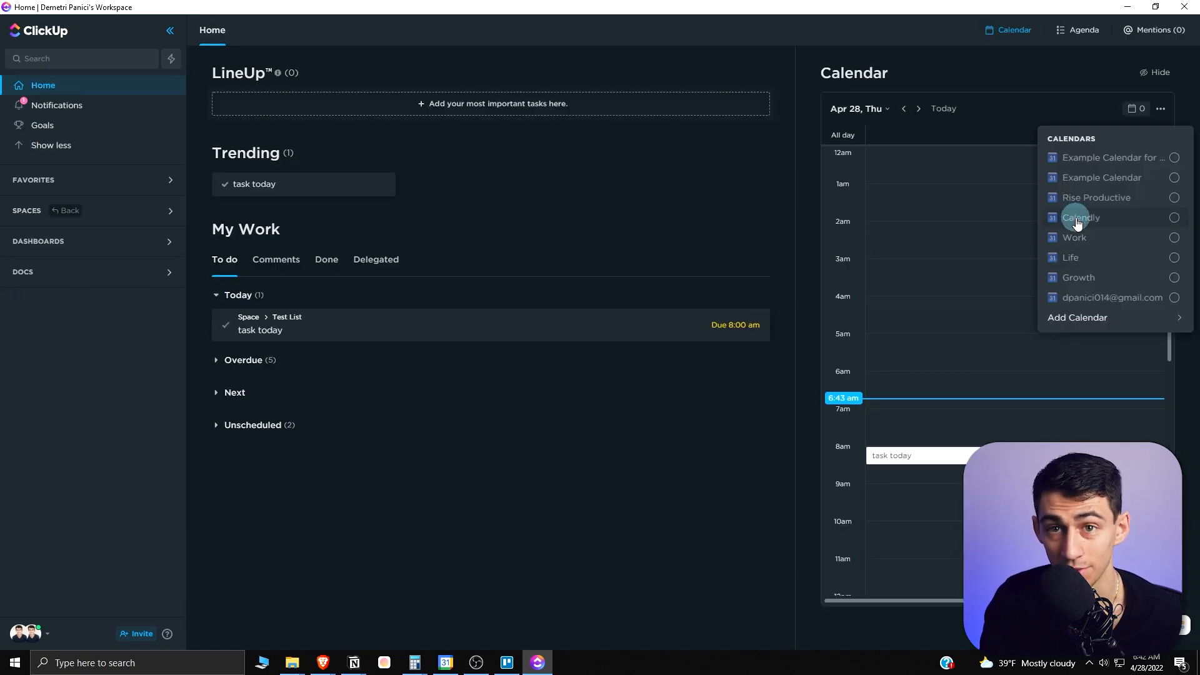
mouse_move(1108, 208)
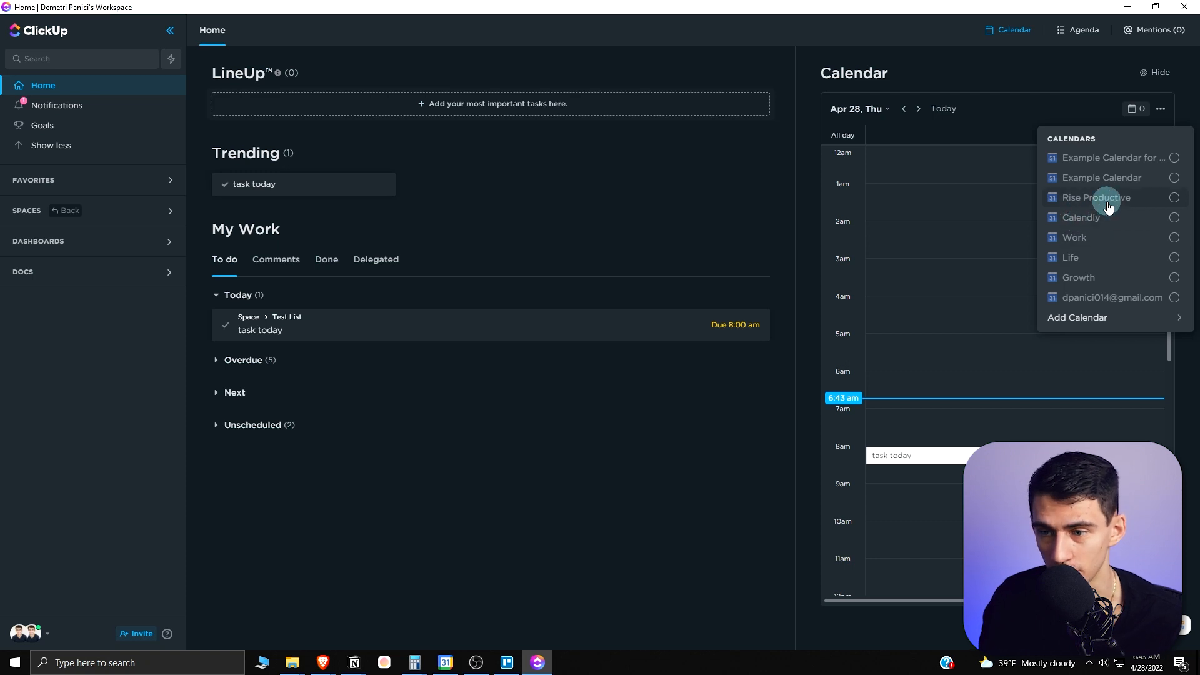
left_click(1173, 197)
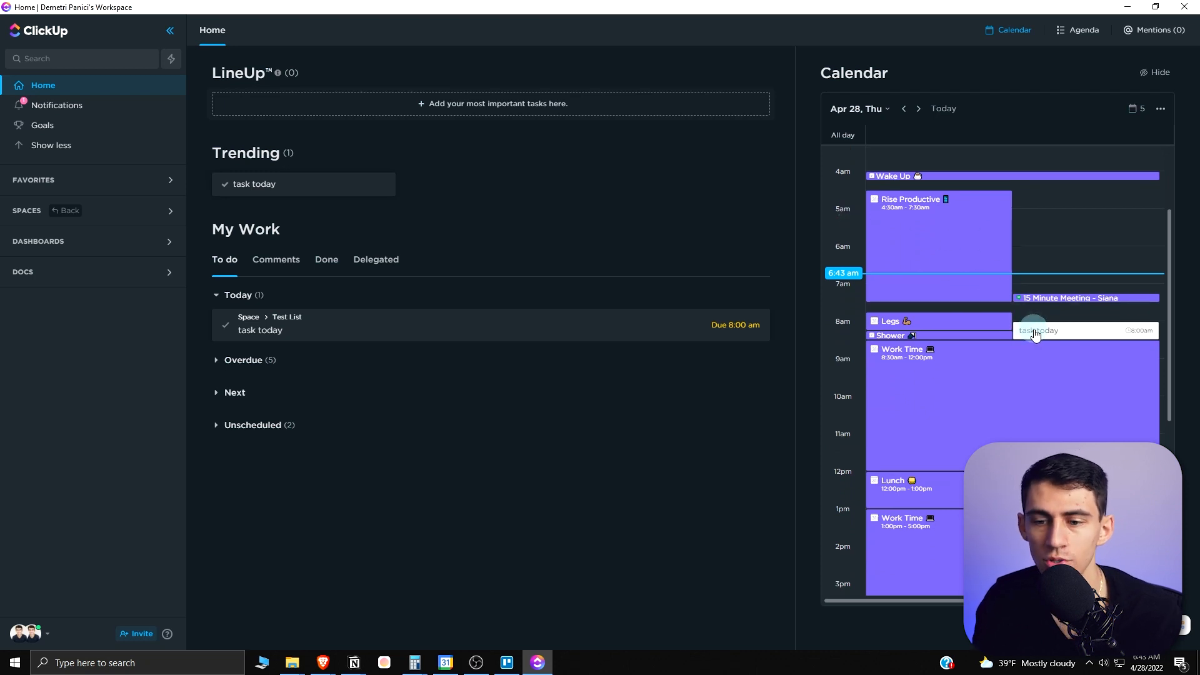
left_click_drag(1037, 330, 1041, 207)
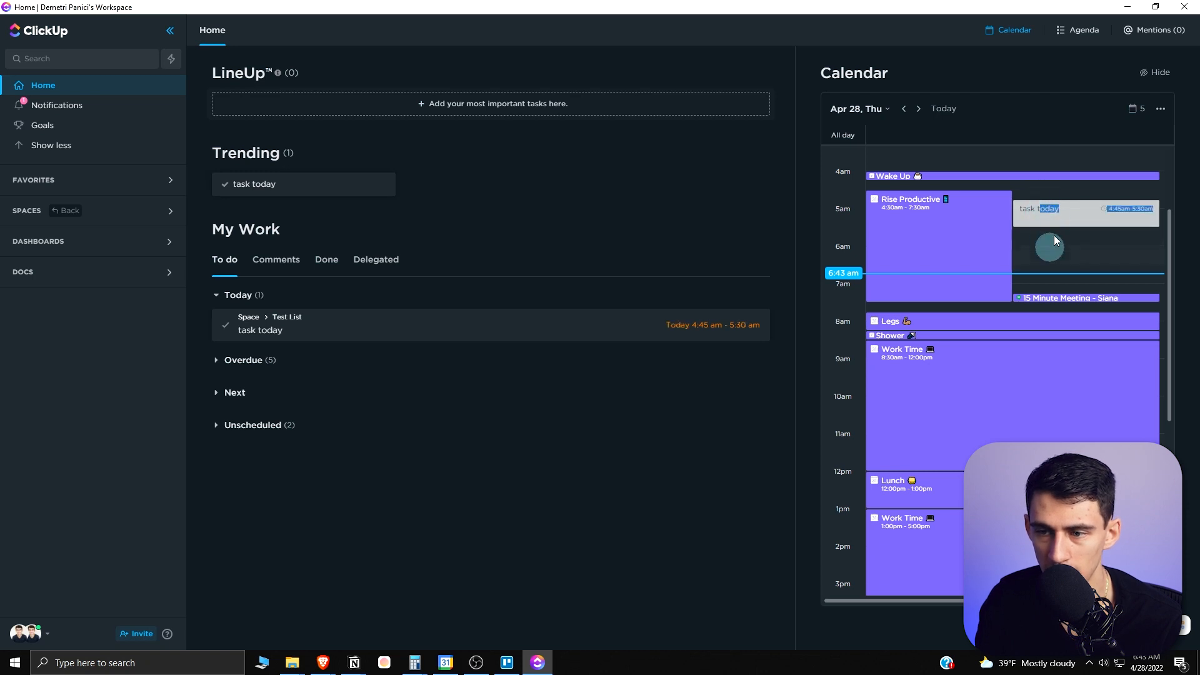
- Start a new task around 6:30 am on the calendar, then discard it
left_click(1049, 248)
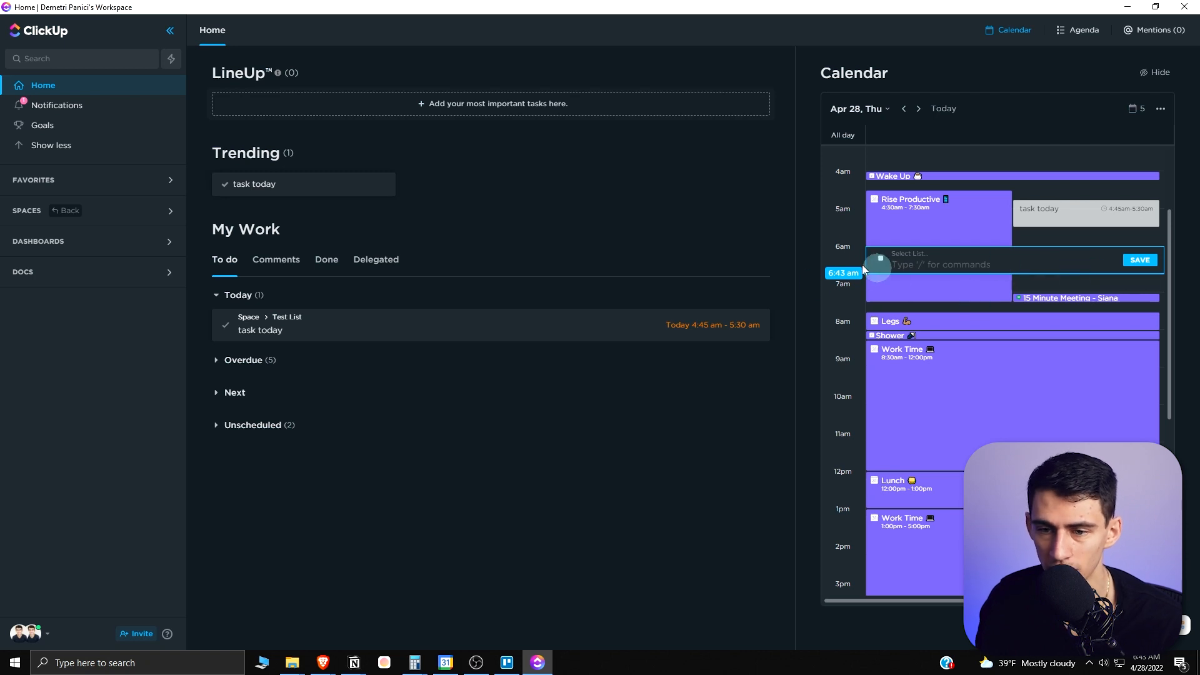
left_click(677, 227)
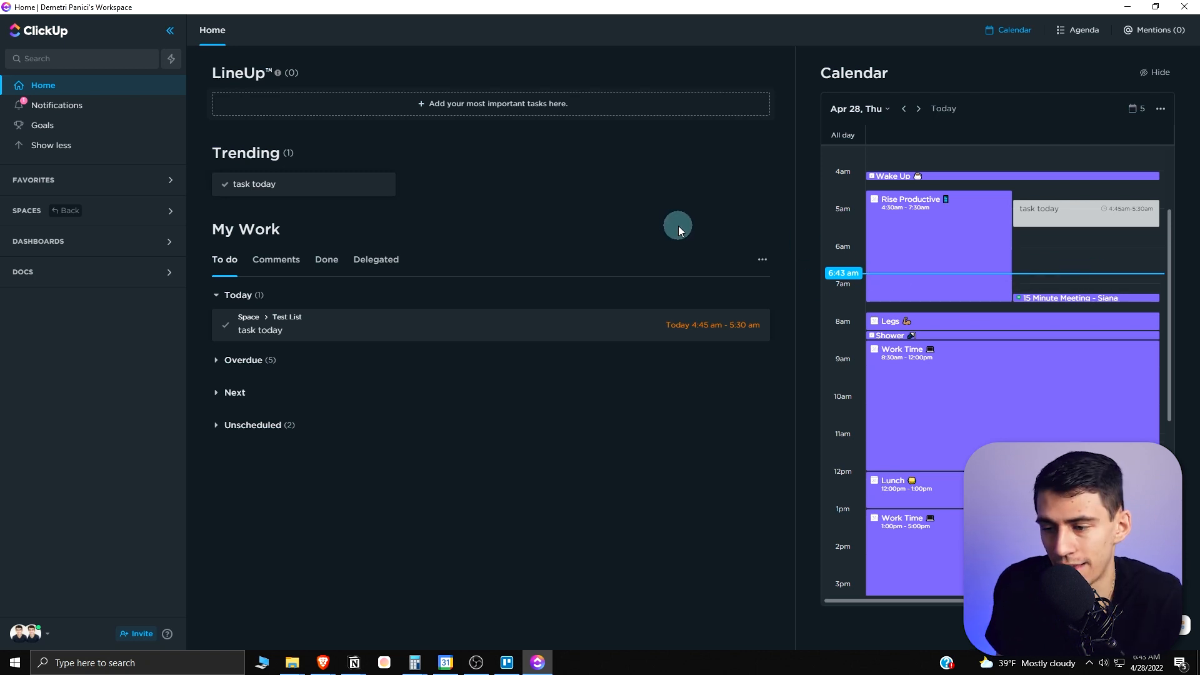